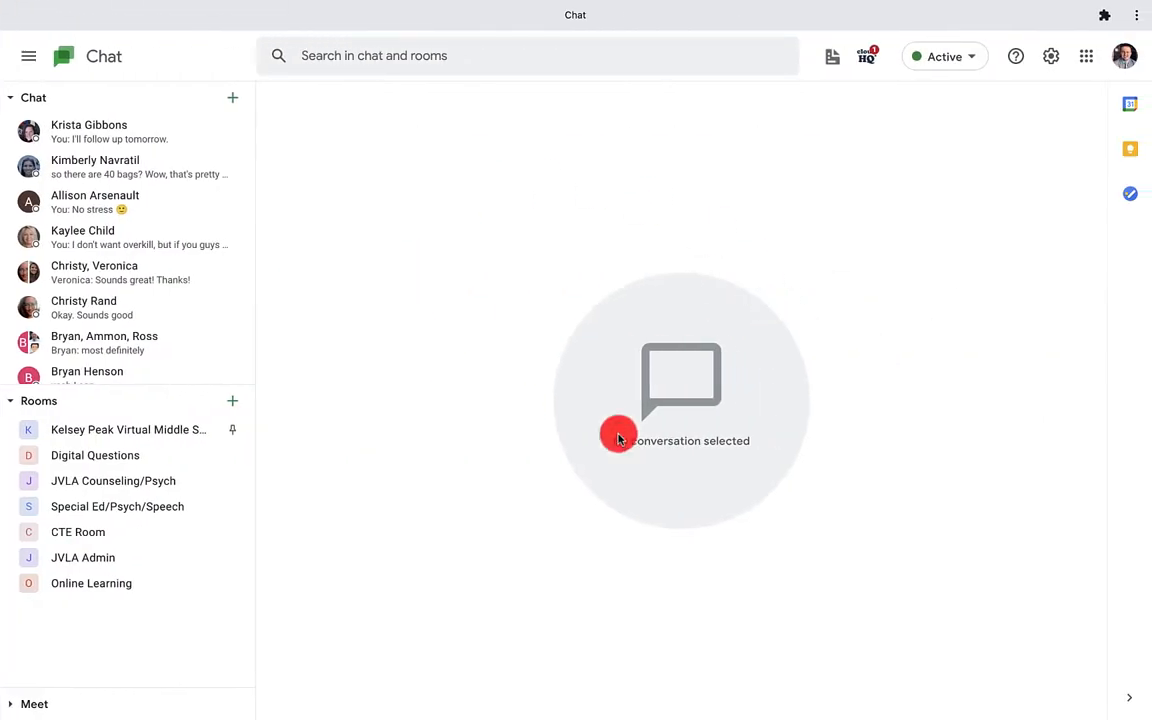
mouse_move(475, 418)
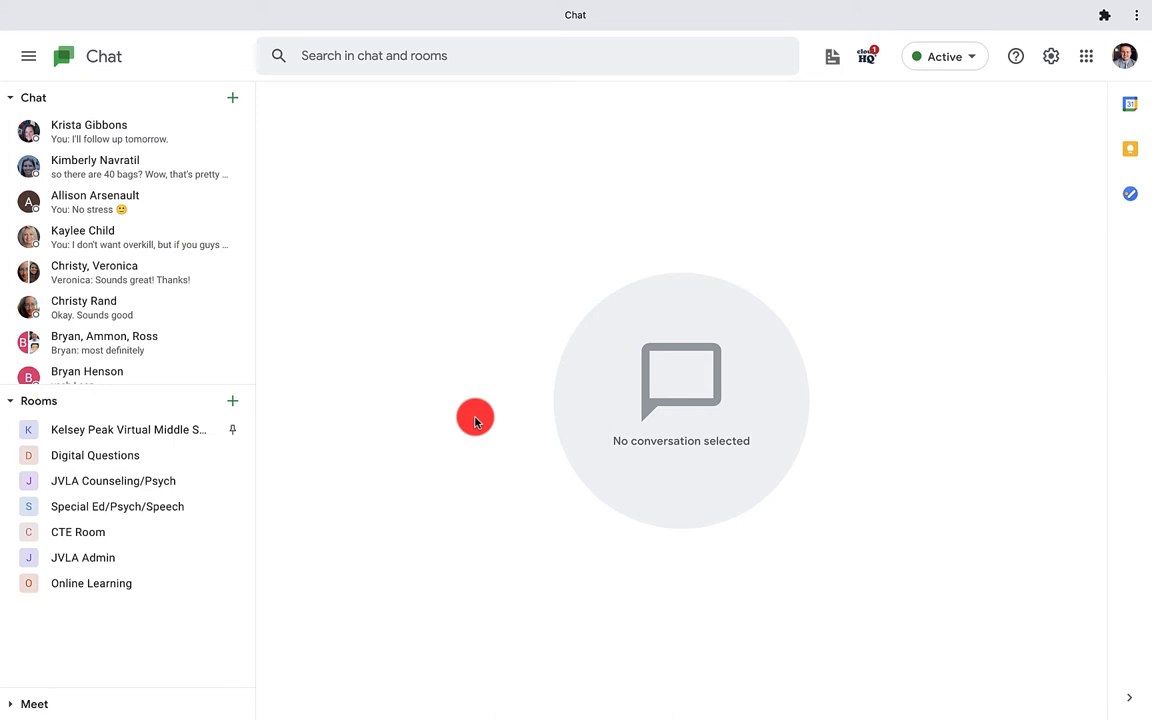
mouse_move(301, 105)
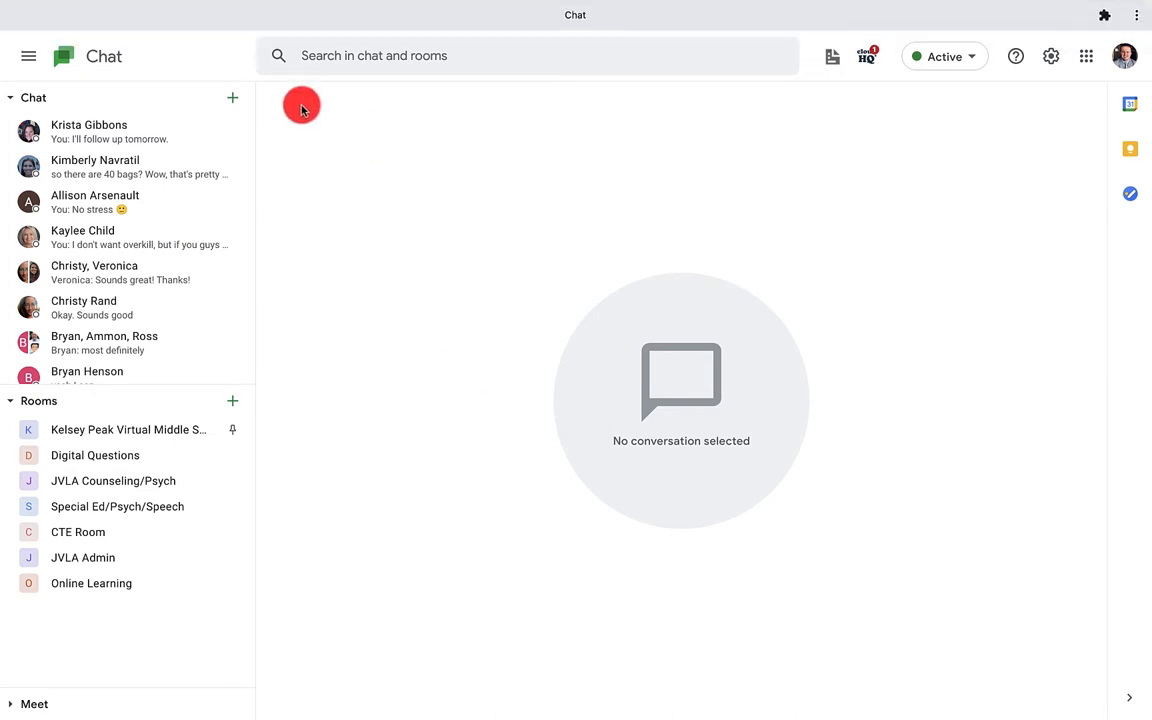
mouse_move(437, 33)
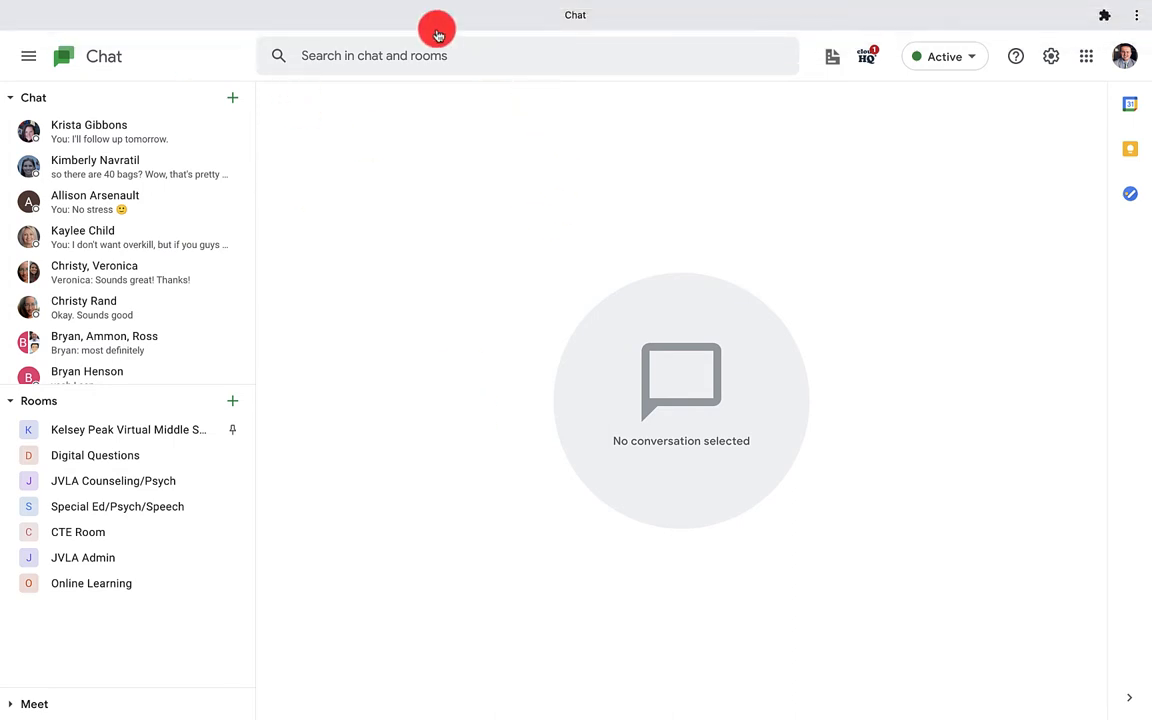
mouse_move(449, 192)
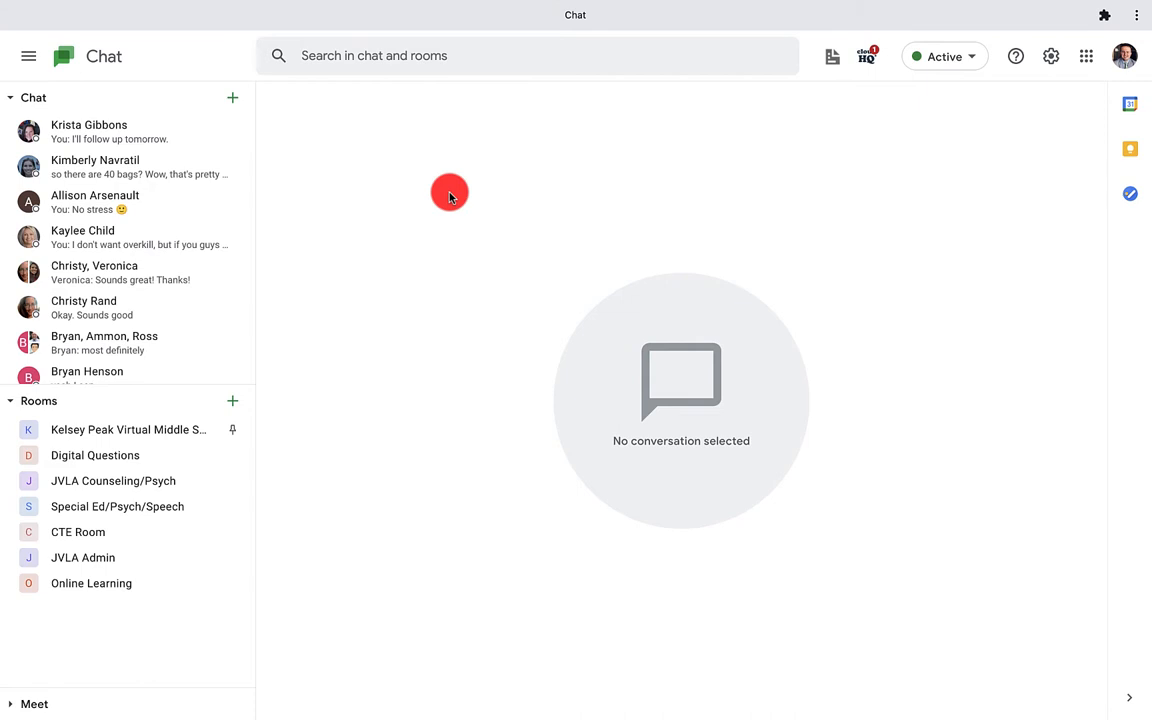
mouse_move(418, 6)
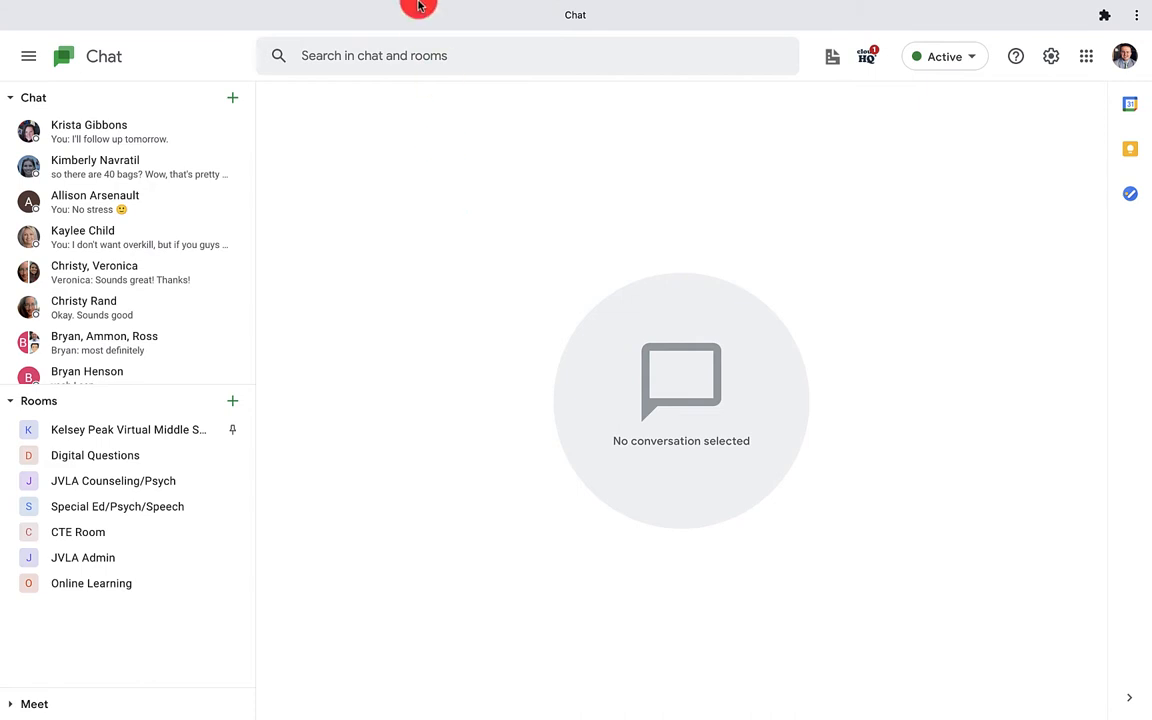
mouse_move(315, 200)
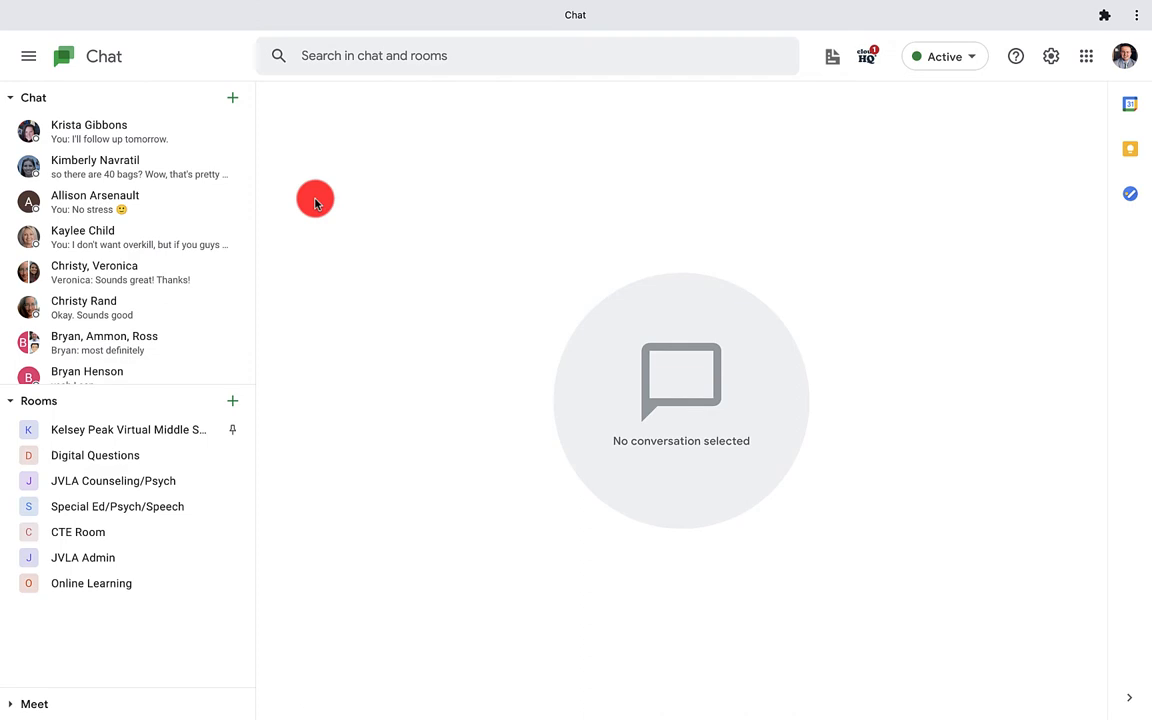
mouse_move(437, 17)
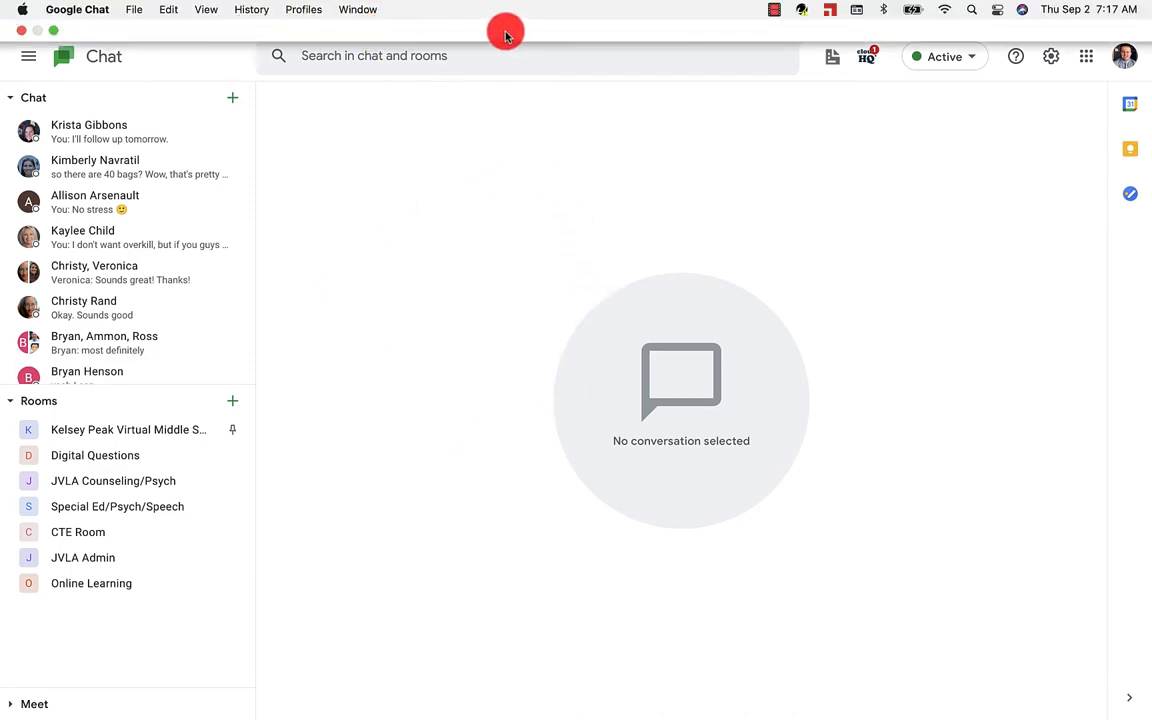
mouse_move(487, 30)
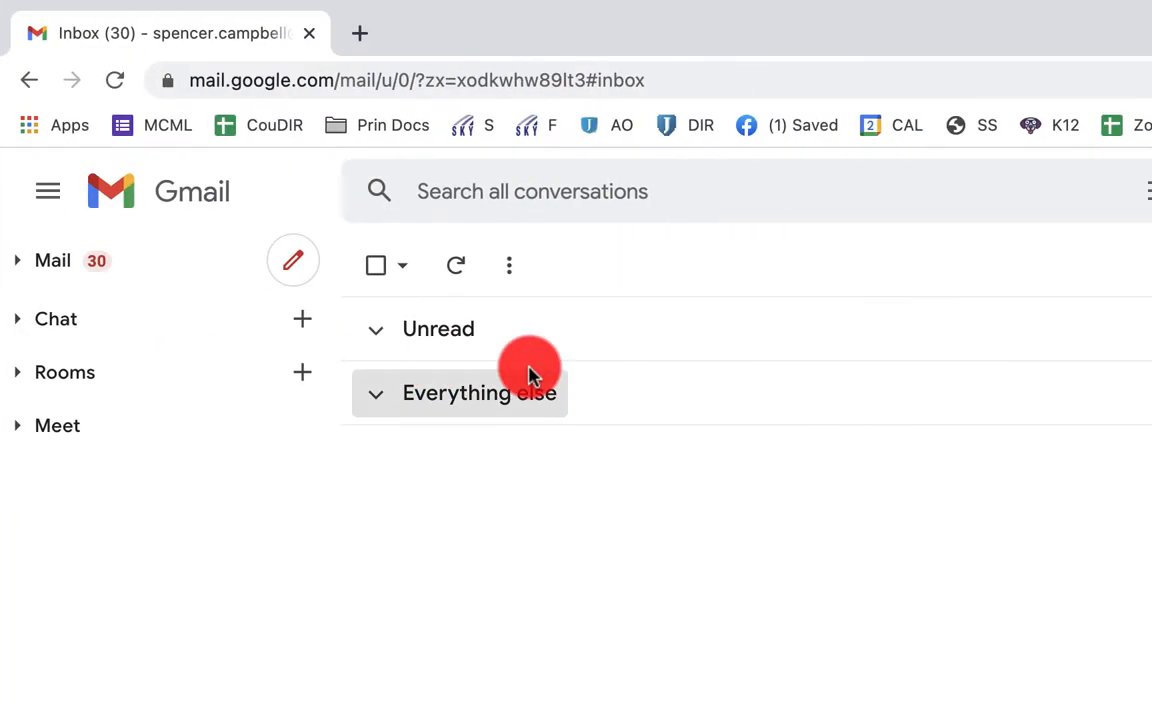
Open Google Chat in its own browser page at mail.google.com/chat
left_click(56, 319)
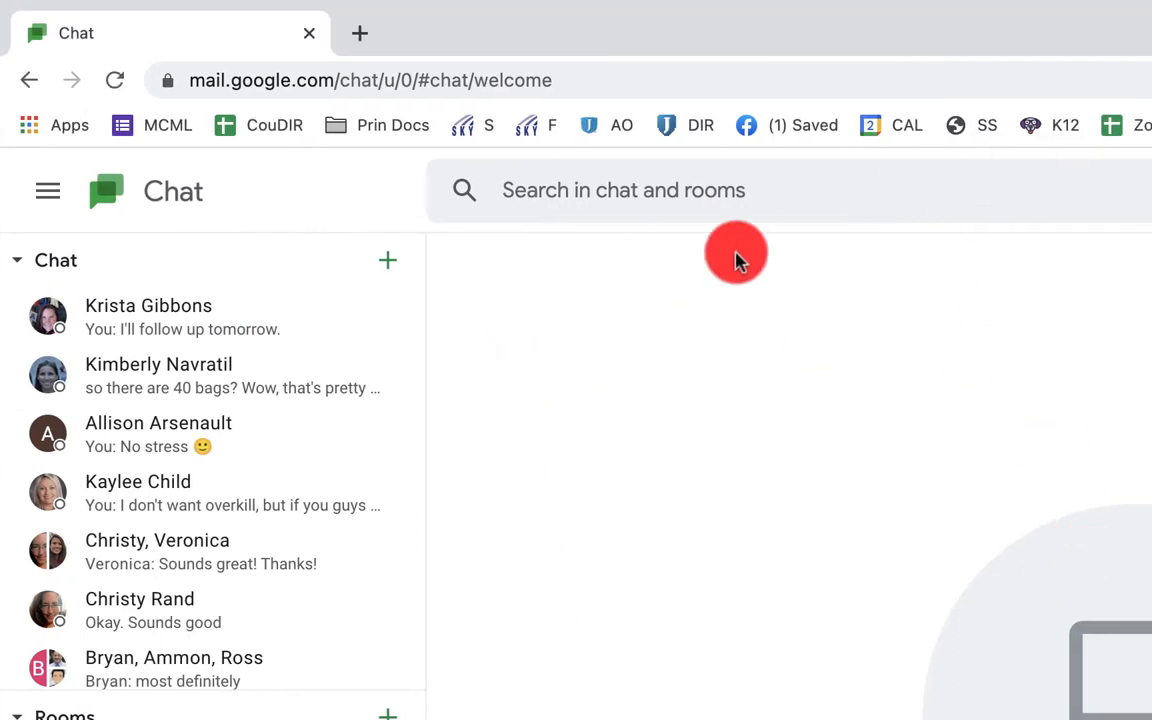
mouse_move(345, 124)
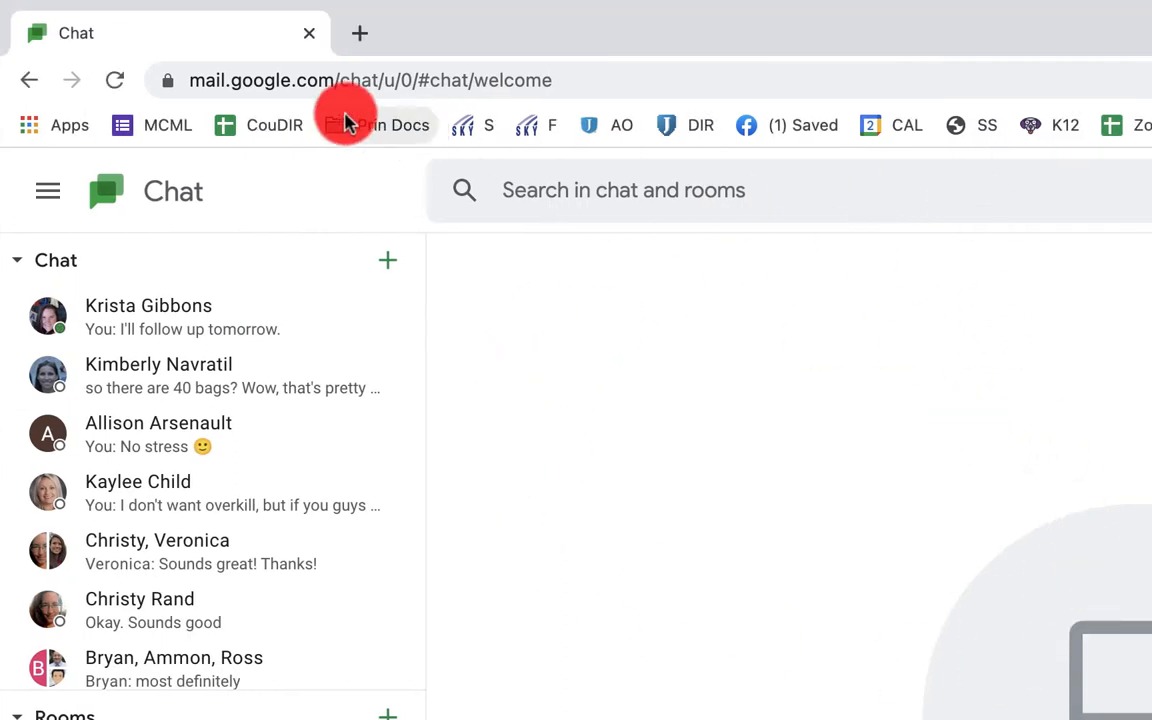
mouse_move(405, 253)
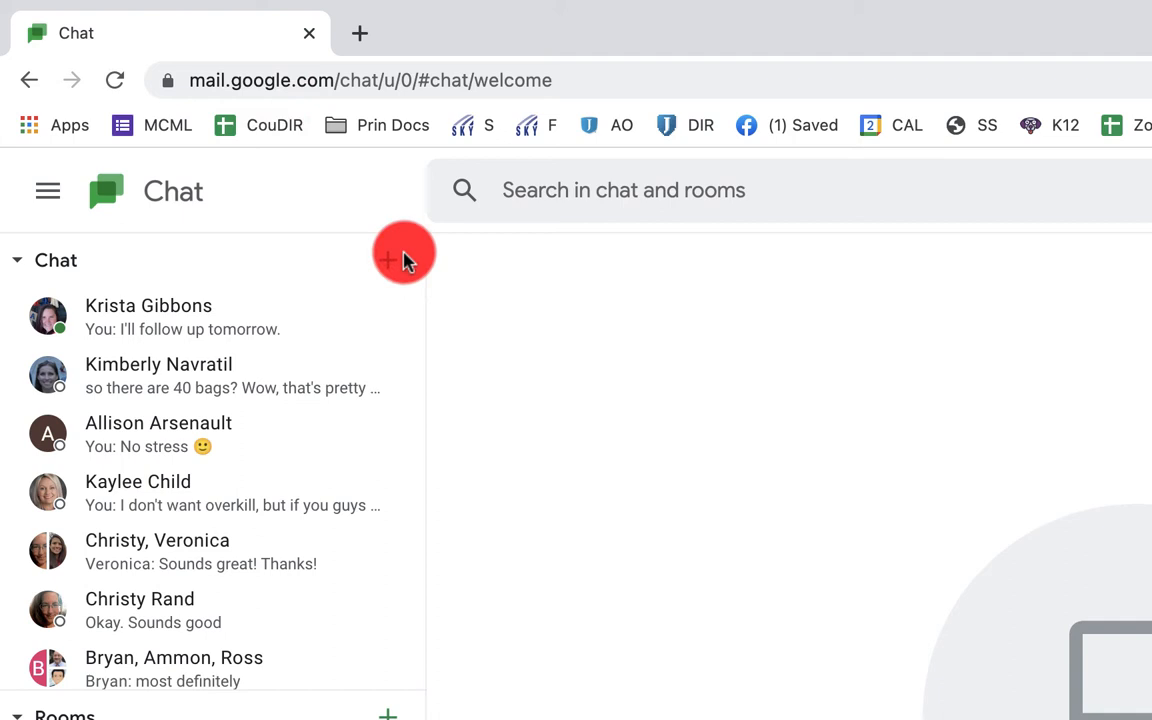
mouse_move(826, 490)
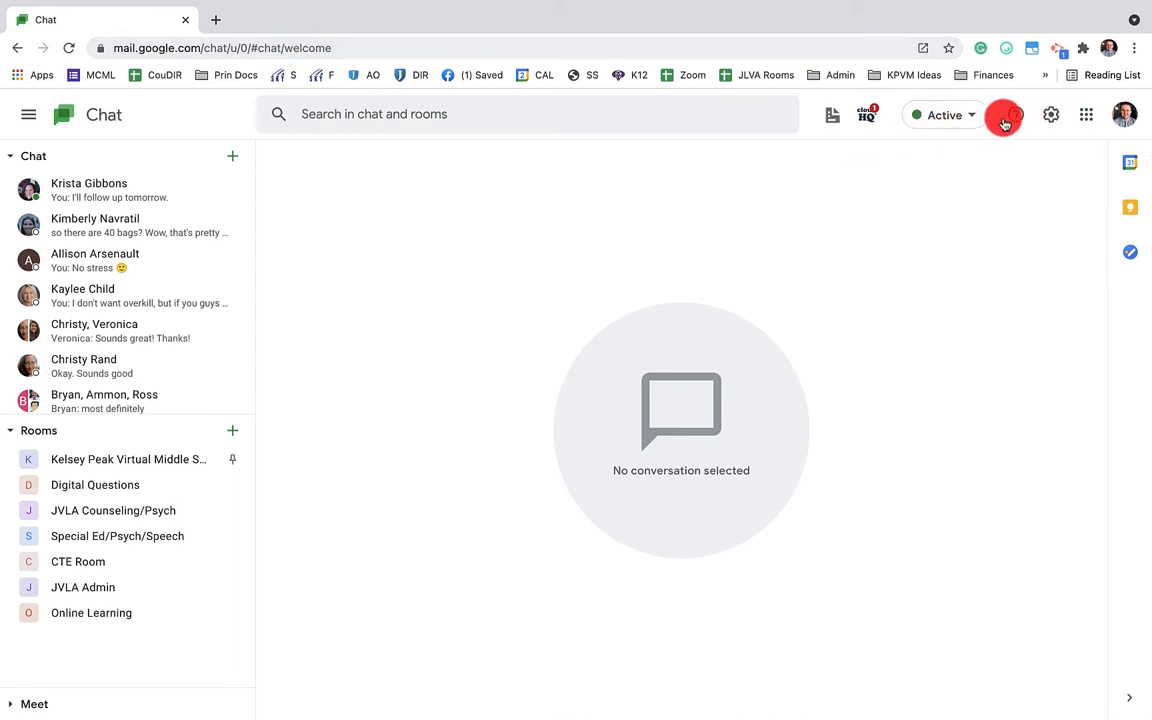
mouse_move(968, 117)
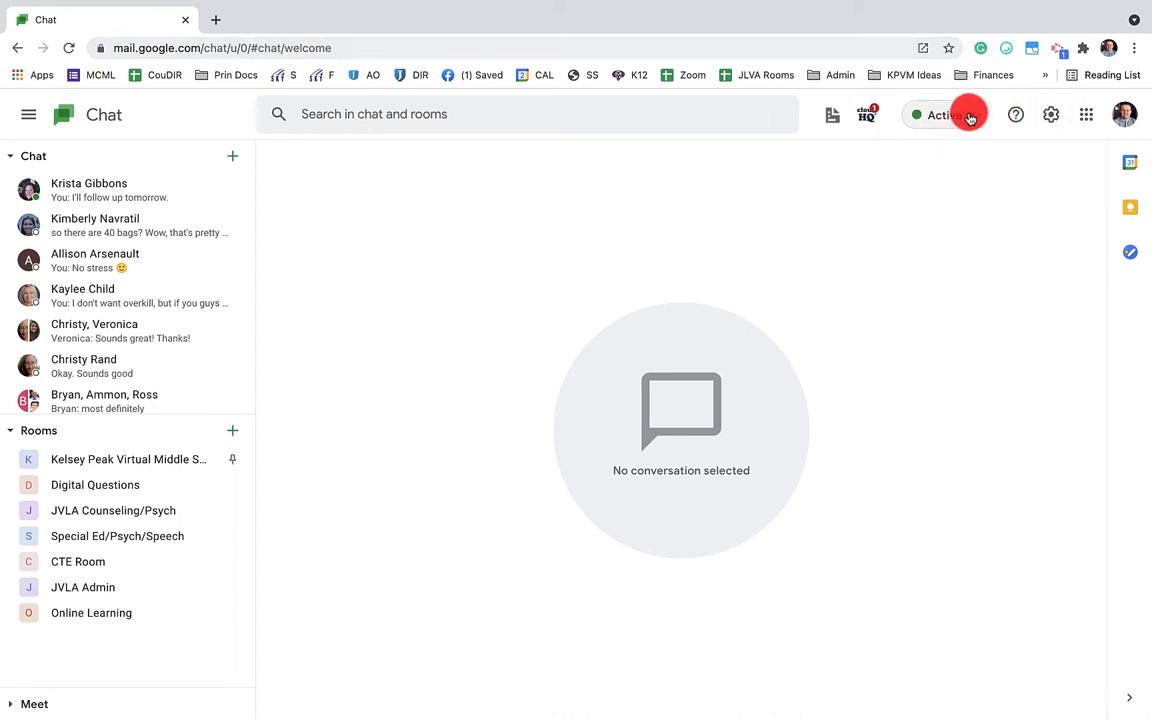
mouse_move(1055, 269)
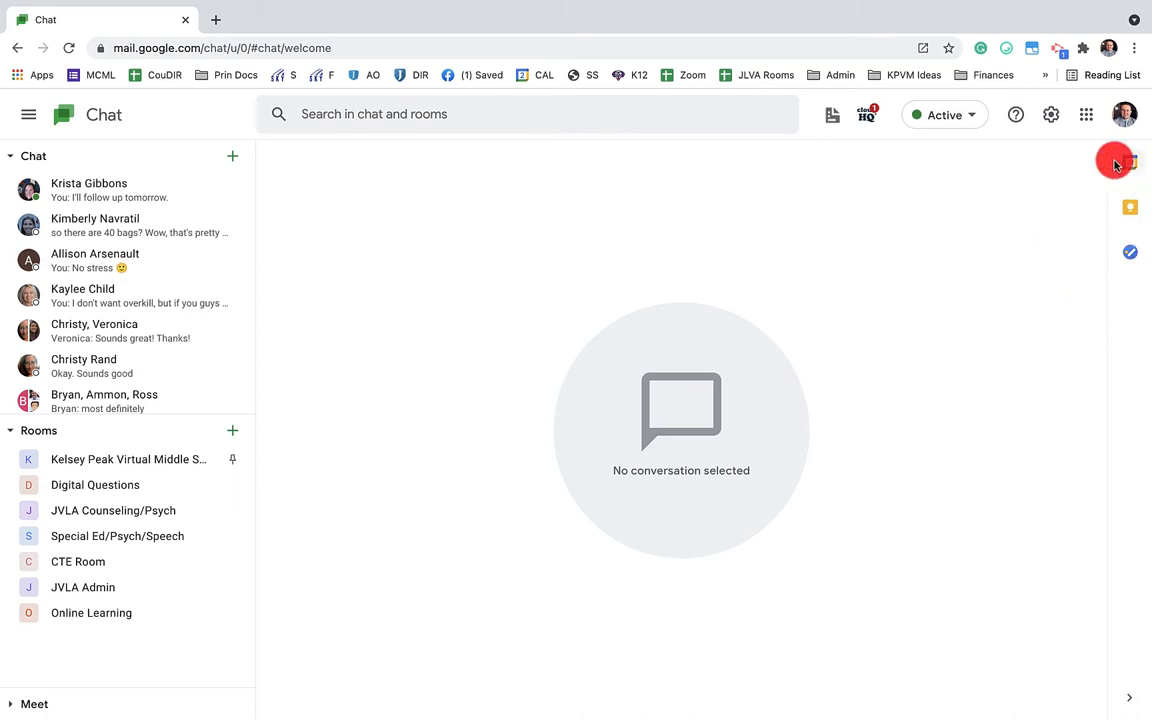
mouse_move(367, 172)
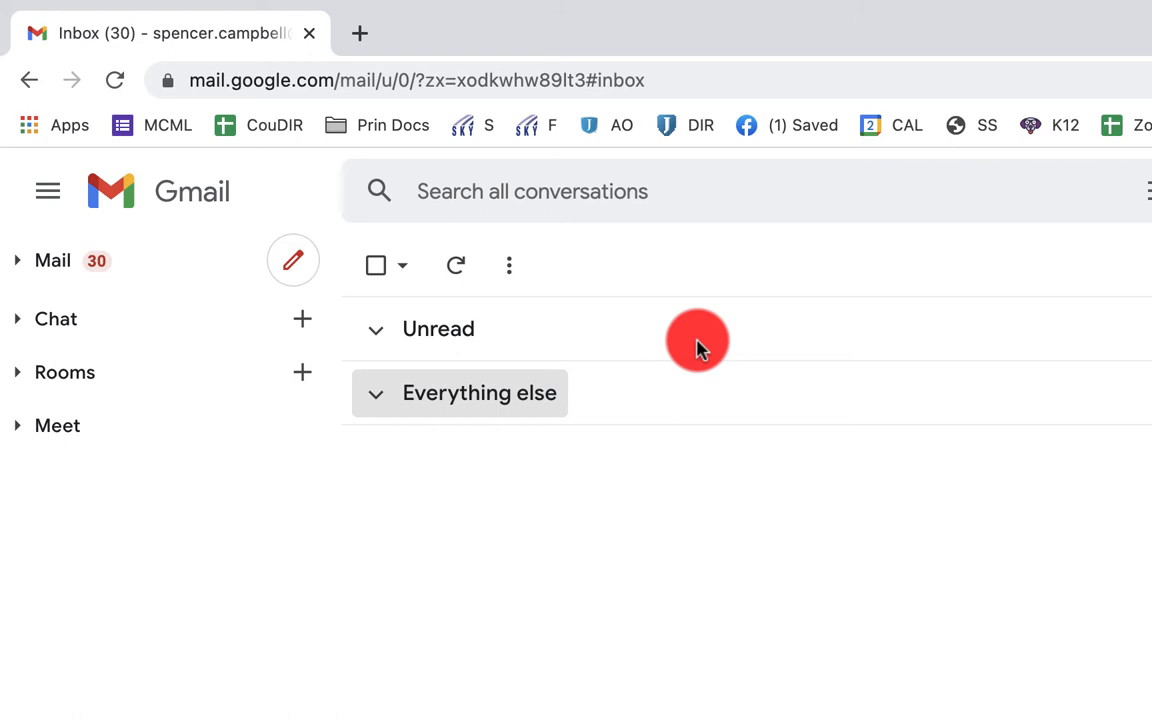
mouse_move(698, 340)
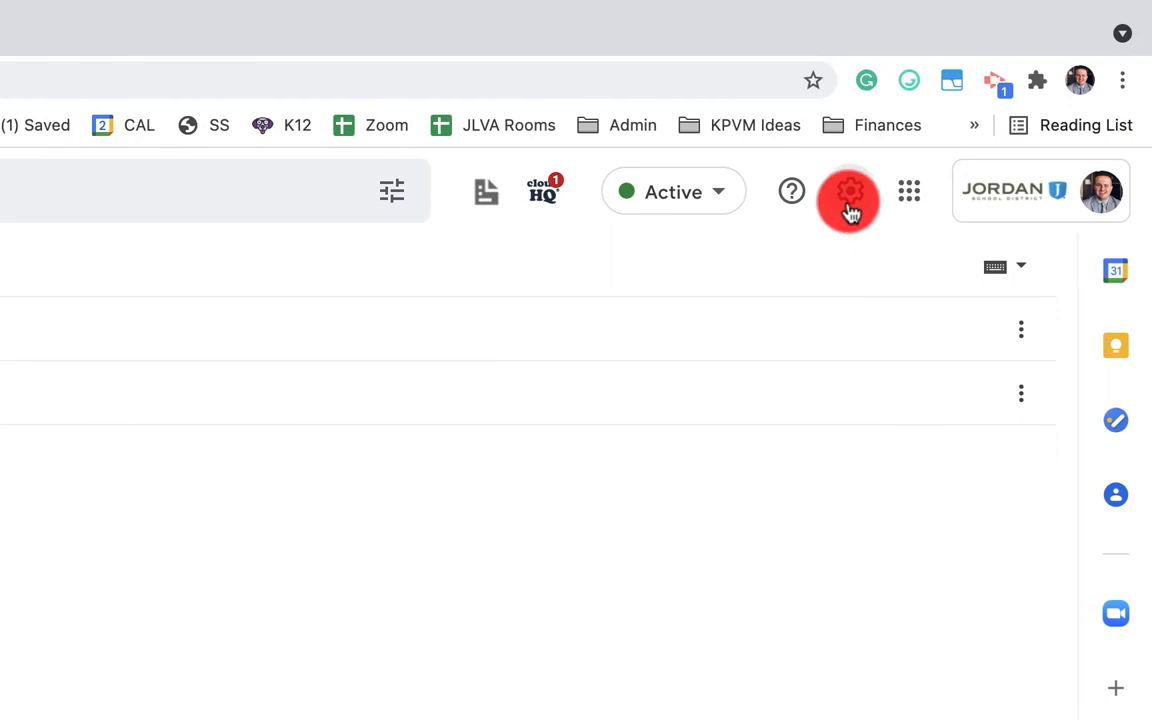
Open Gmail's full settings page through Quick settings' See all settings
left_click(849, 191)
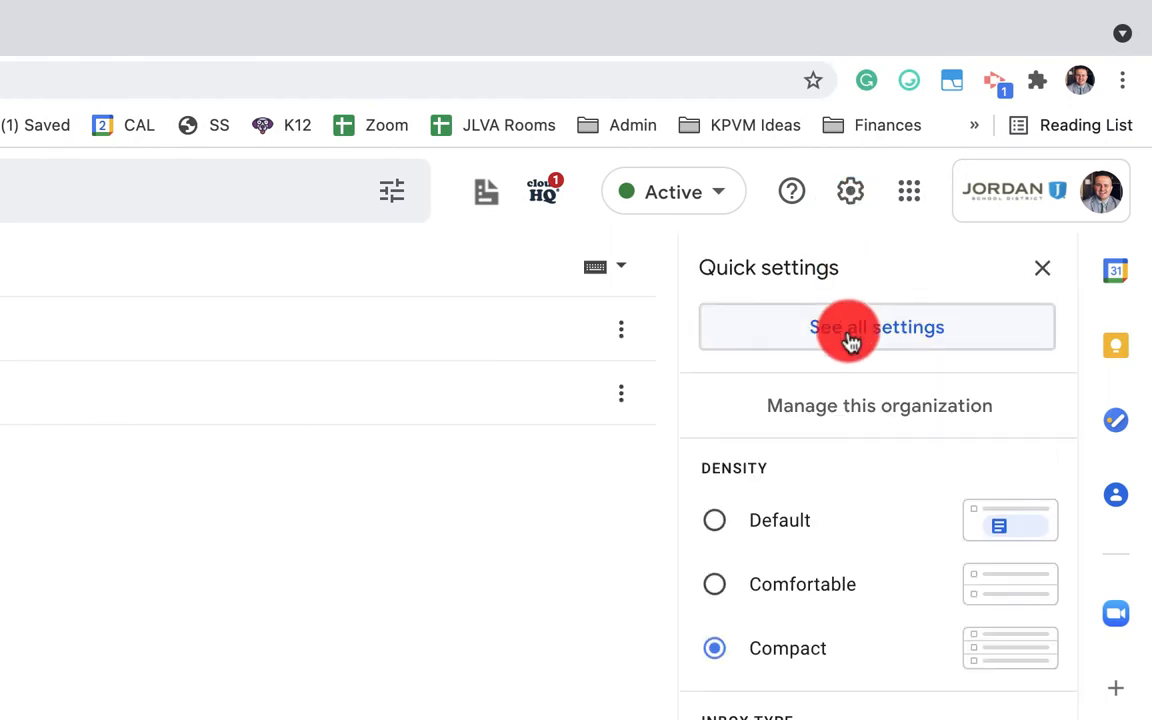
left_click(876, 327)
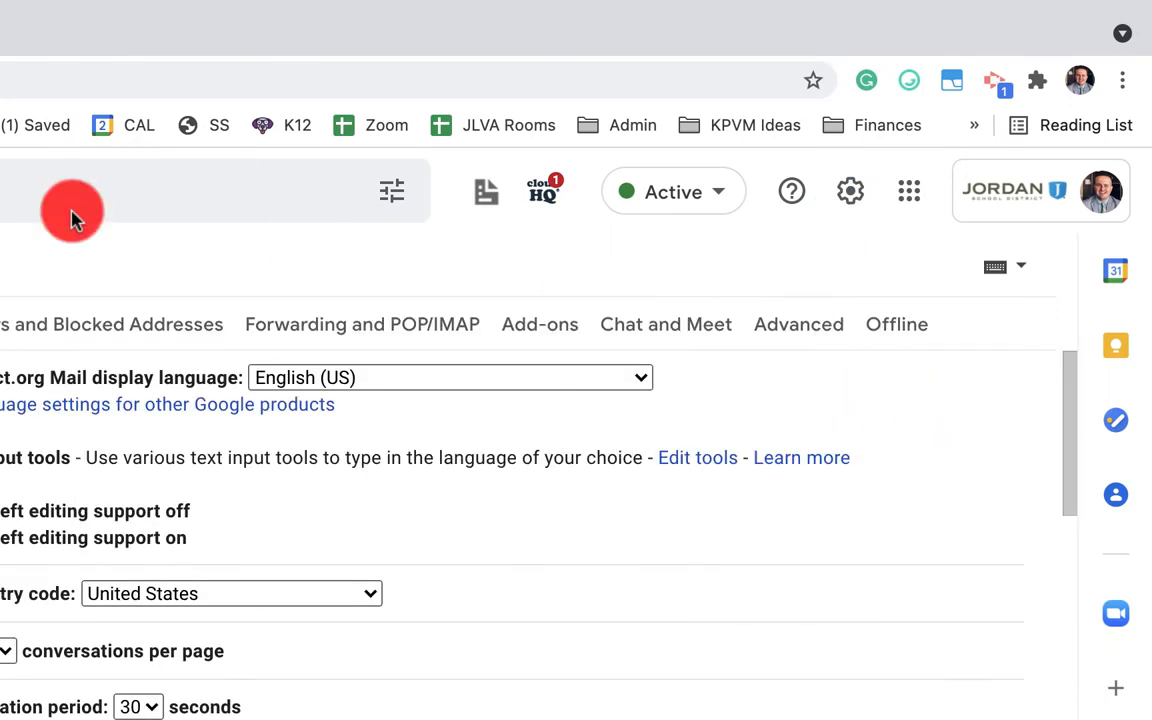
mouse_move(658, 324)
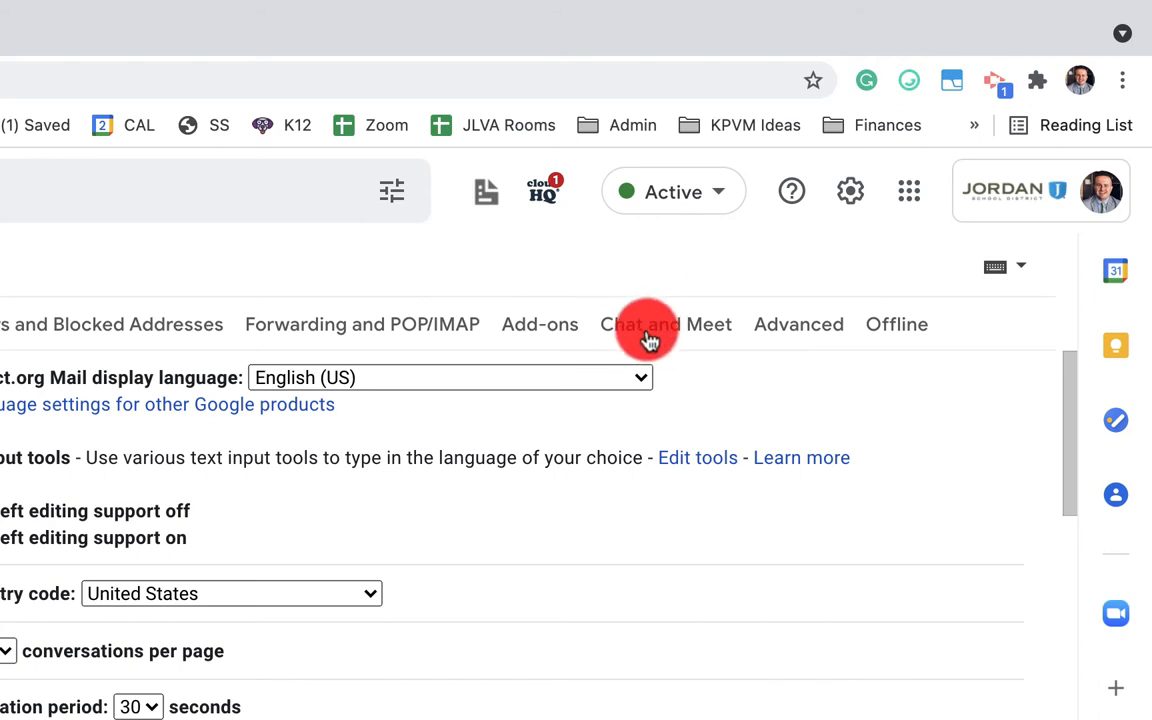
Set Chat to Off on the Chat and Meet tab and save changes
left_click(666, 324)
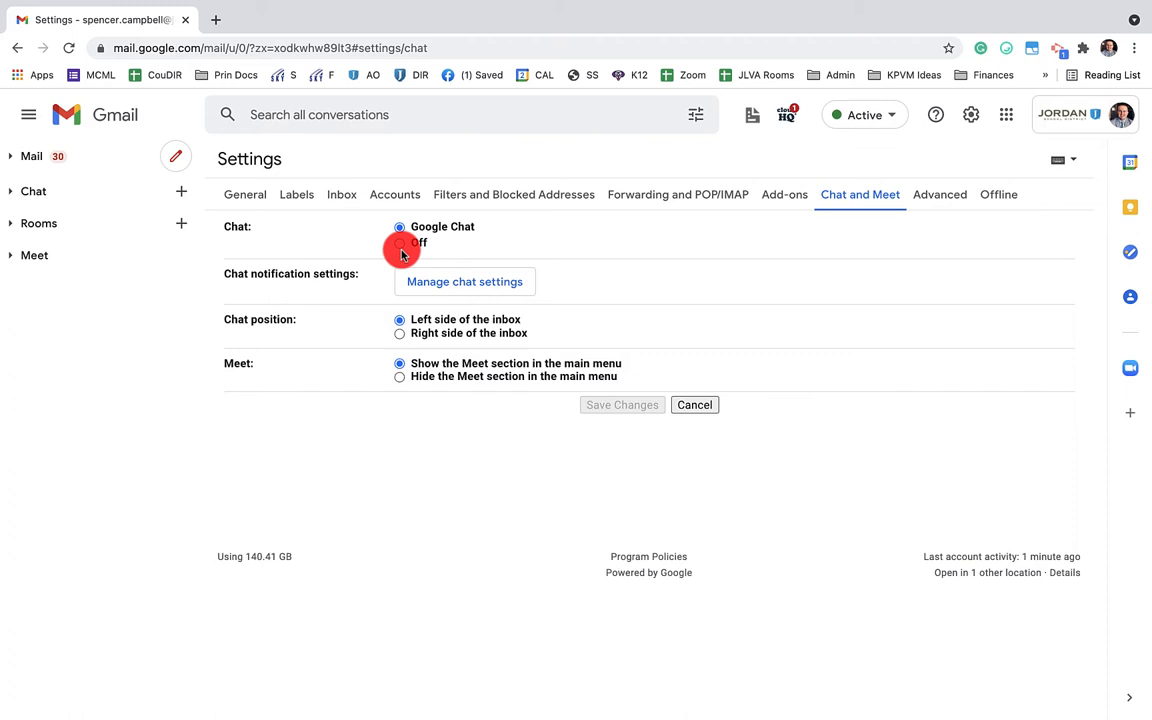
mouse_move(42, 204)
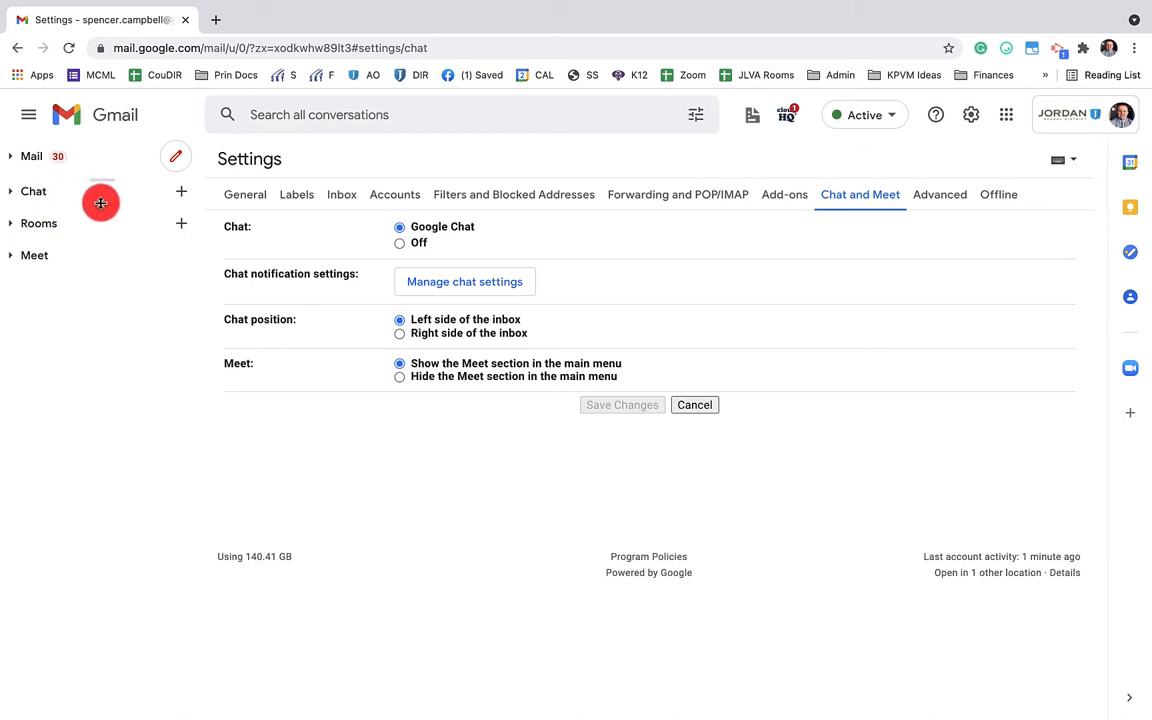
mouse_move(74, 194)
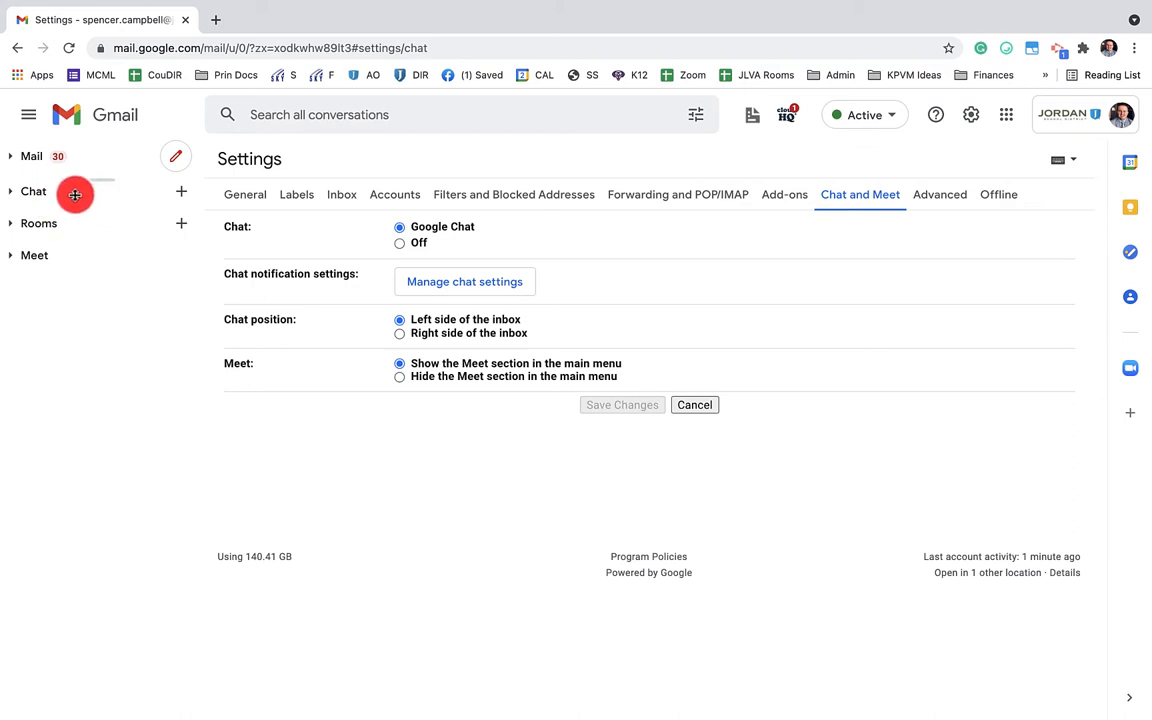
mouse_move(595, 500)
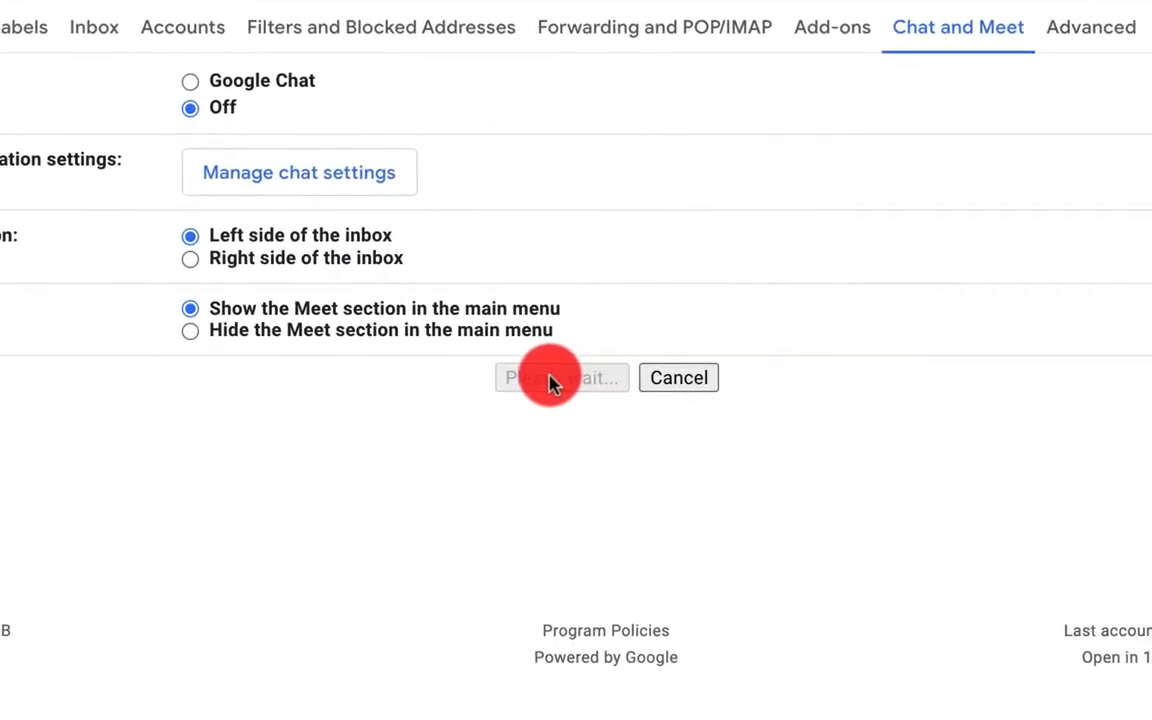
left_click(561, 377)
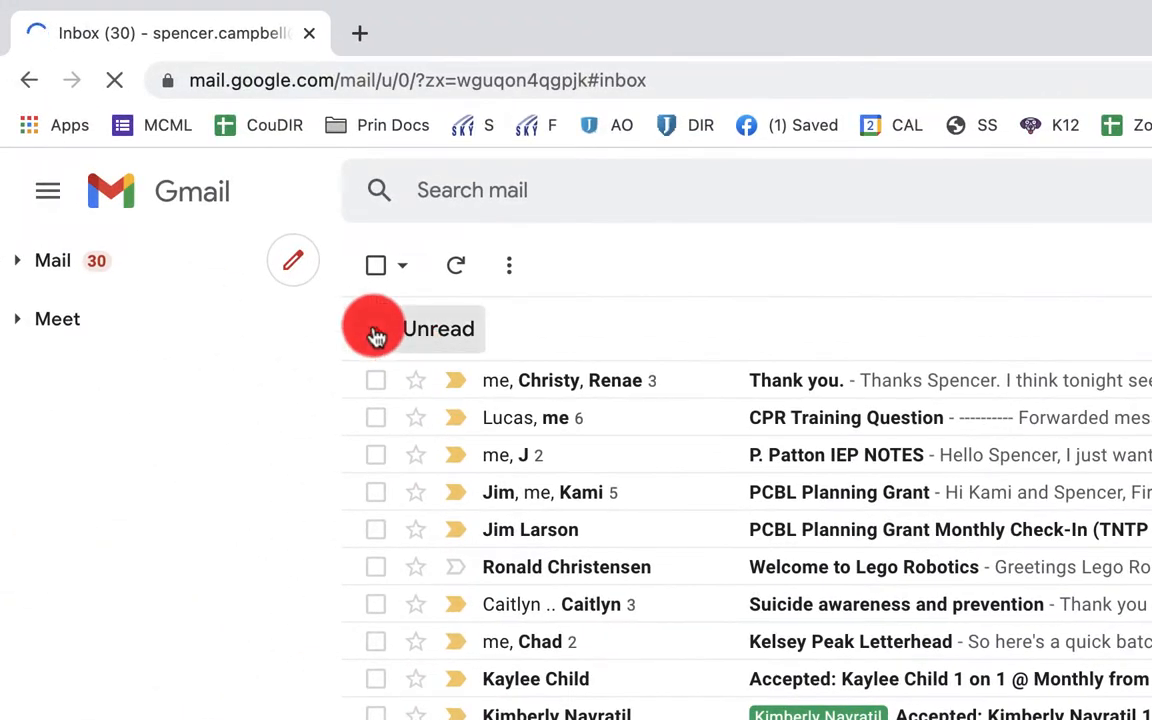
Collapse the Unread inbox section and return to the Chat and Meet settings tab
left_click(418, 328)
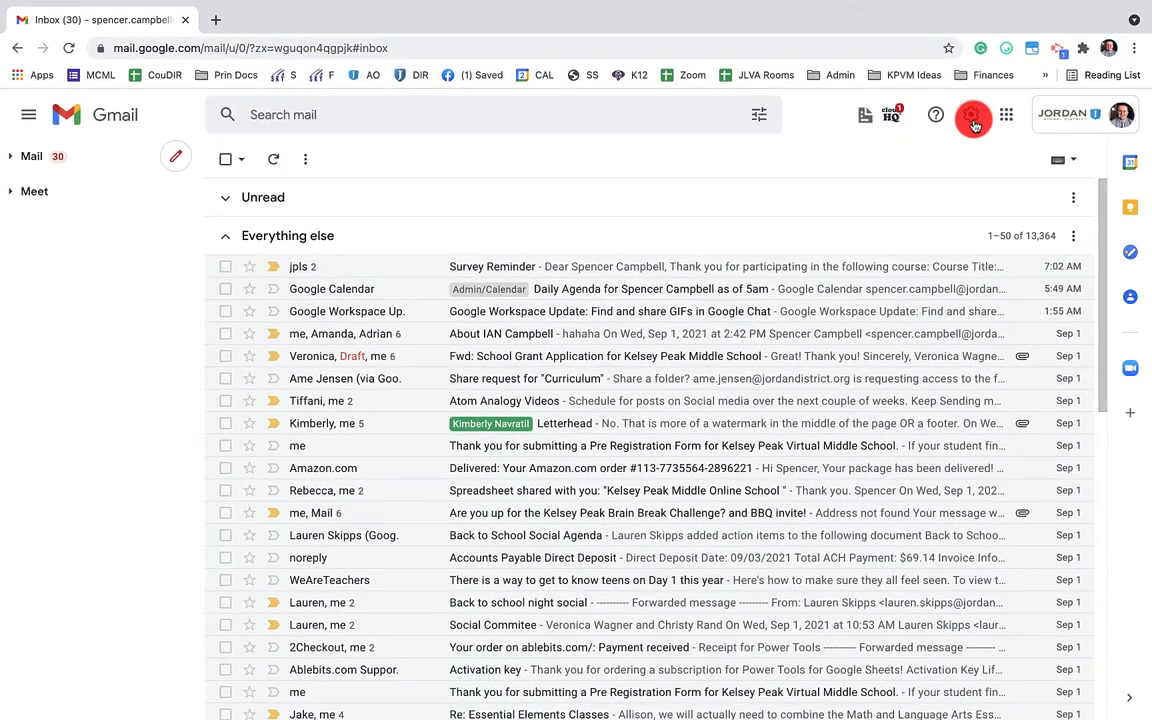
left_click(971, 114)
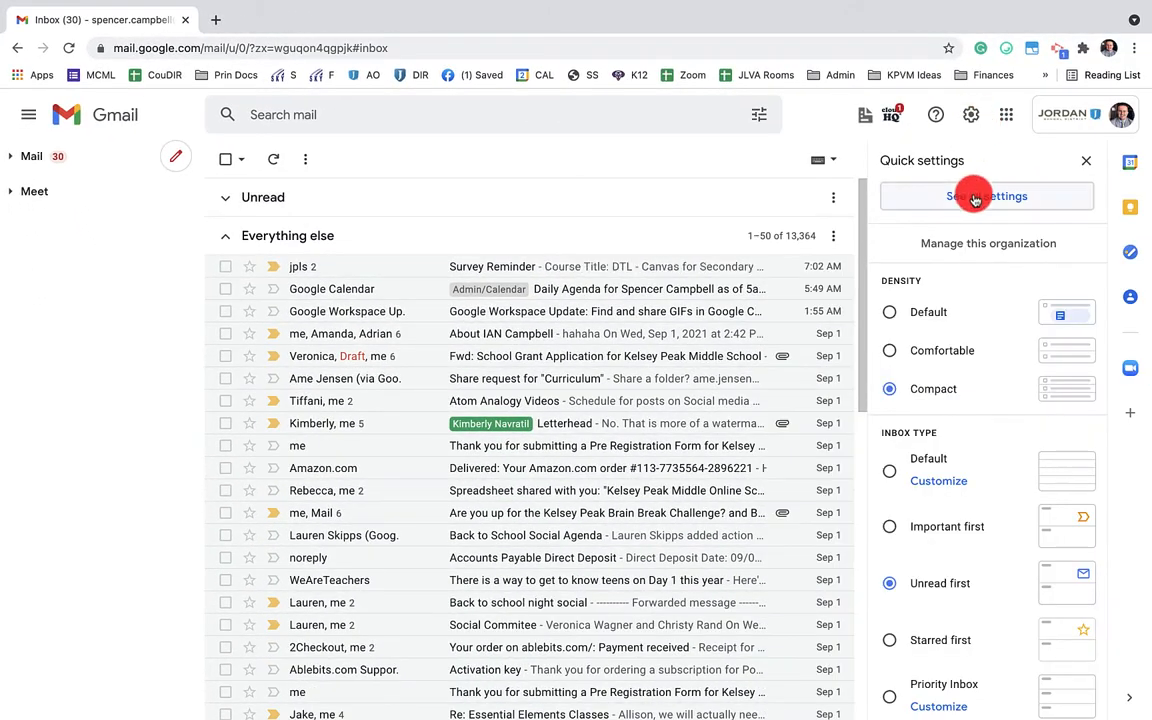
left_click(987, 196)
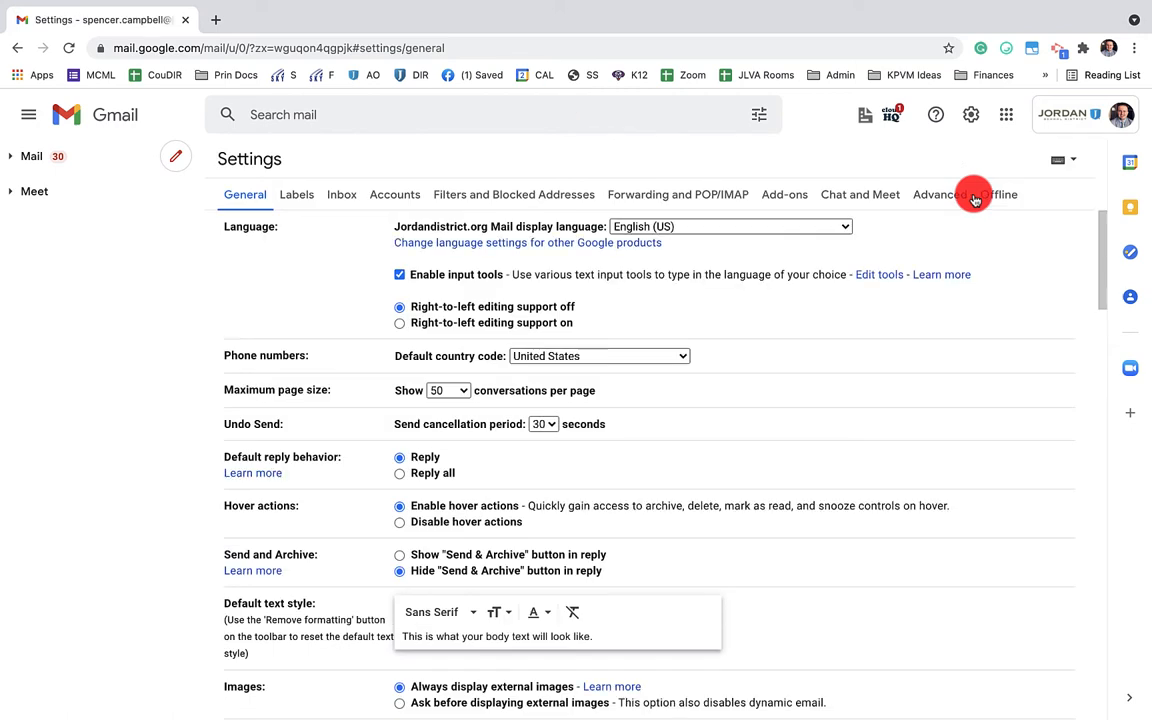
left_click(859, 194)
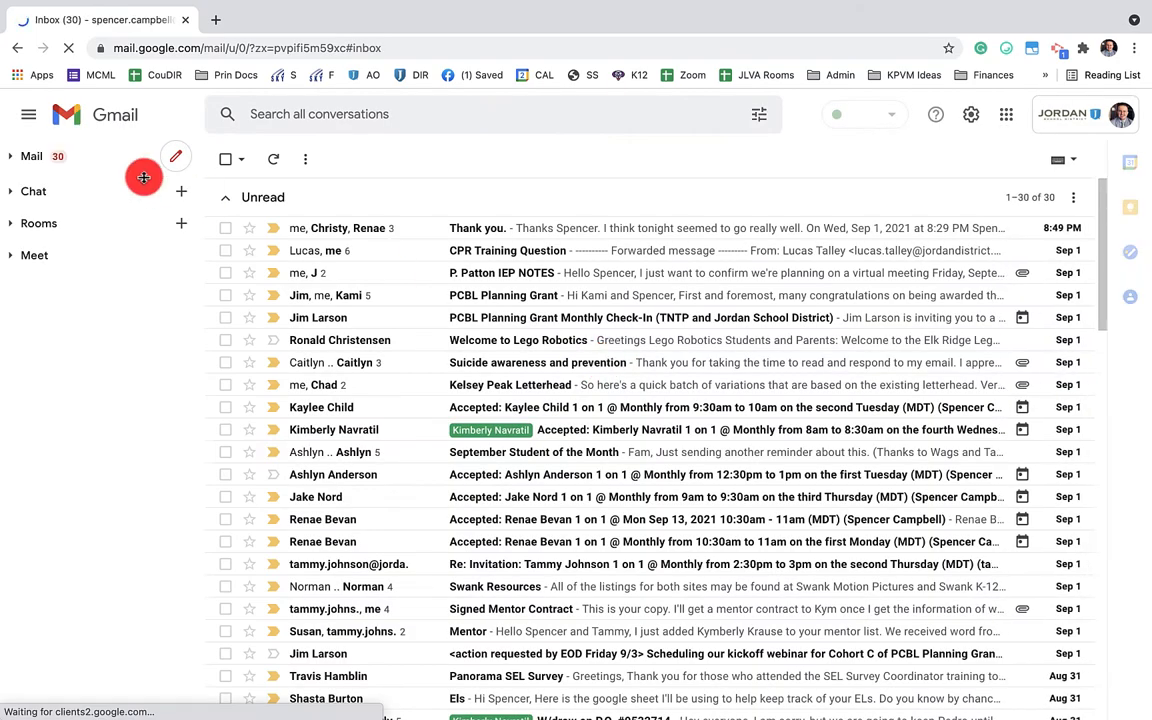
Toggle Mail open and closed, then expand the Meet, Rooms and Chat sidebar sections
left_click(31, 156)
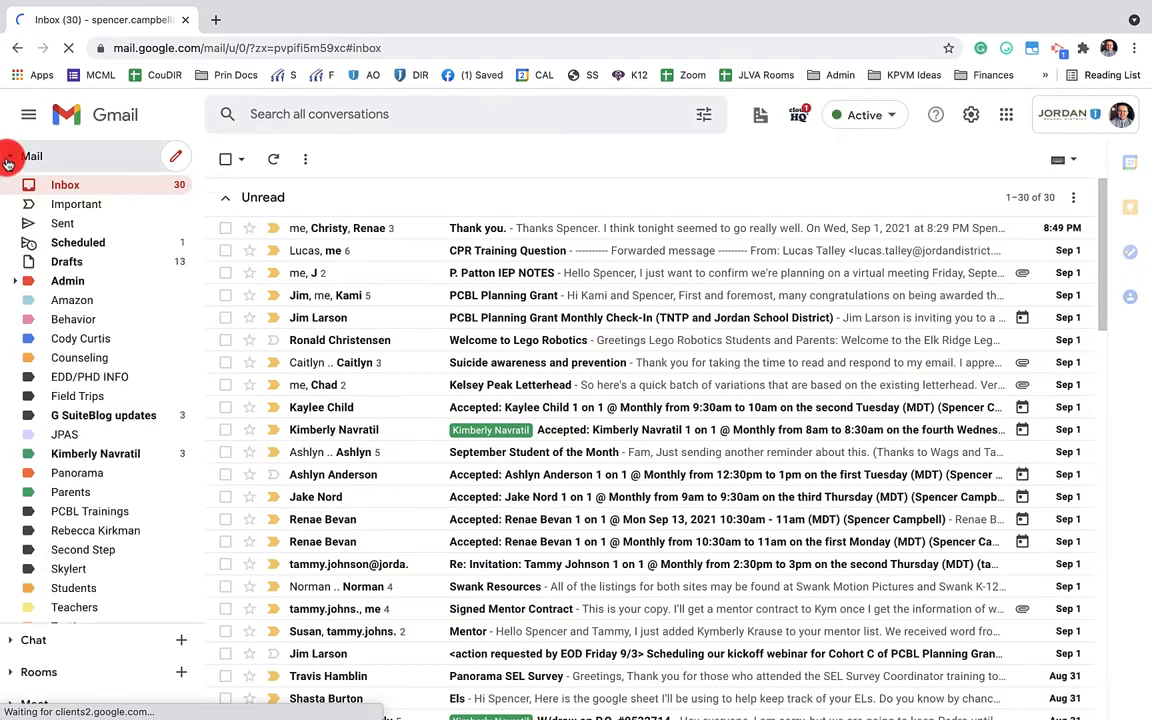
left_click(32, 156)
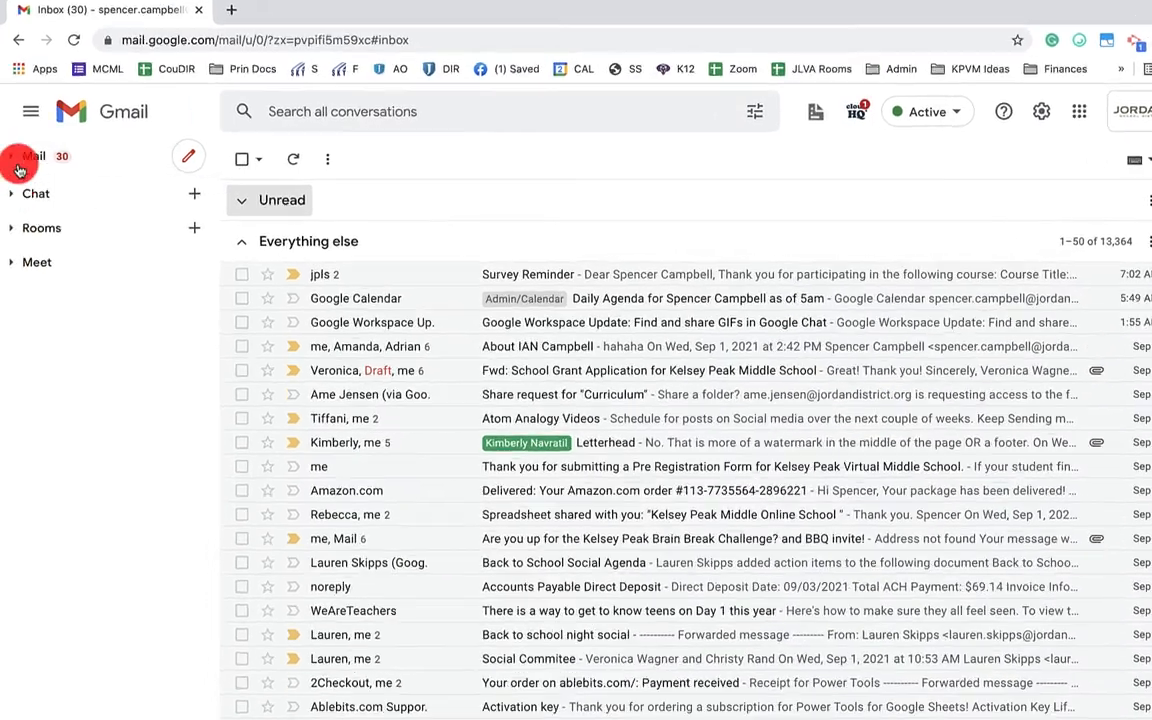
left_click(37, 262)
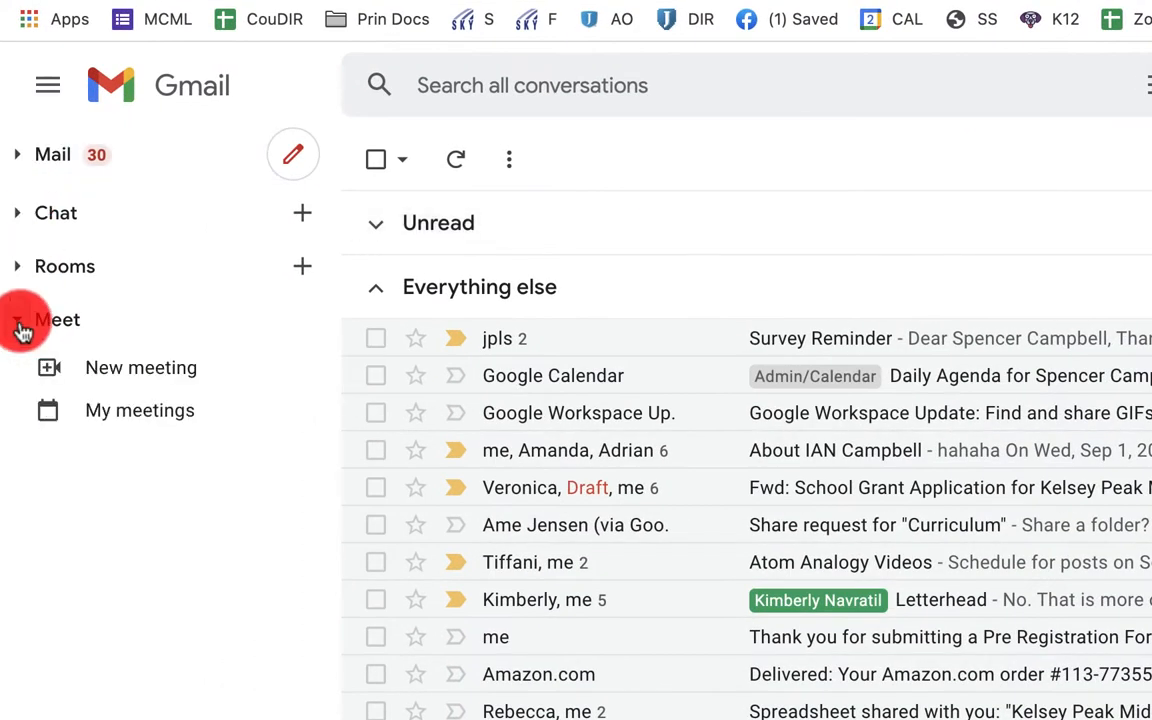
left_click(18, 266)
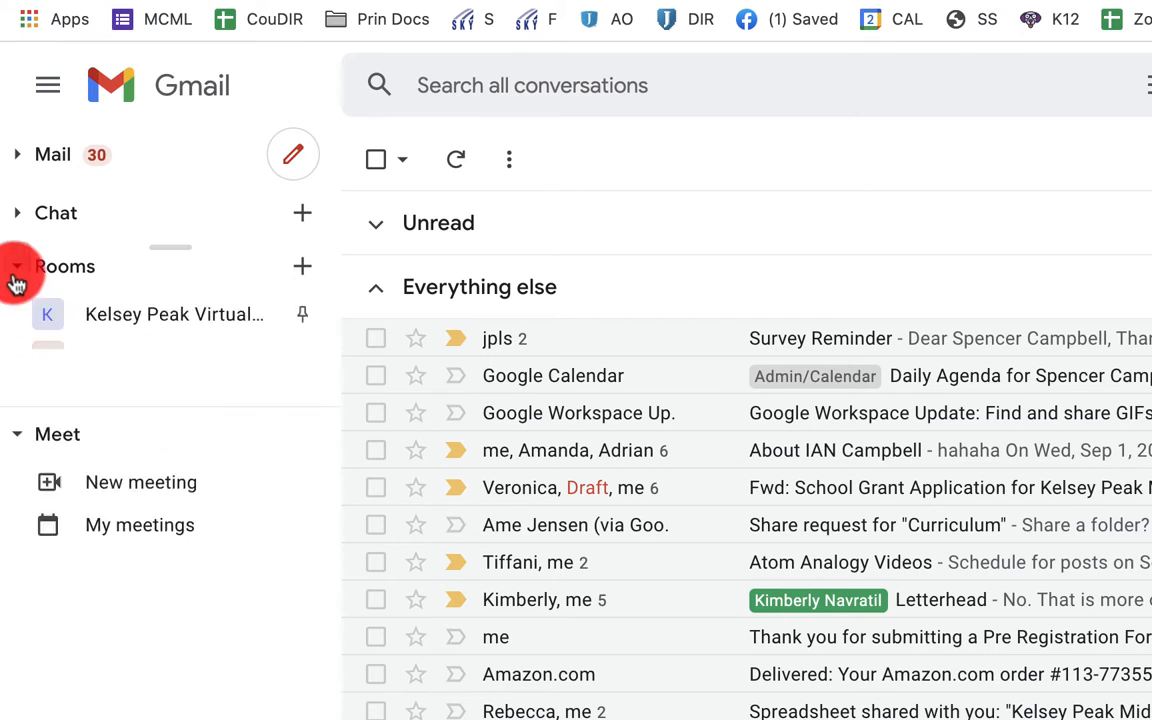
left_click(16, 266)
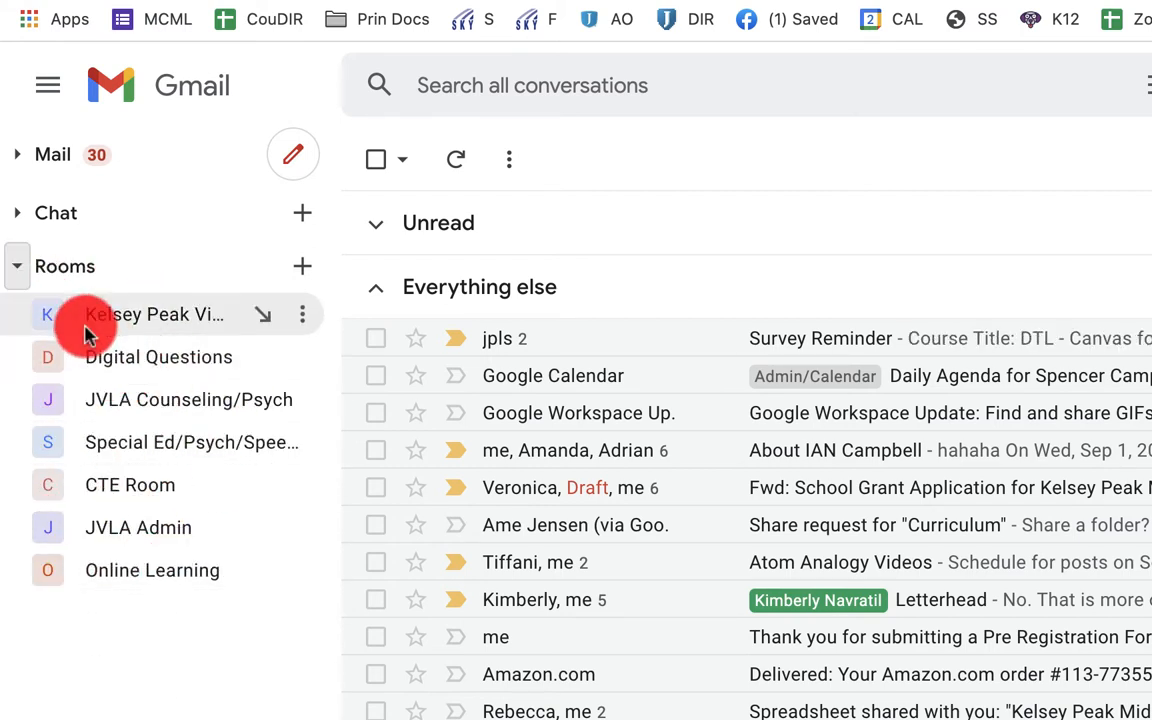
left_click(57, 212)
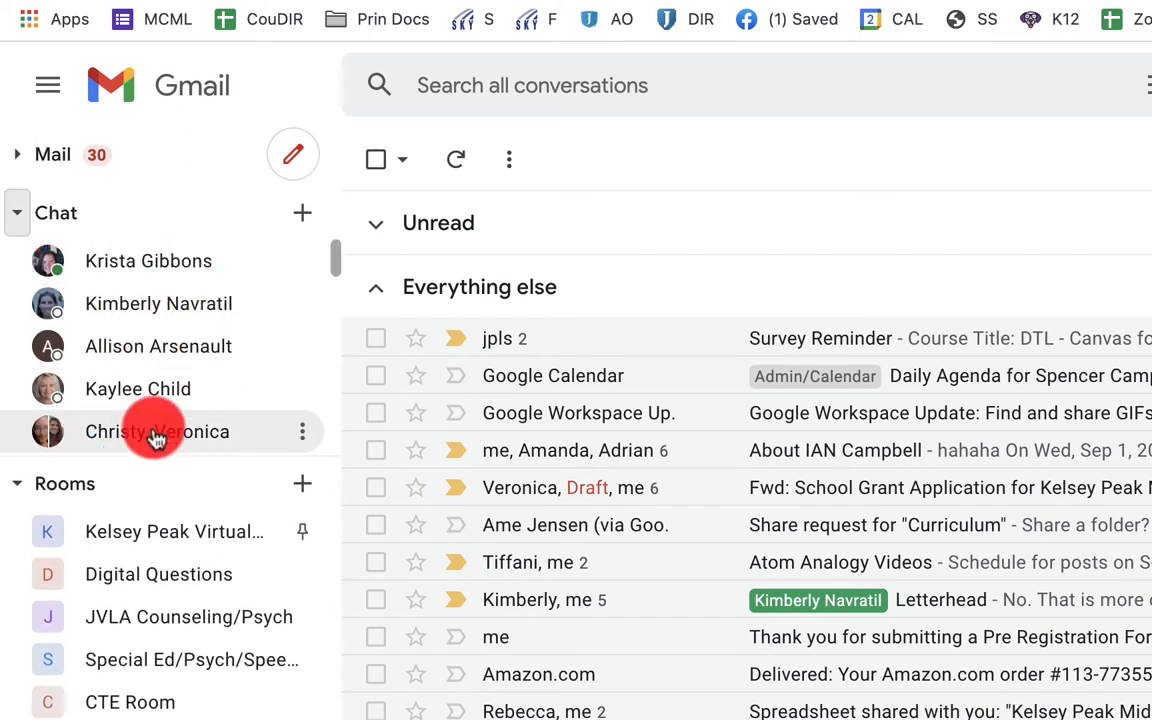
mouse_move(57, 278)
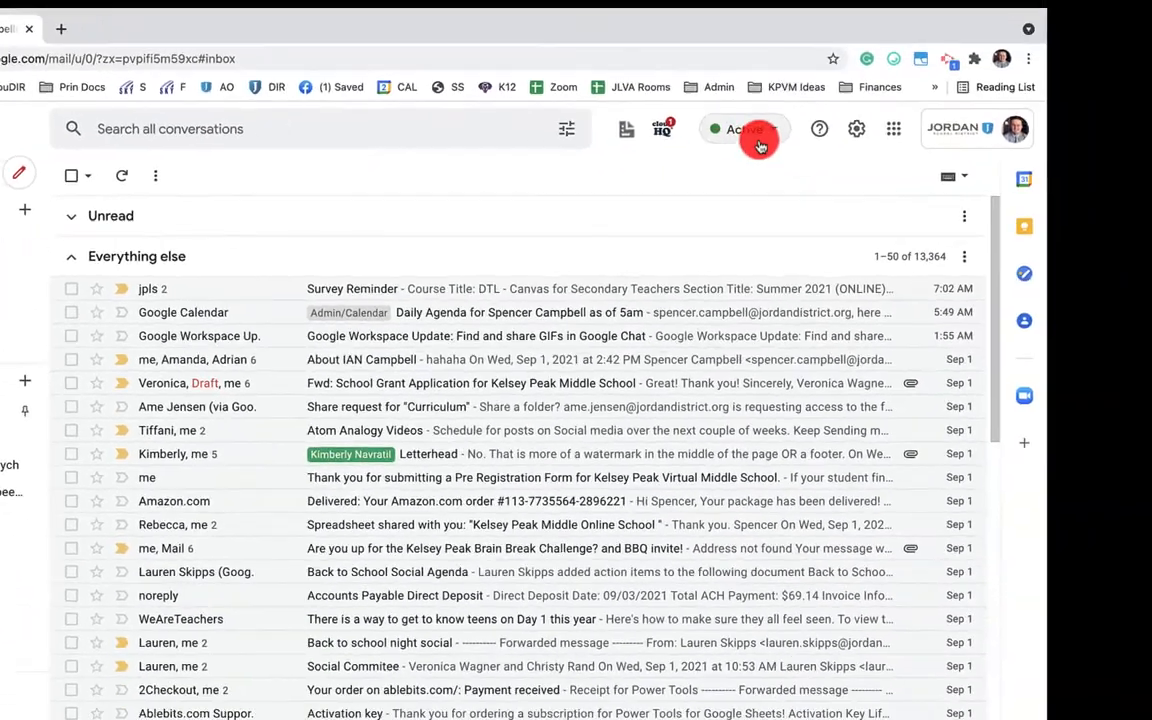
View the chat status options: automatic, do not disturb, away, add a status
left_click(744, 129)
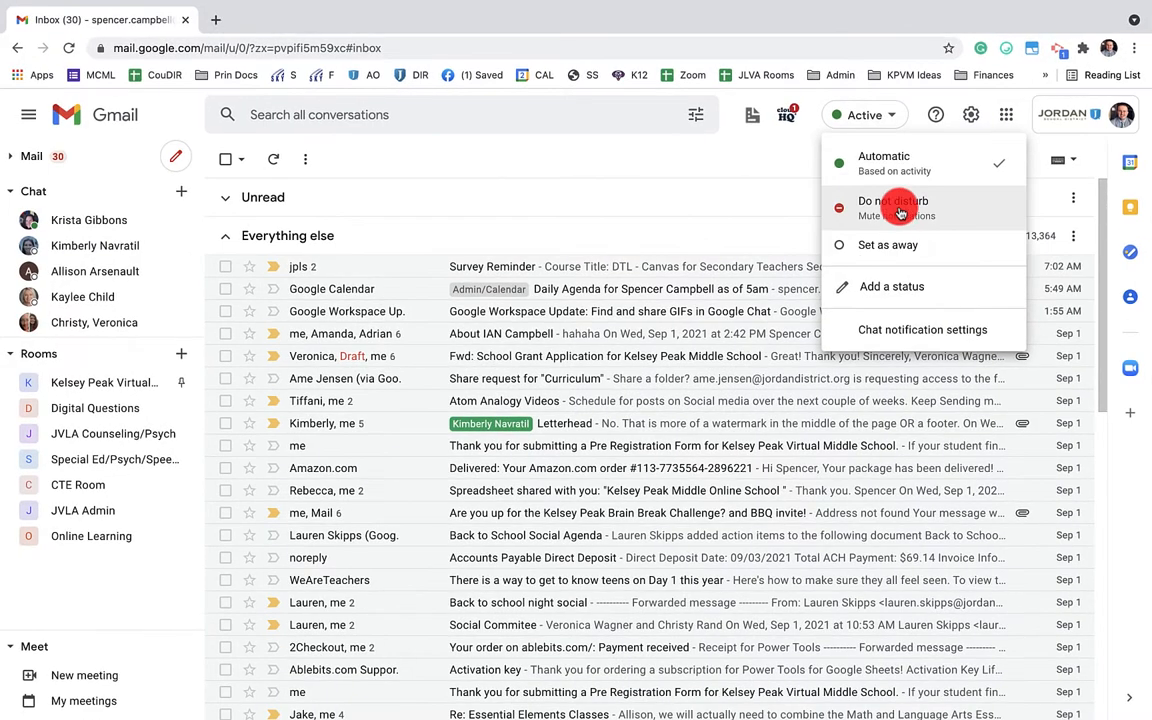
mouse_move(903, 287)
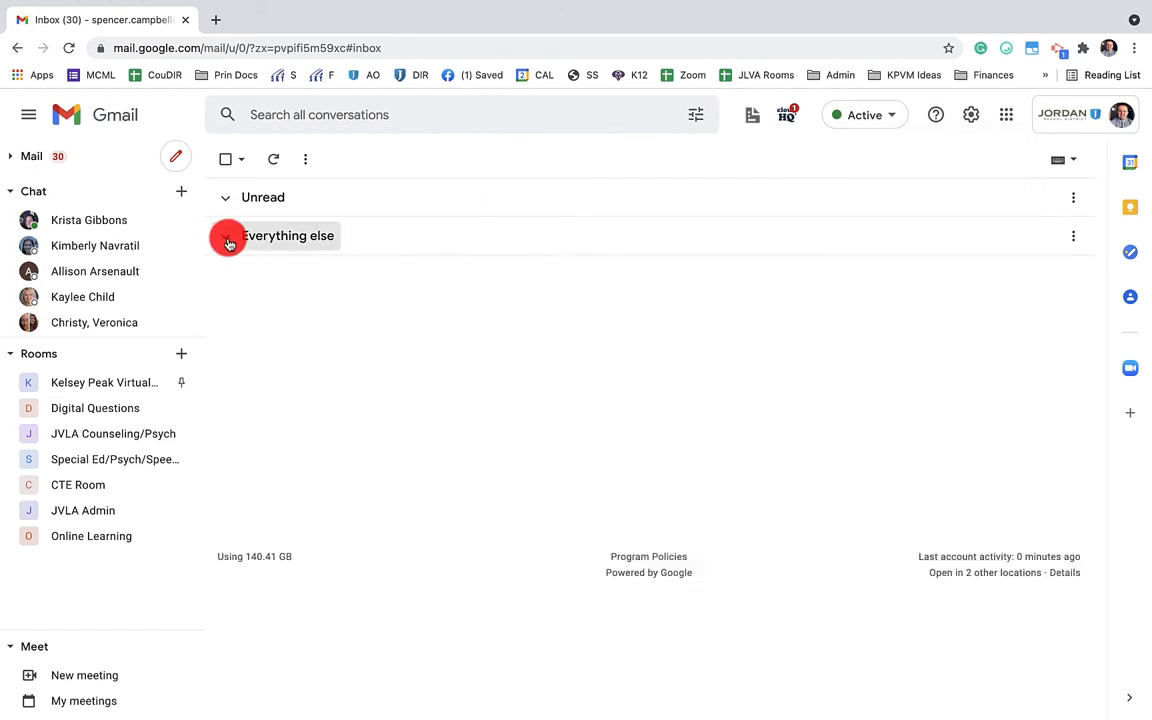
Collapse Chat, expand then collapse Mail, and re-expand Chat to list contacts
left_click(10, 191)
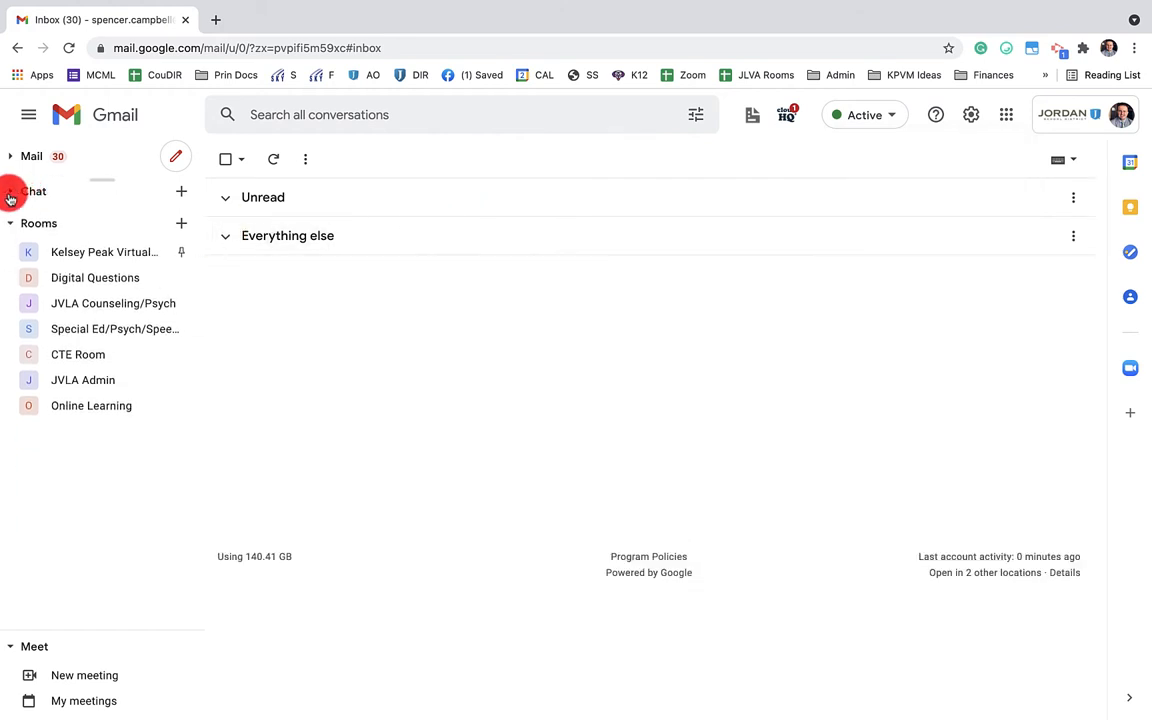
left_click(225, 235)
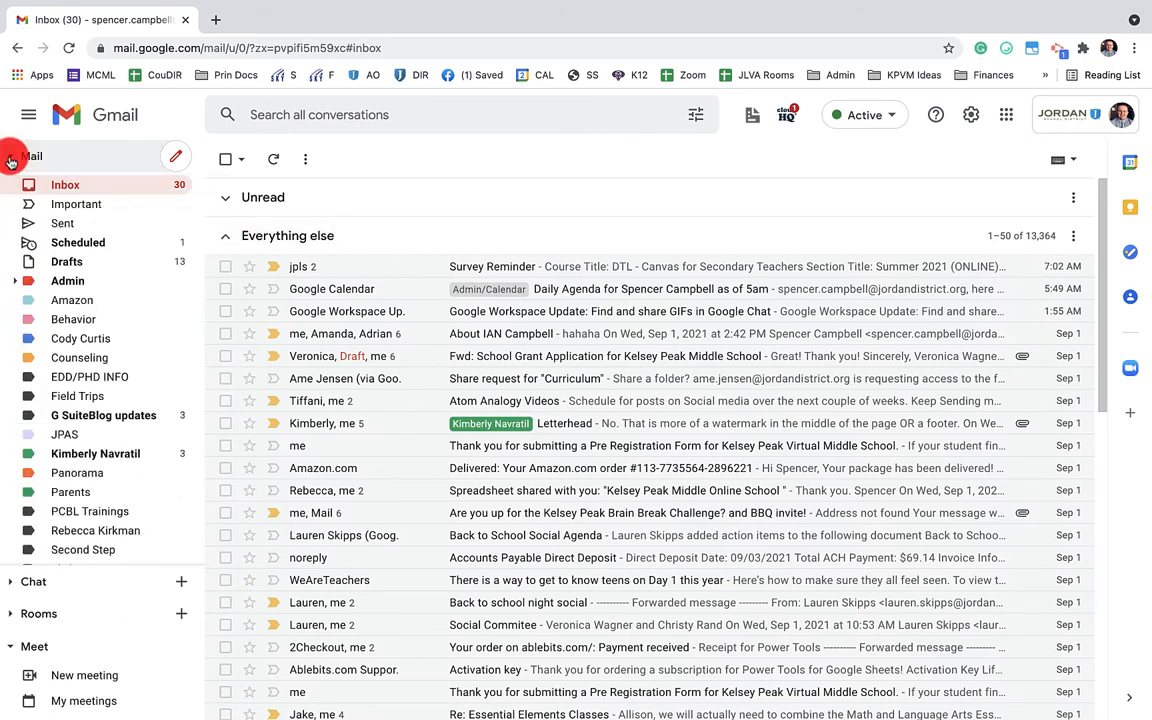
scroll("down", 3)
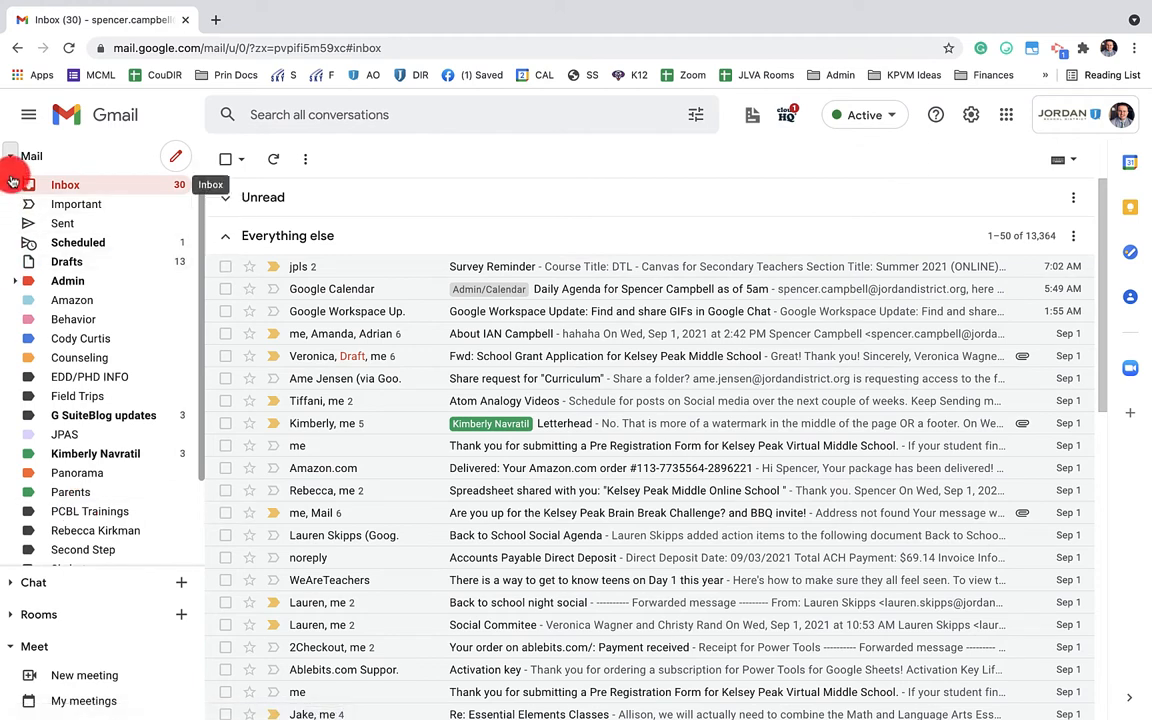
left_click(31, 156)
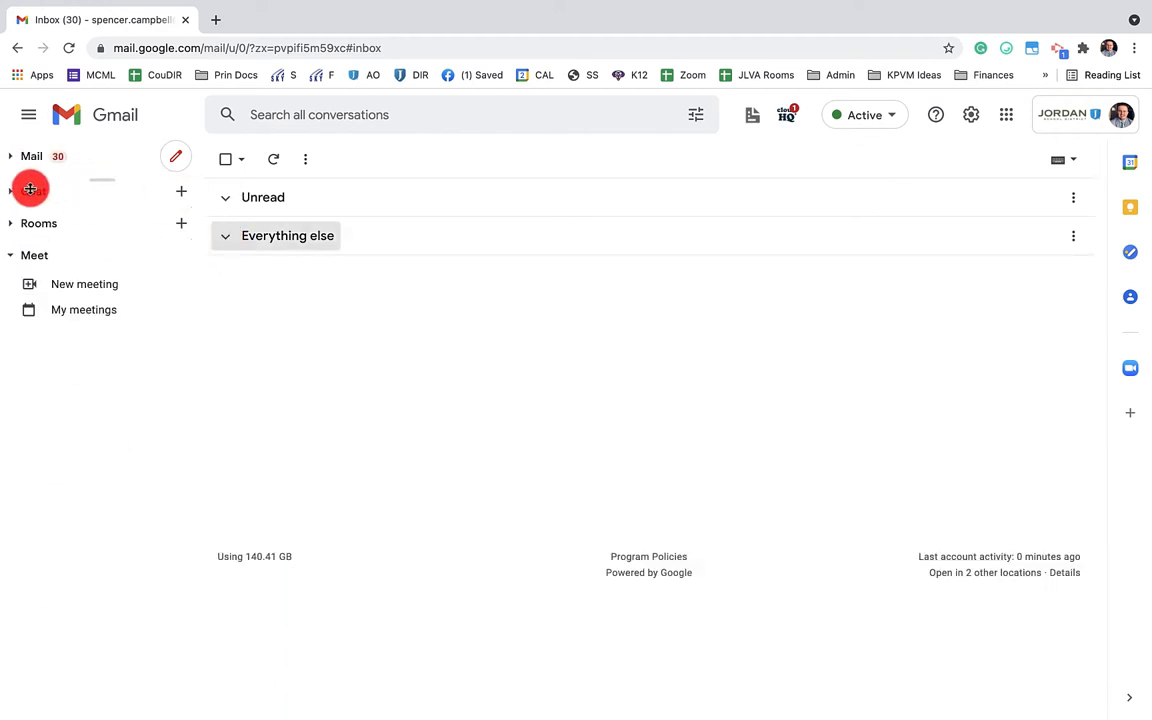
left_click(31, 190)
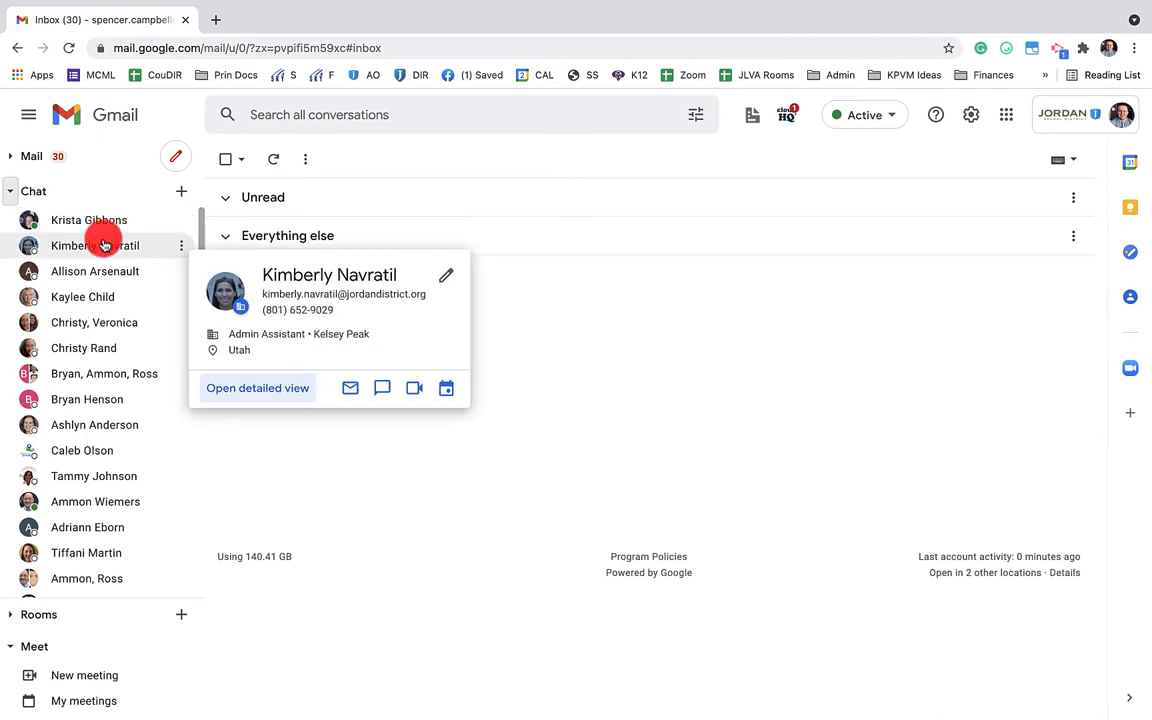
left_click(88, 219)
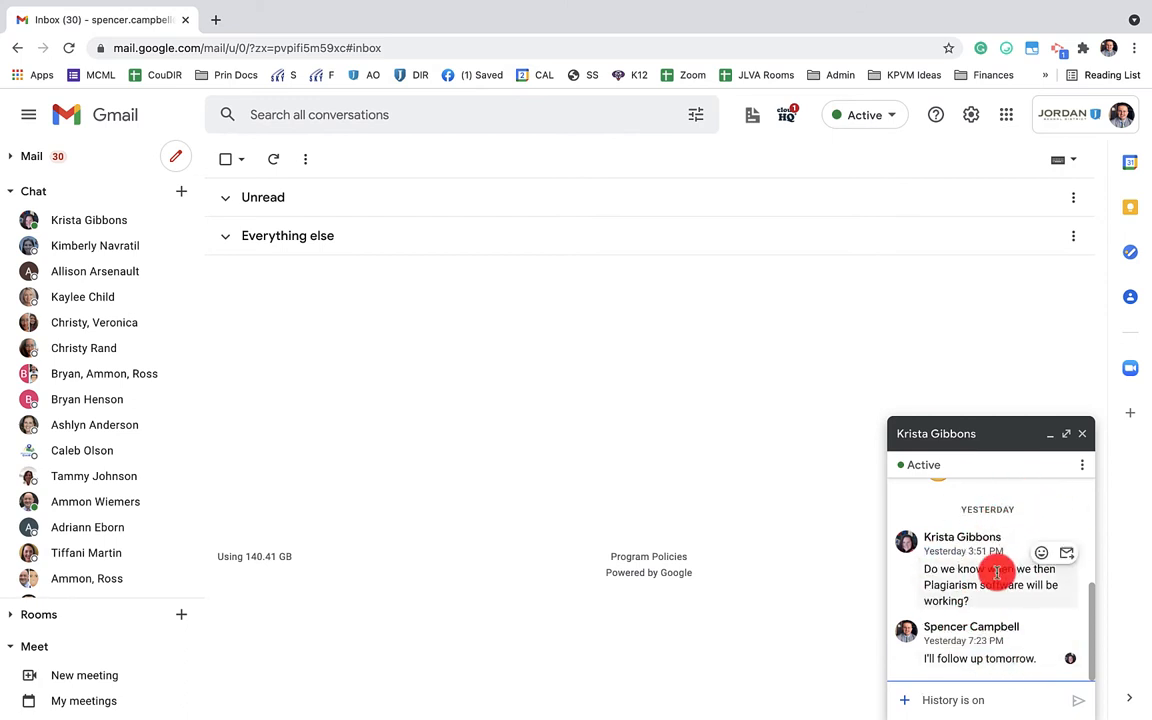
mouse_move(1013, 502)
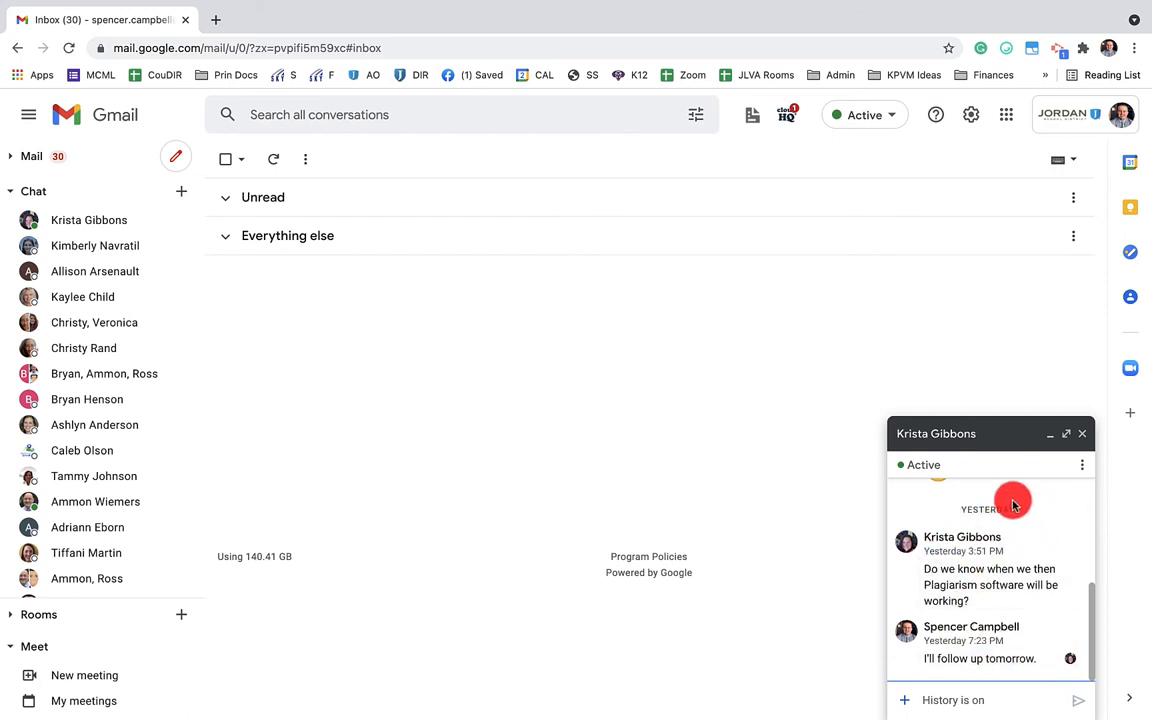
mouse_move(1007, 524)
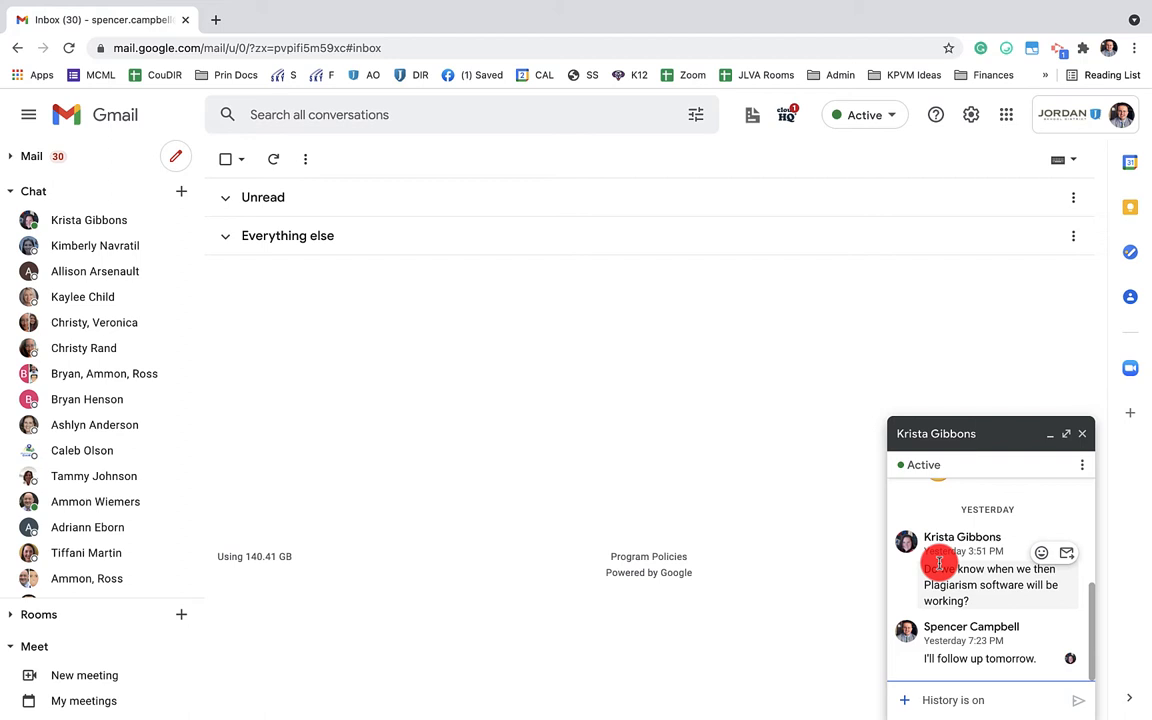
mouse_move(825, 547)
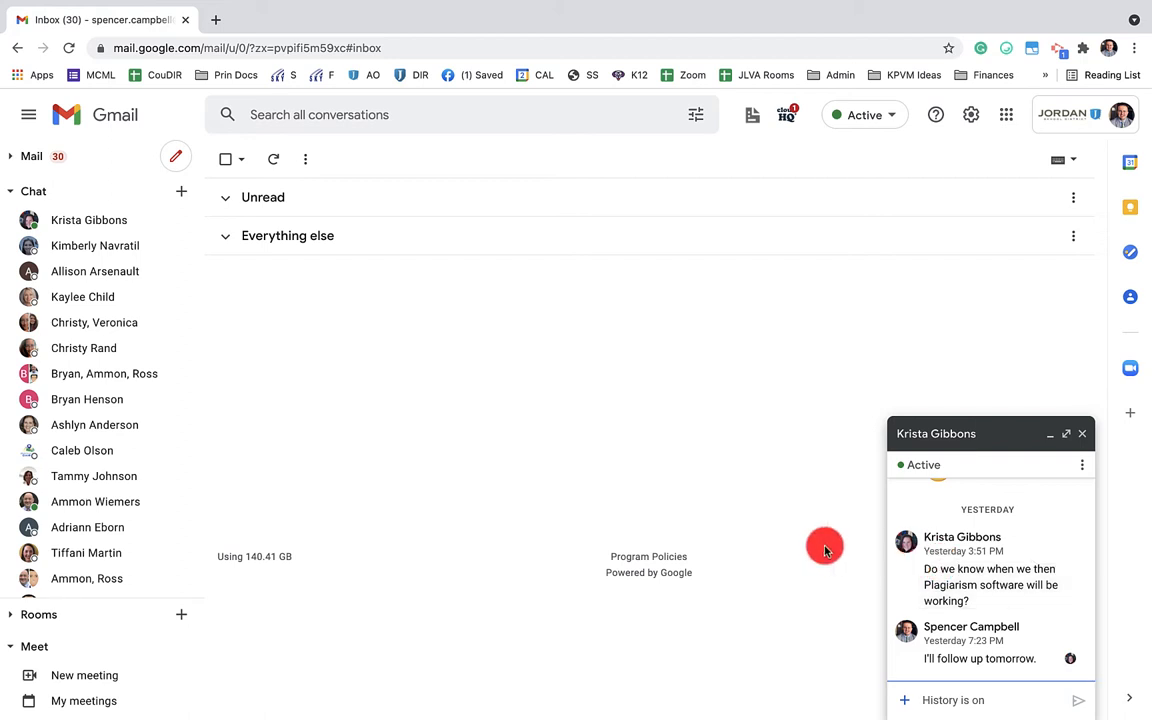
mouse_move(810, 432)
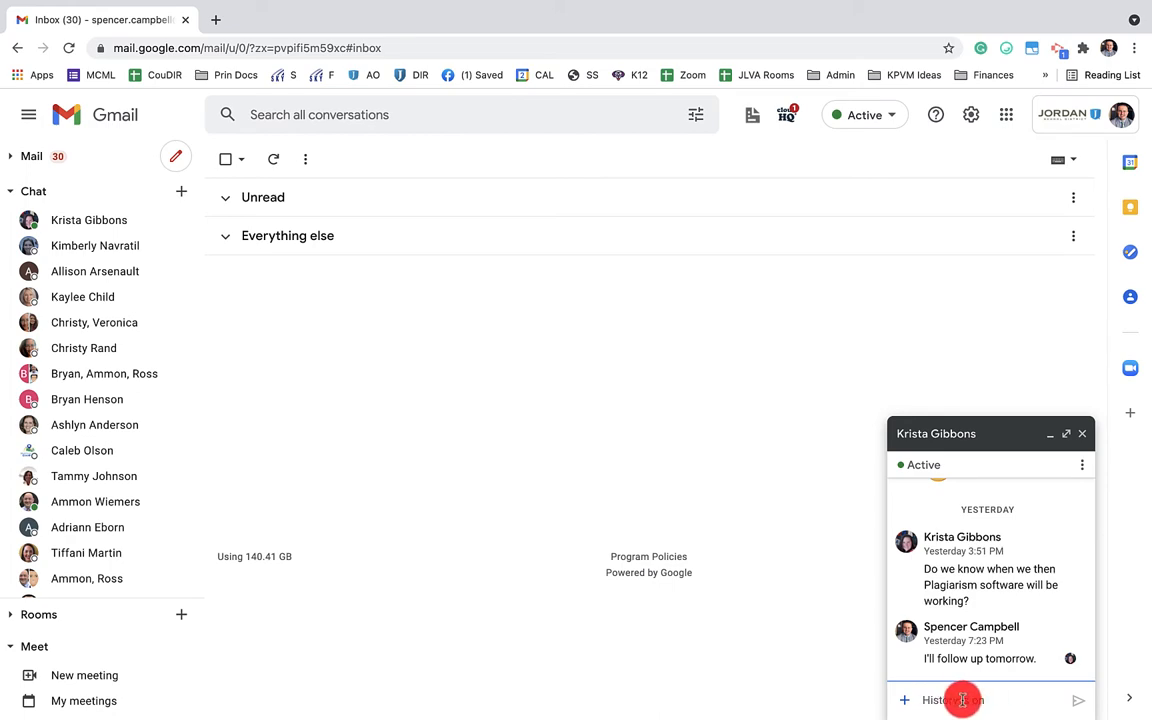
type("Good Morning!")
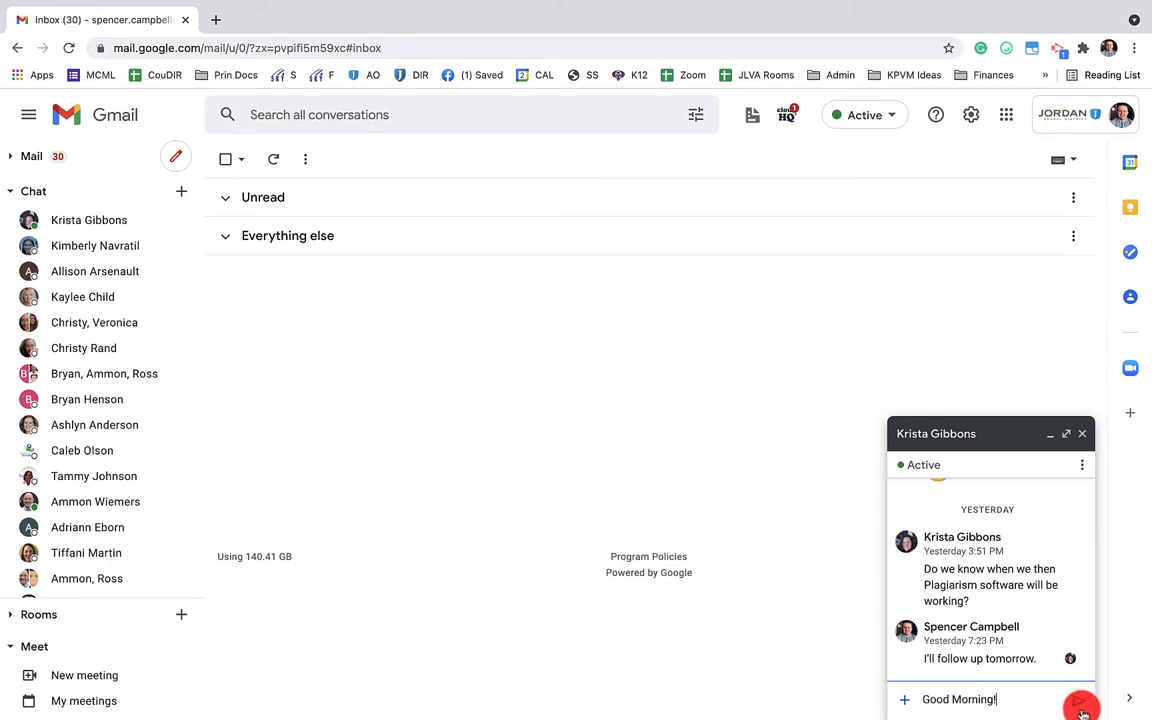
left_click(1082, 706)
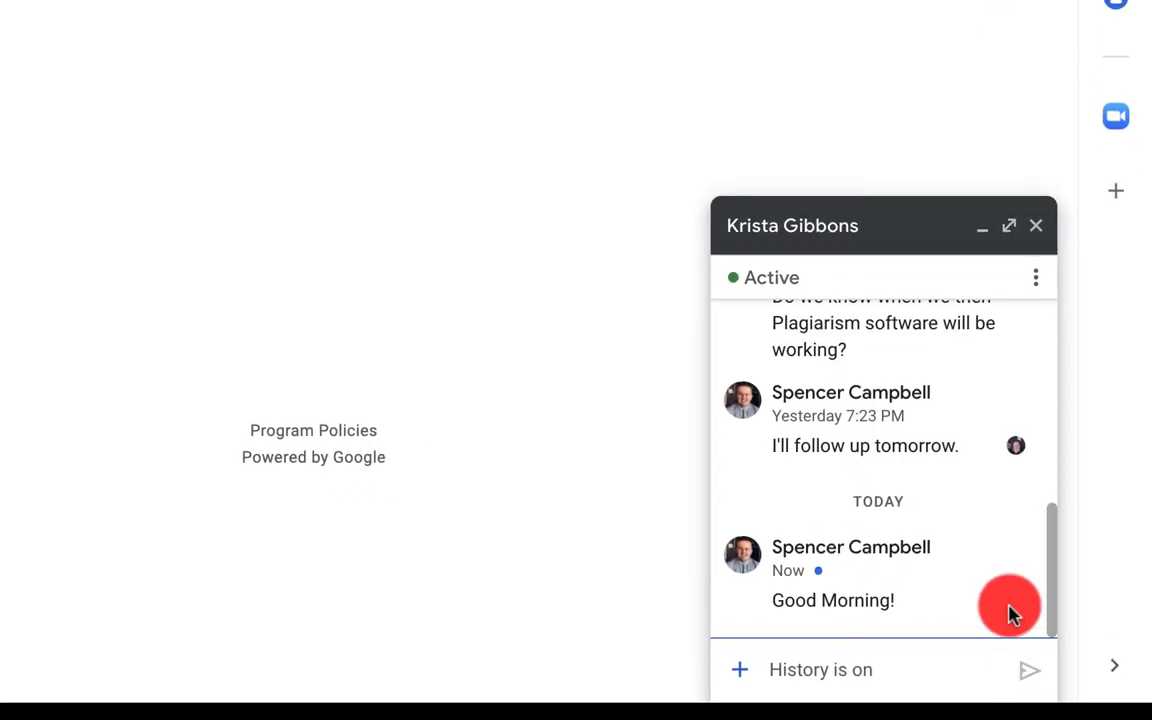
mouse_move(960, 555)
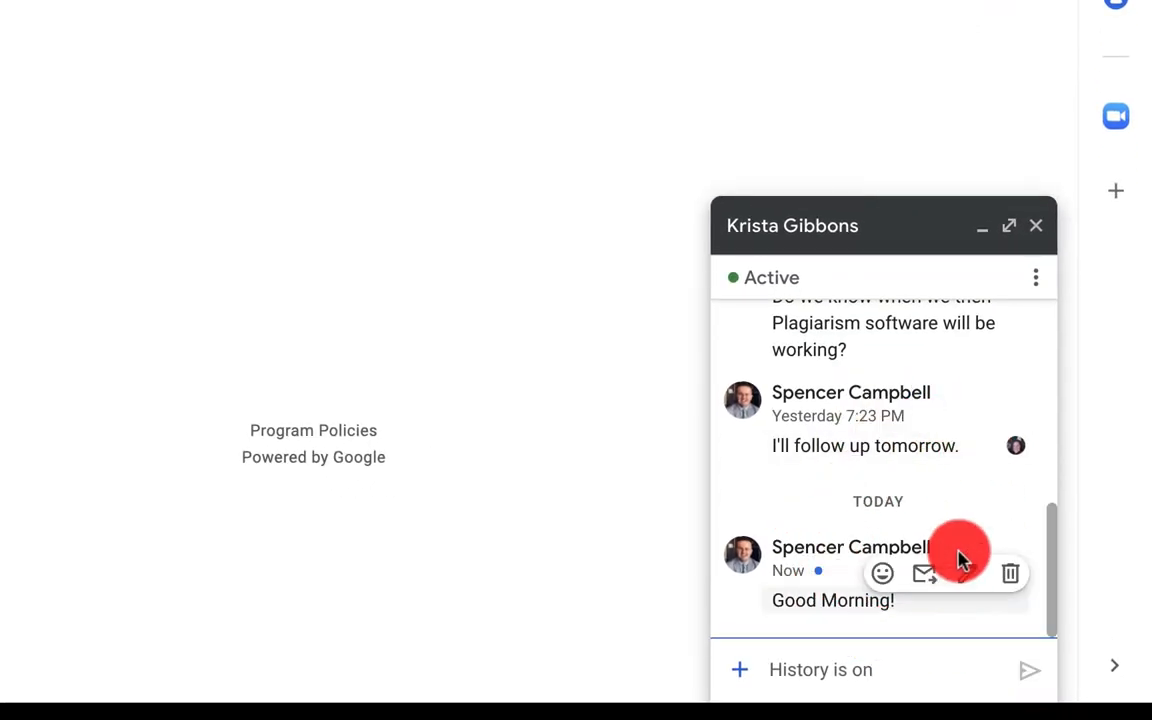
mouse_move(878, 450)
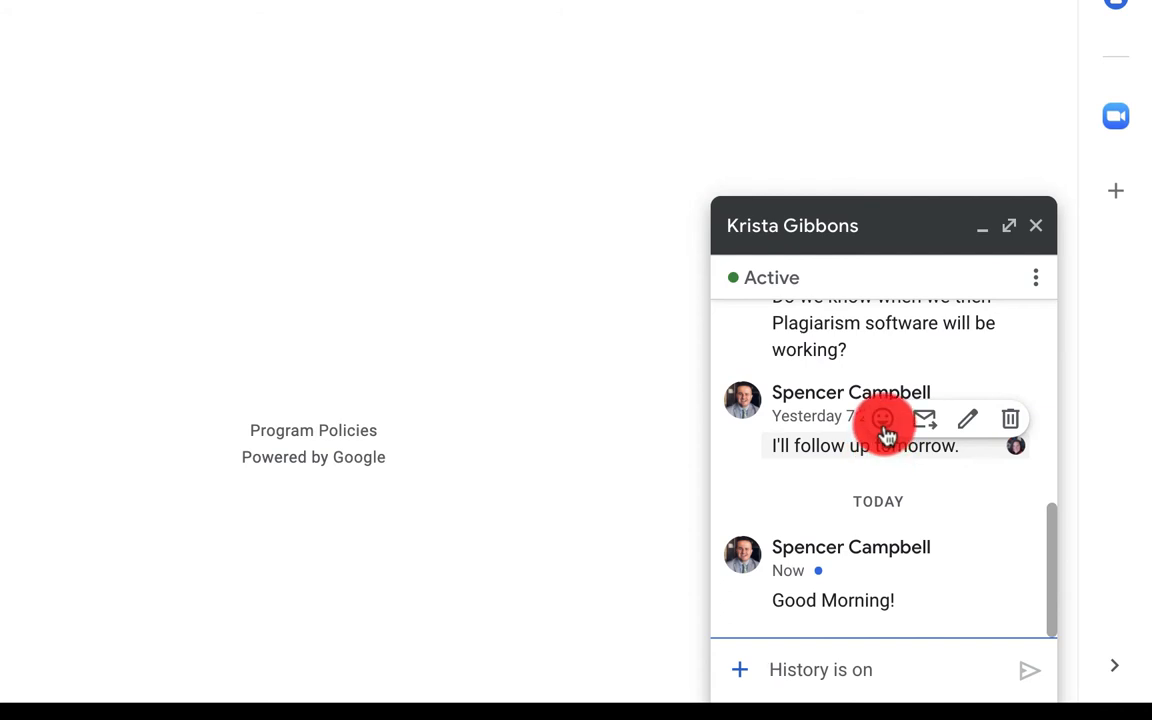
mouse_move(925, 419)
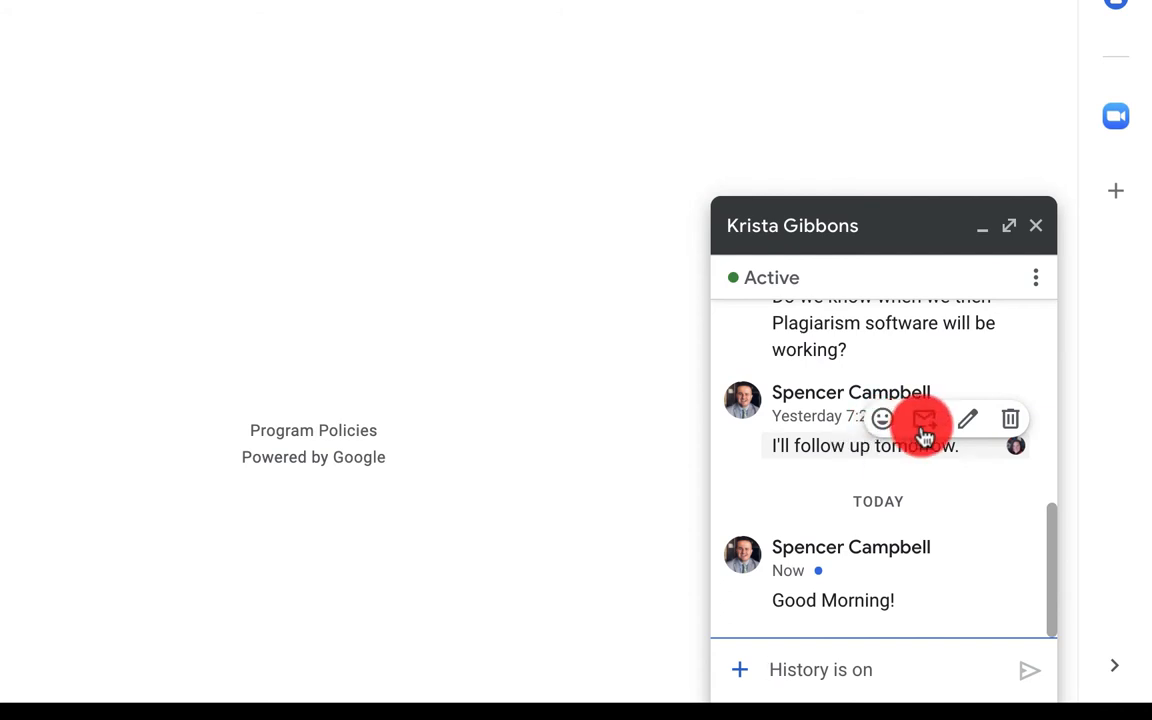
mouse_move(923, 419)
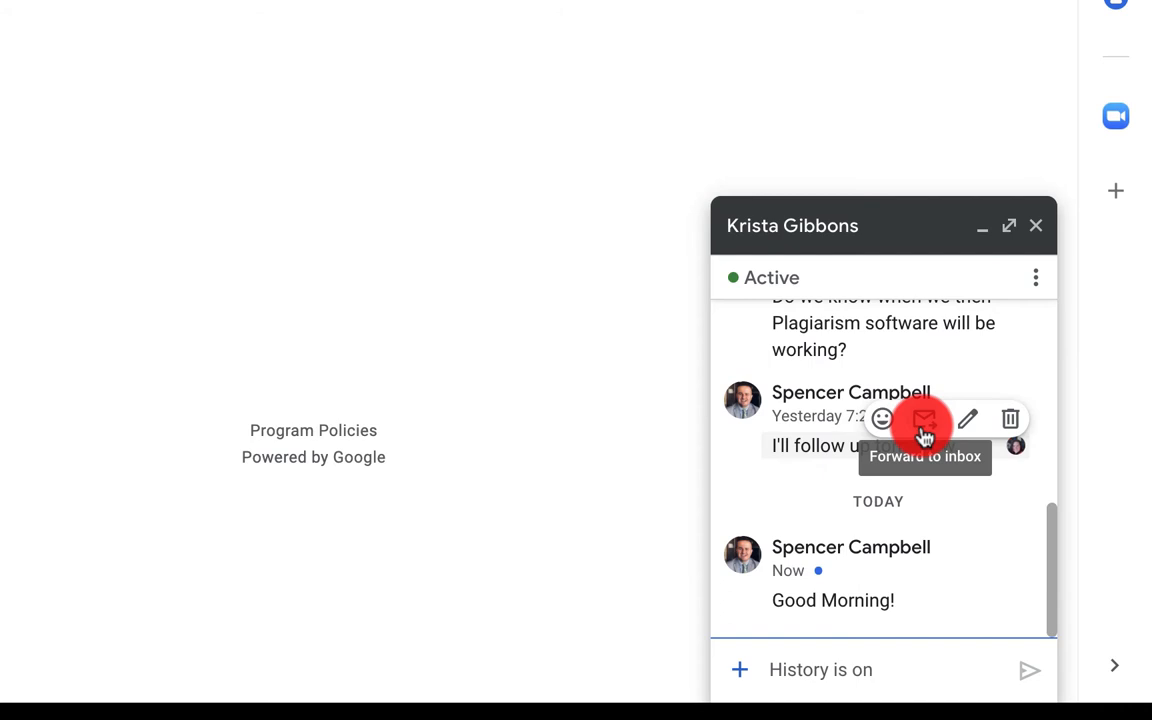
mouse_move(962, 420)
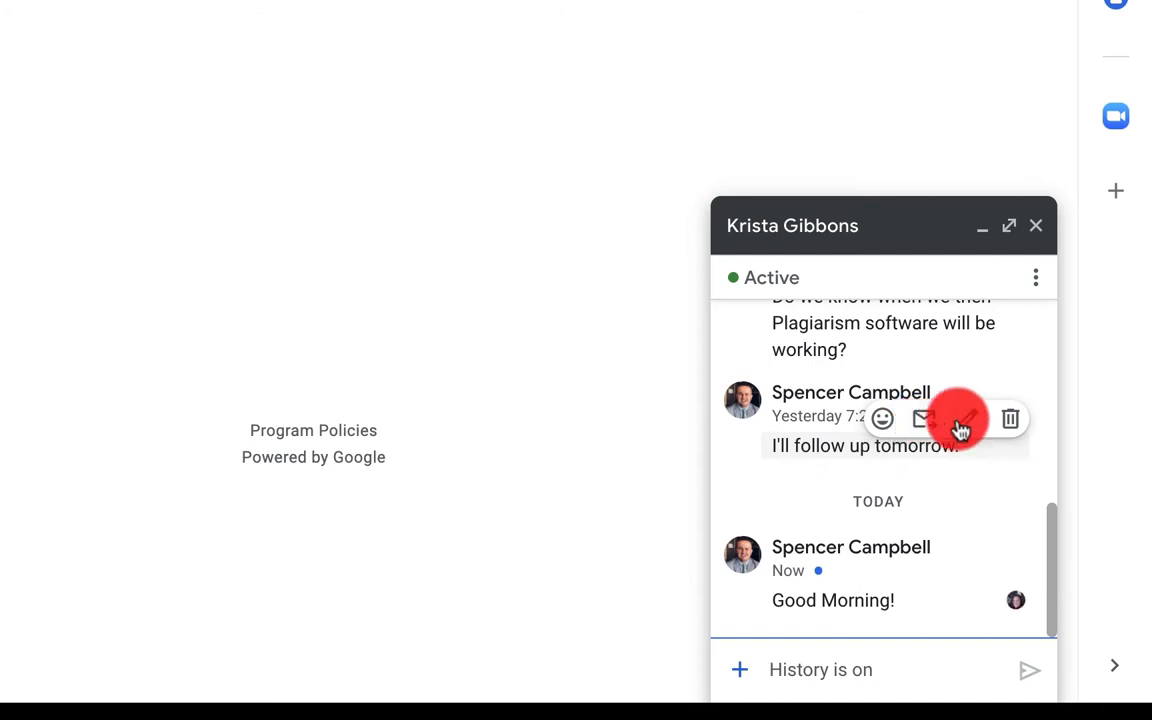
left_click(958, 418)
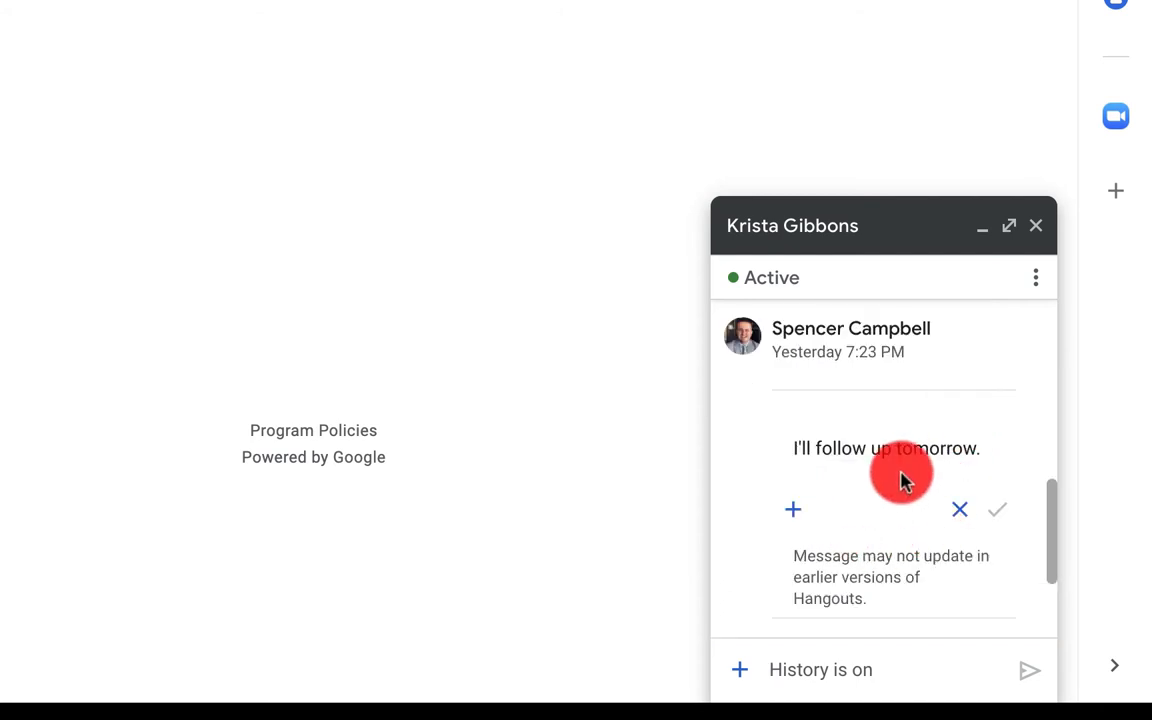
mouse_move(765, 333)
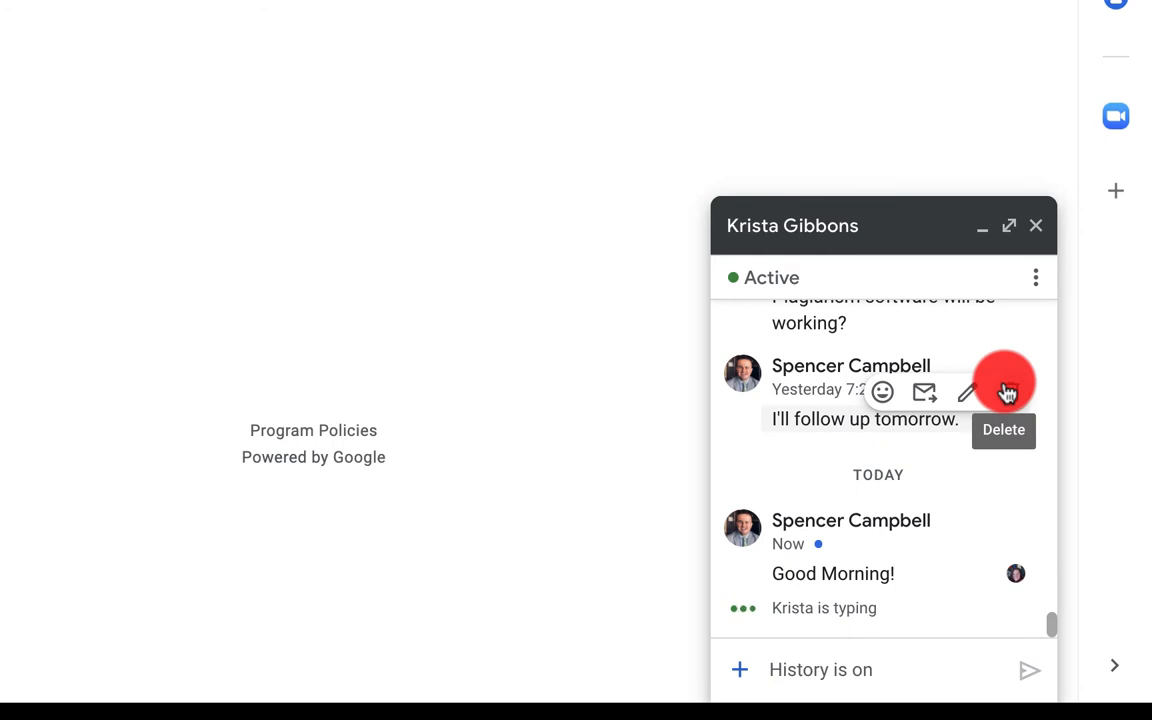
mouse_move(1016, 576)
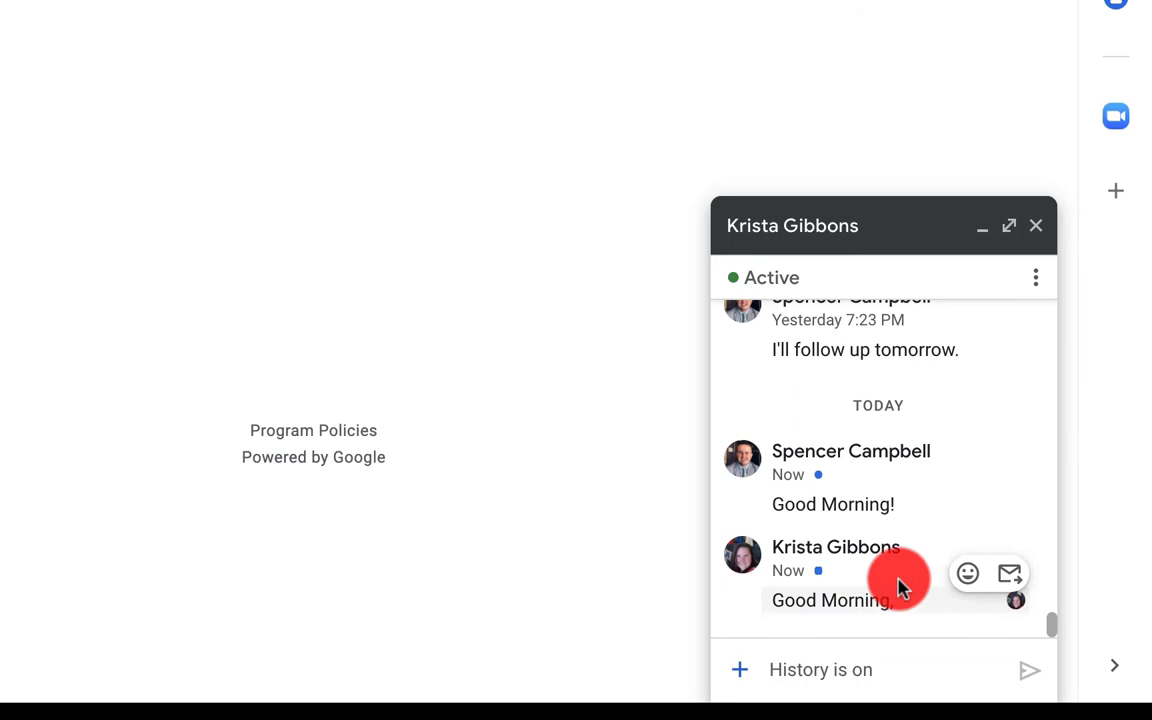
mouse_move(918, 325)
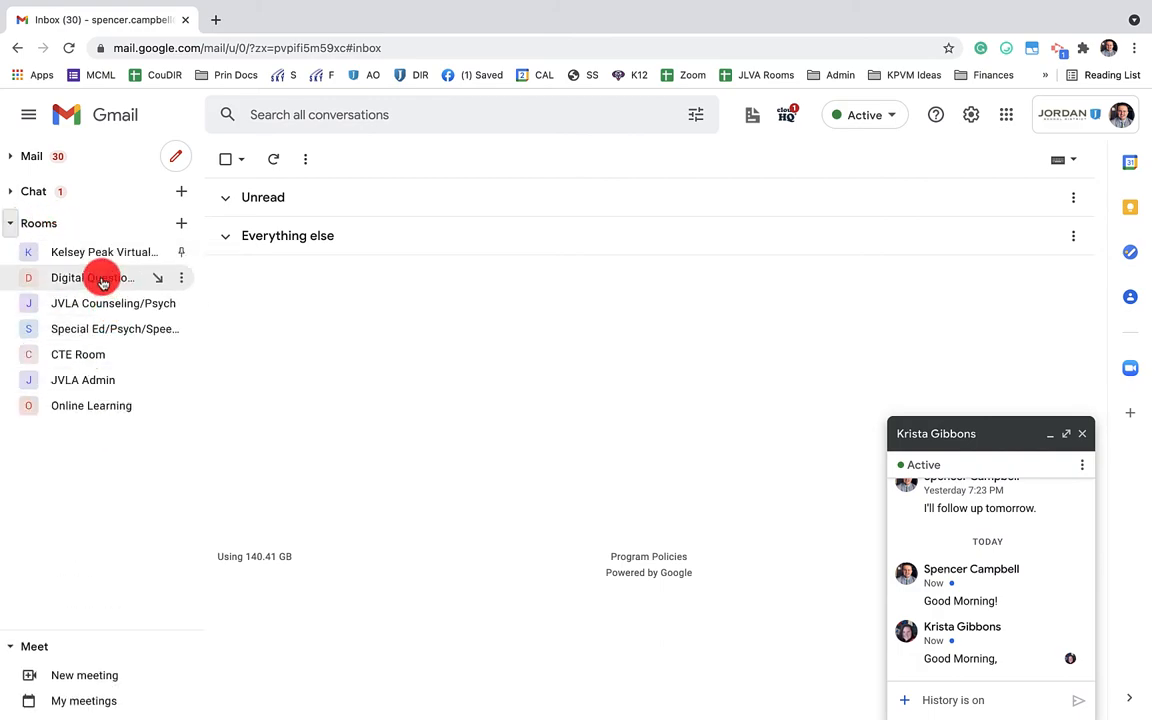
left_click(92, 277)
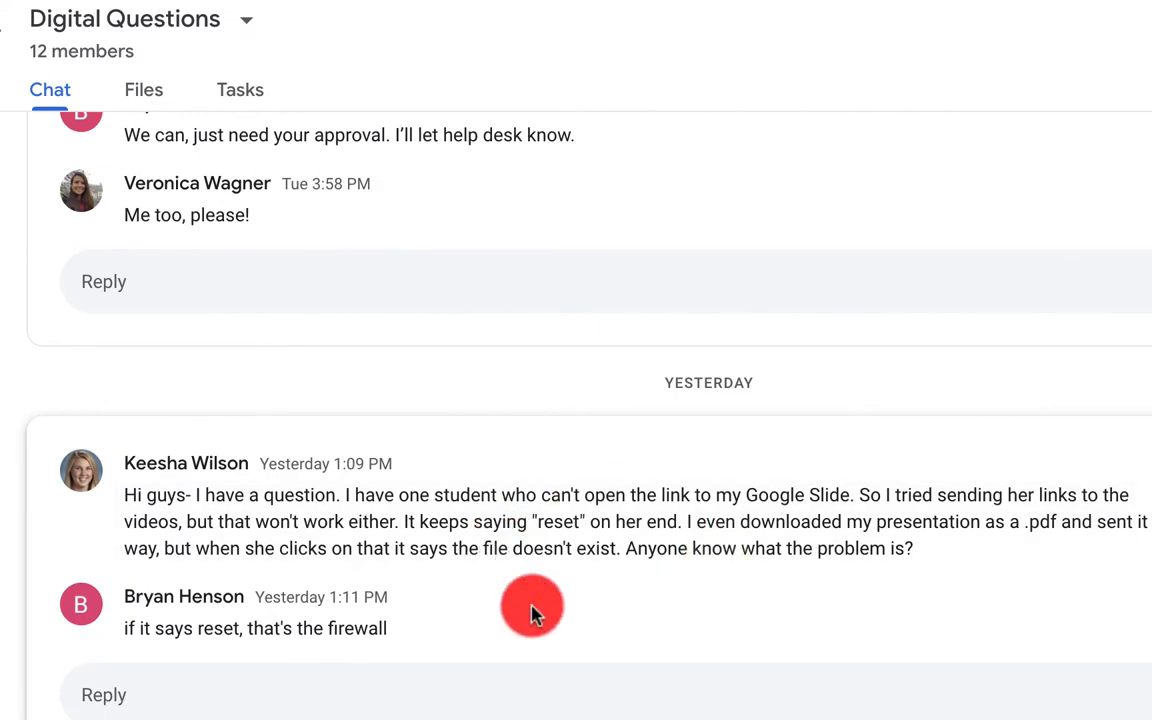
mouse_move(534, 407)
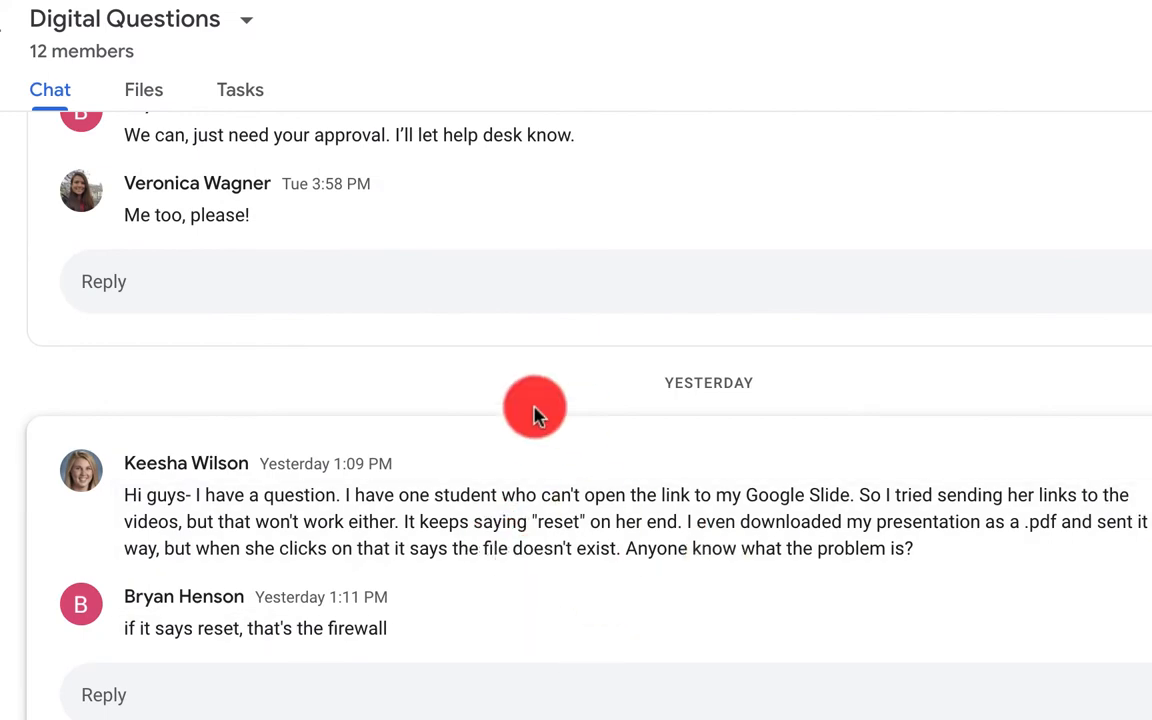
mouse_move(452, 588)
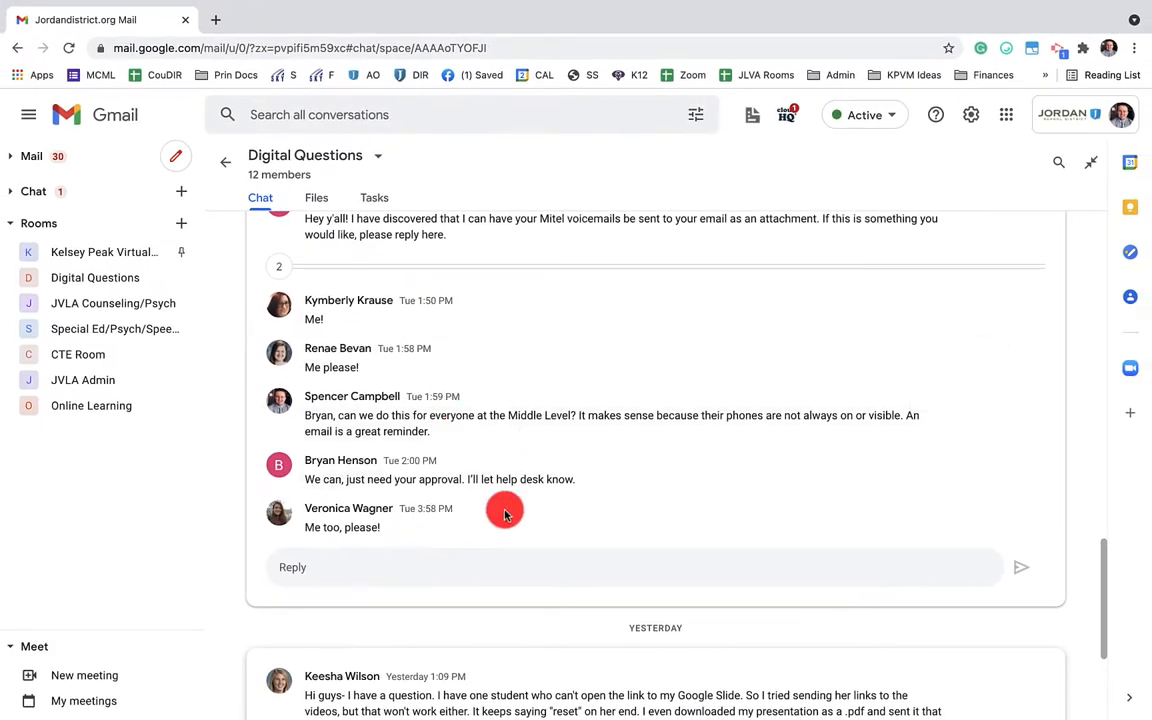
scroll("down", 3)
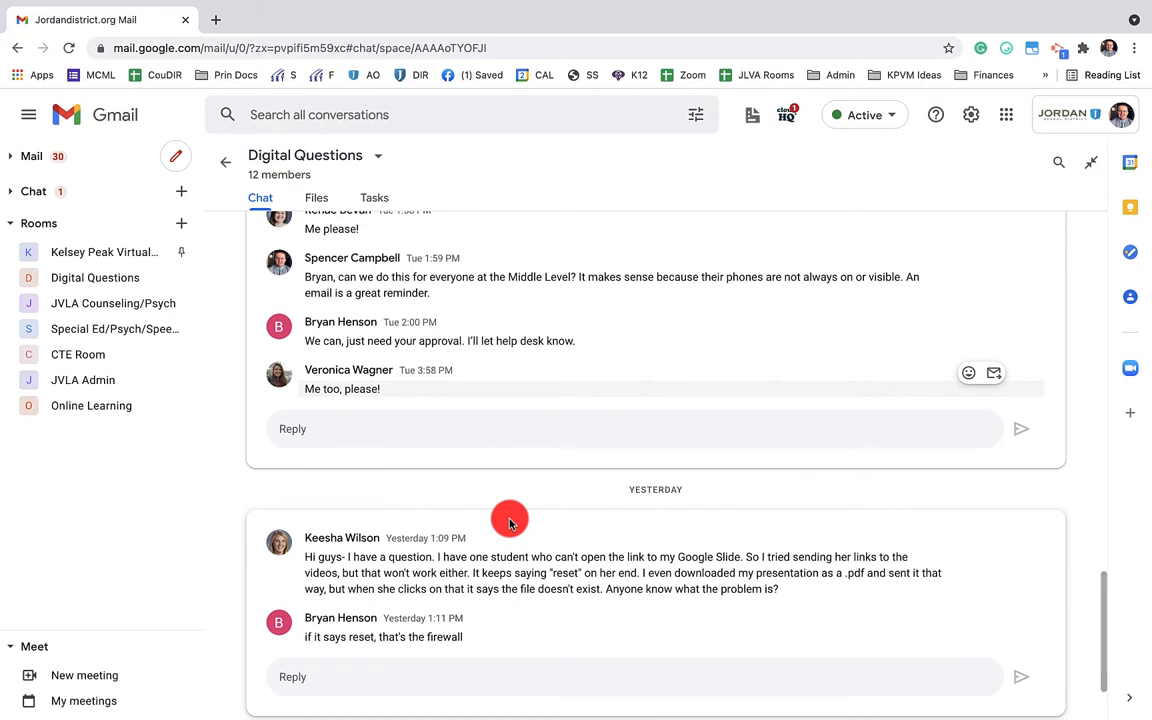
mouse_move(452, 330)
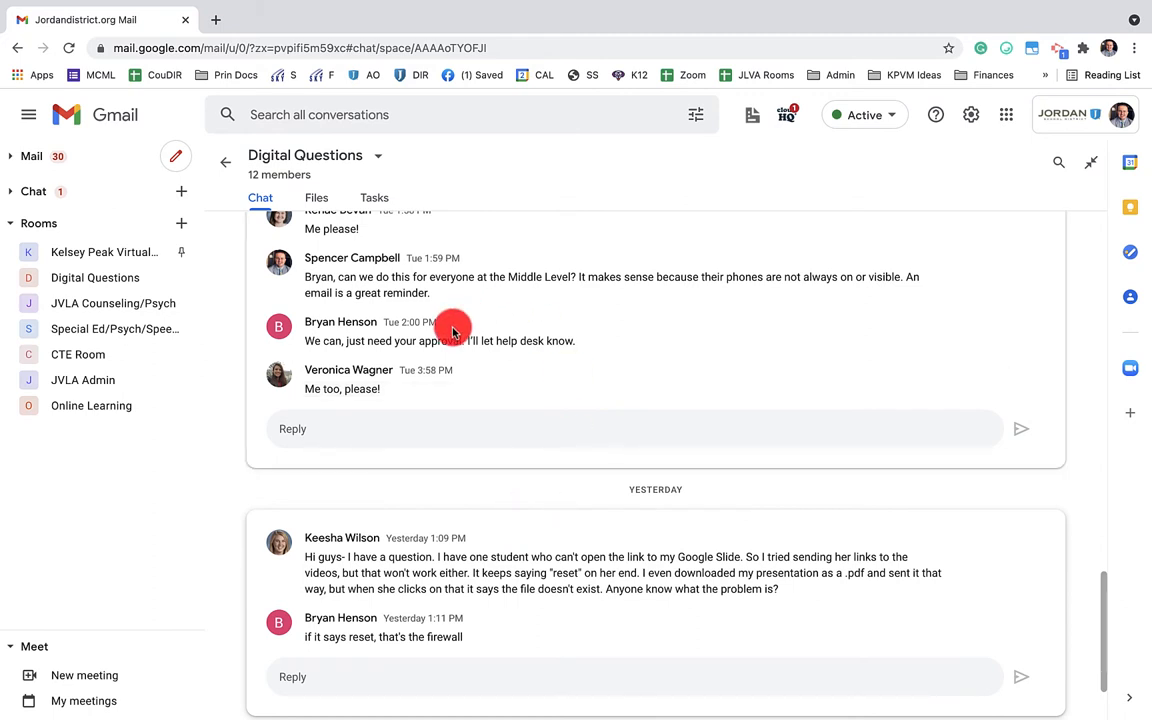
mouse_move(642, 392)
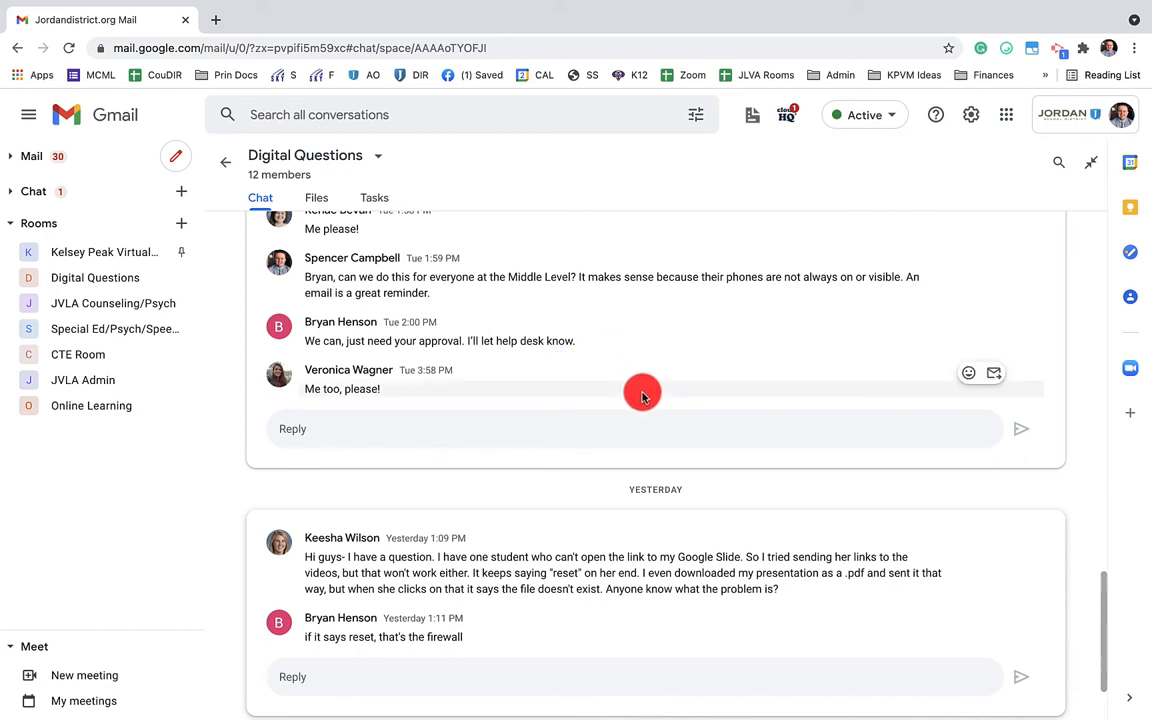
scroll("up", 3)
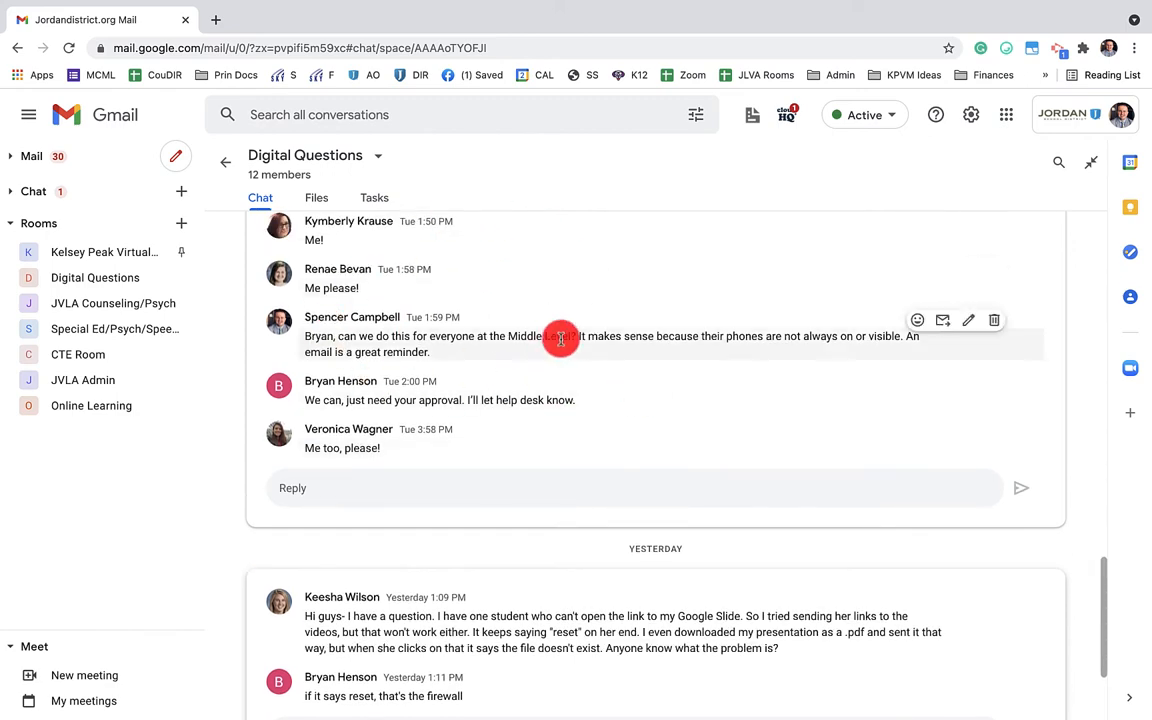
scroll("down", 3)
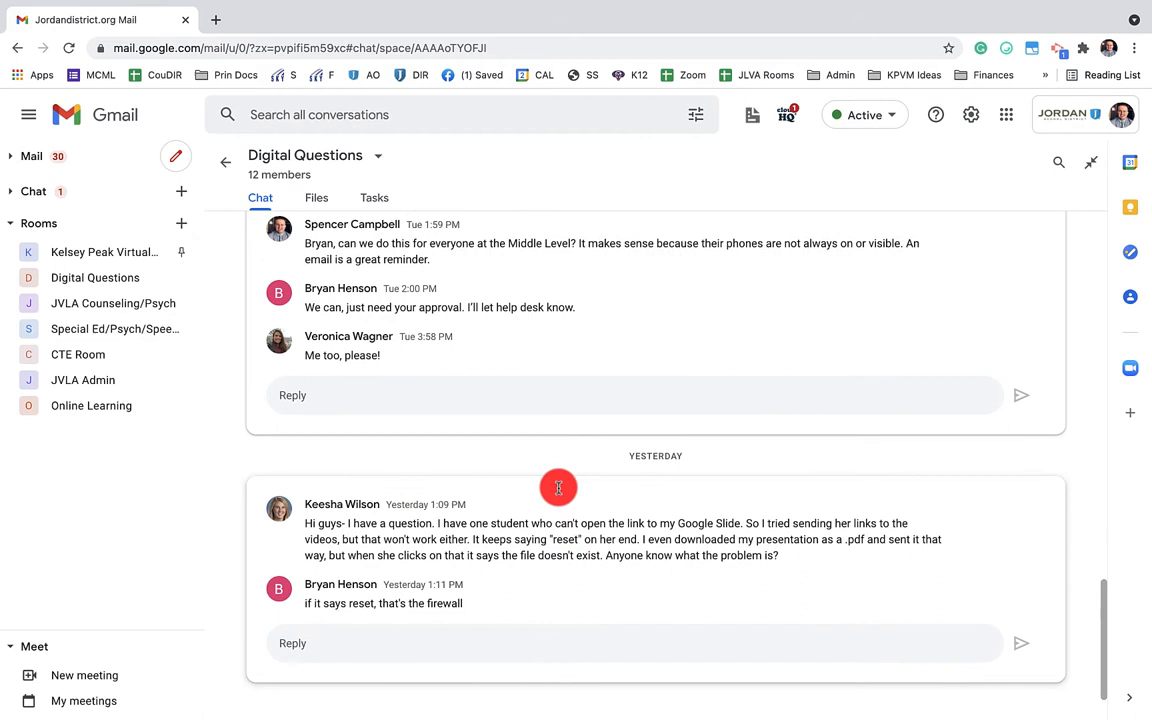
mouse_move(503, 264)
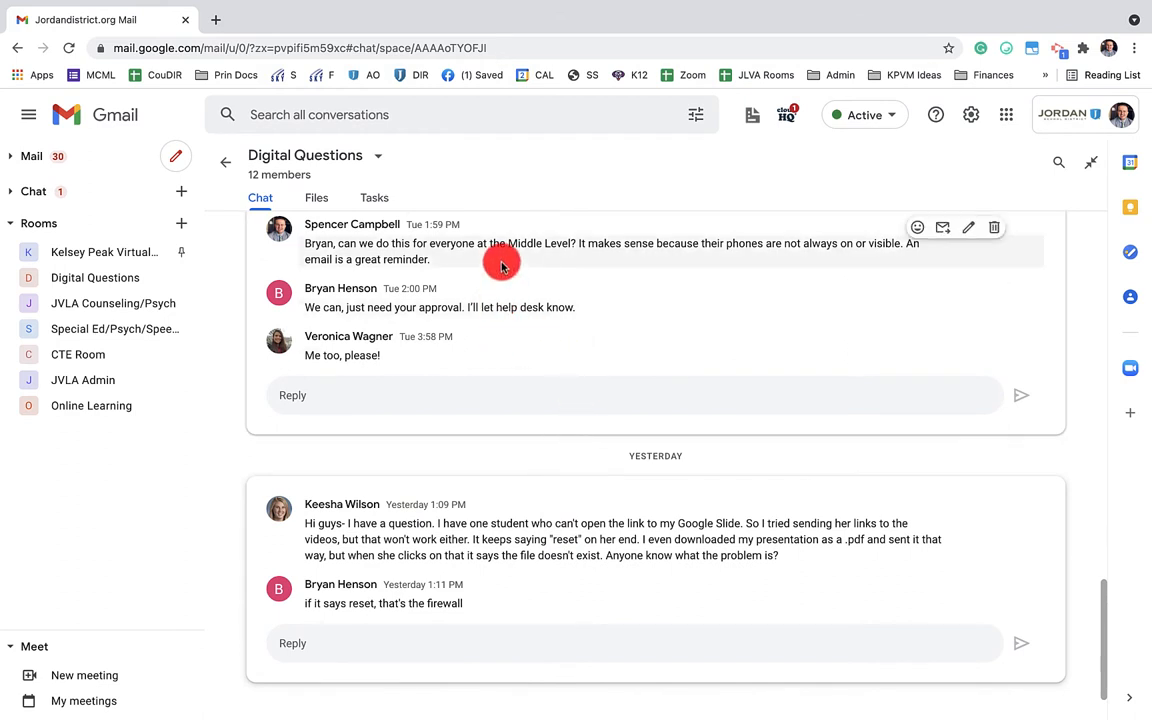
mouse_move(965, 228)
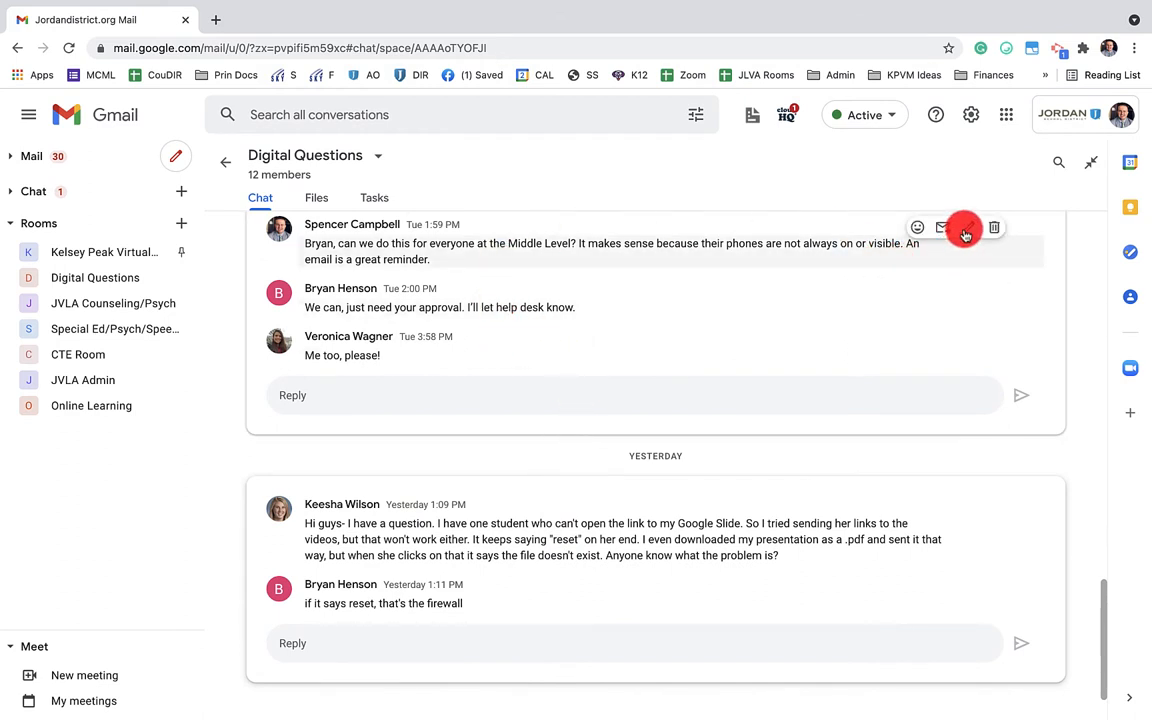
mouse_move(580, 307)
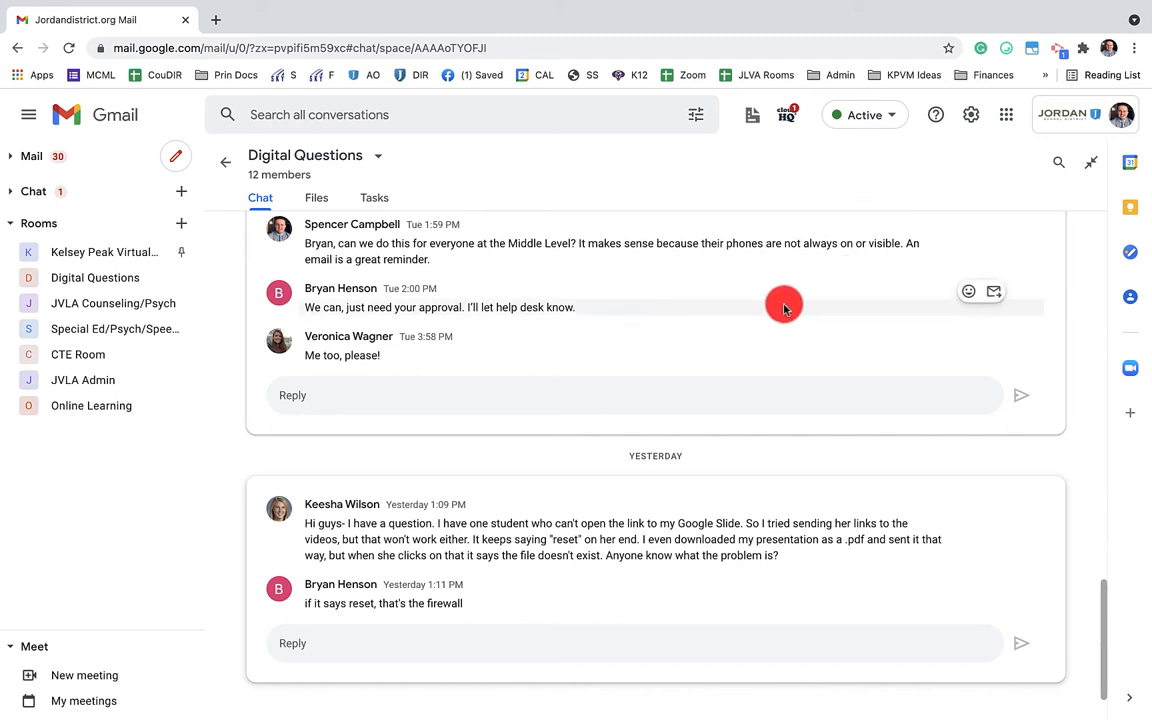
mouse_move(968, 291)
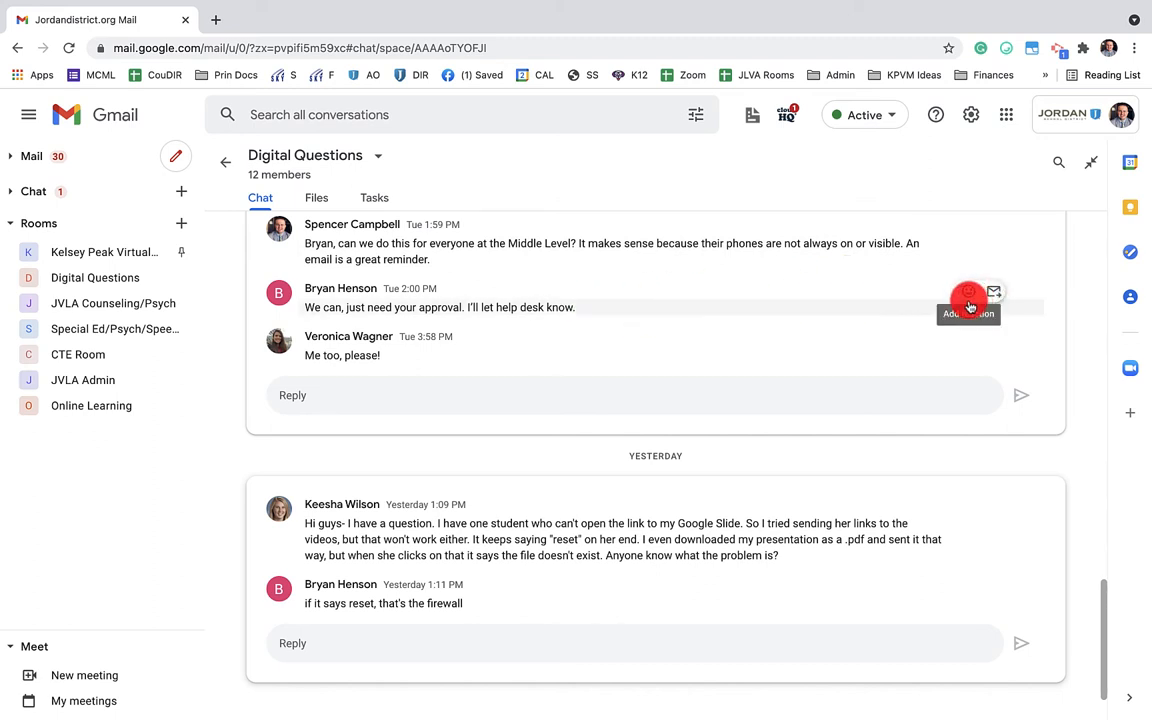
left_click(968, 293)
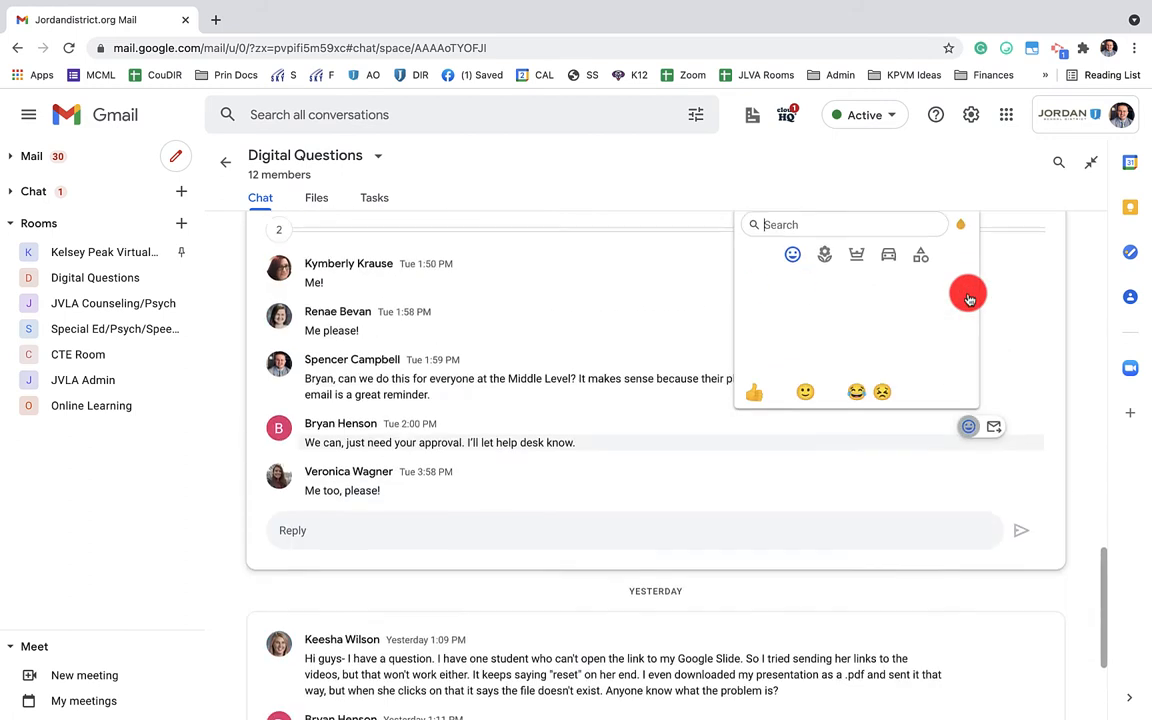
type("tired face")
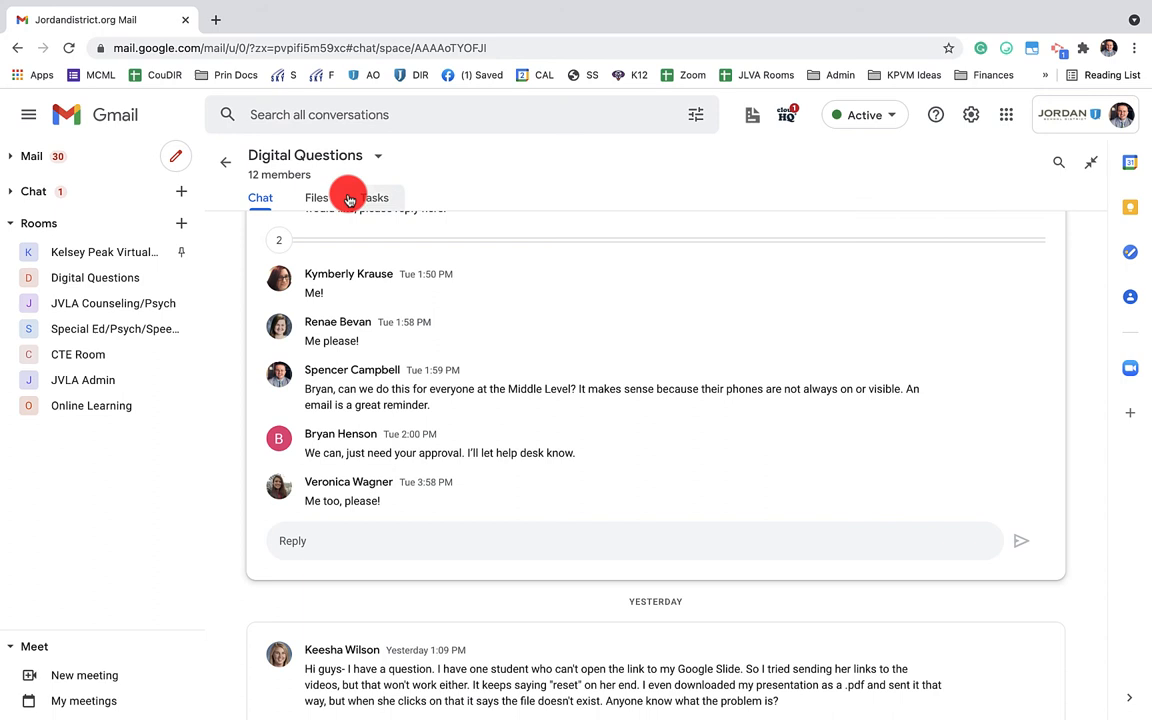
Show the Digital Questions room's Files tab, which has no shared files yet
left_click(317, 197)
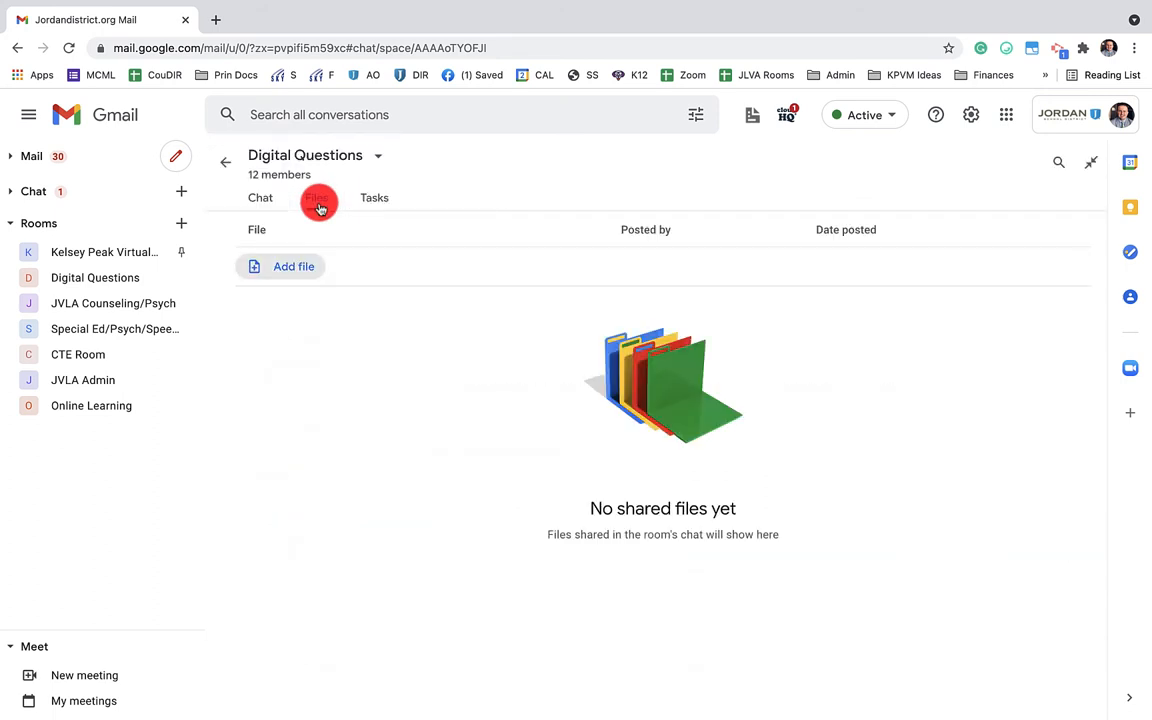
left_click(316, 197)
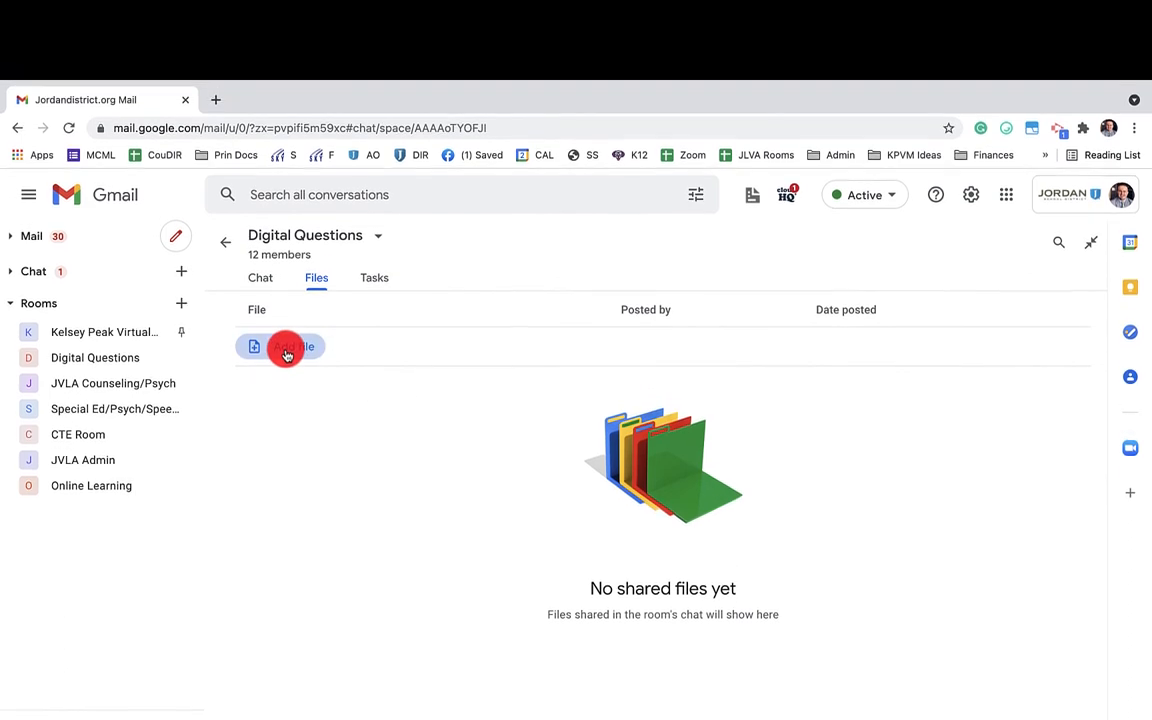
Browse the Drive file picker, close it without adding anything, and switch to the room's Tasks
left_click(288, 347)
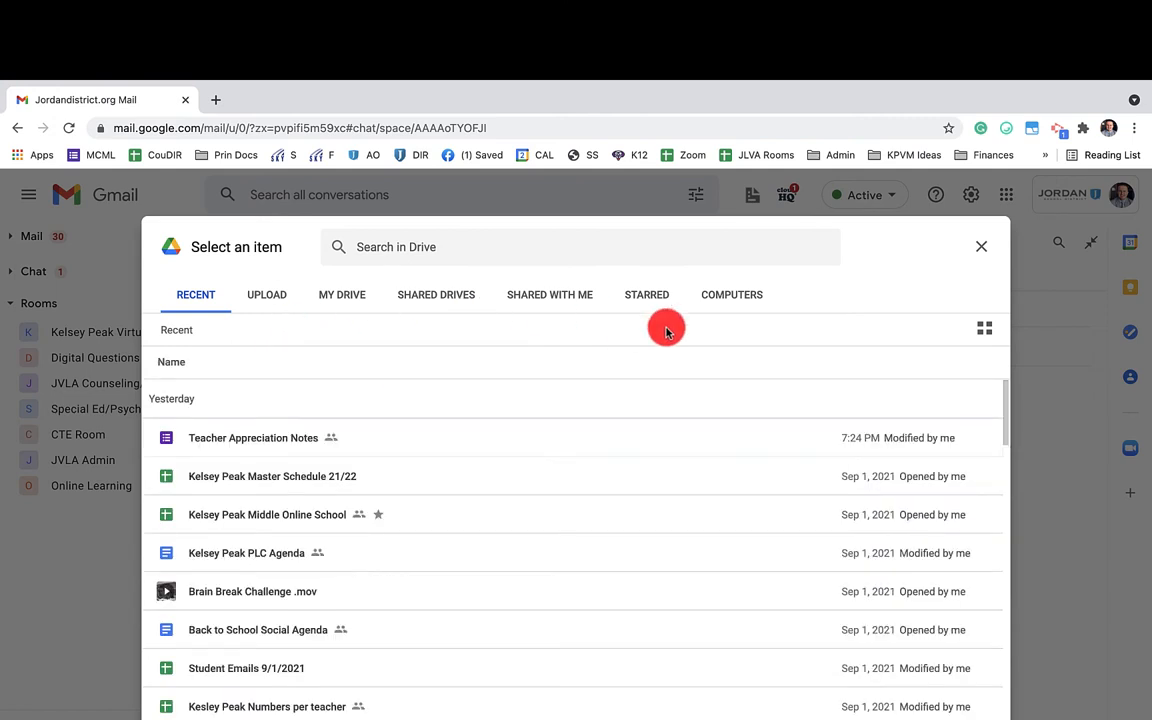
mouse_move(741, 575)
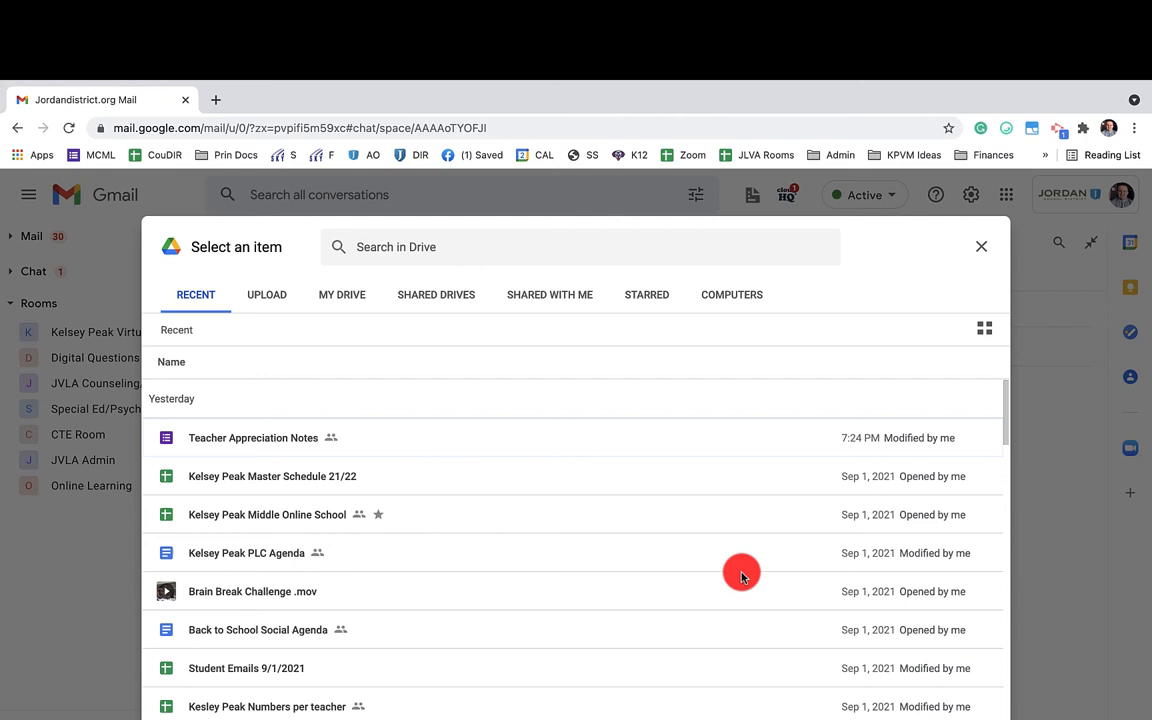
mouse_move(995, 220)
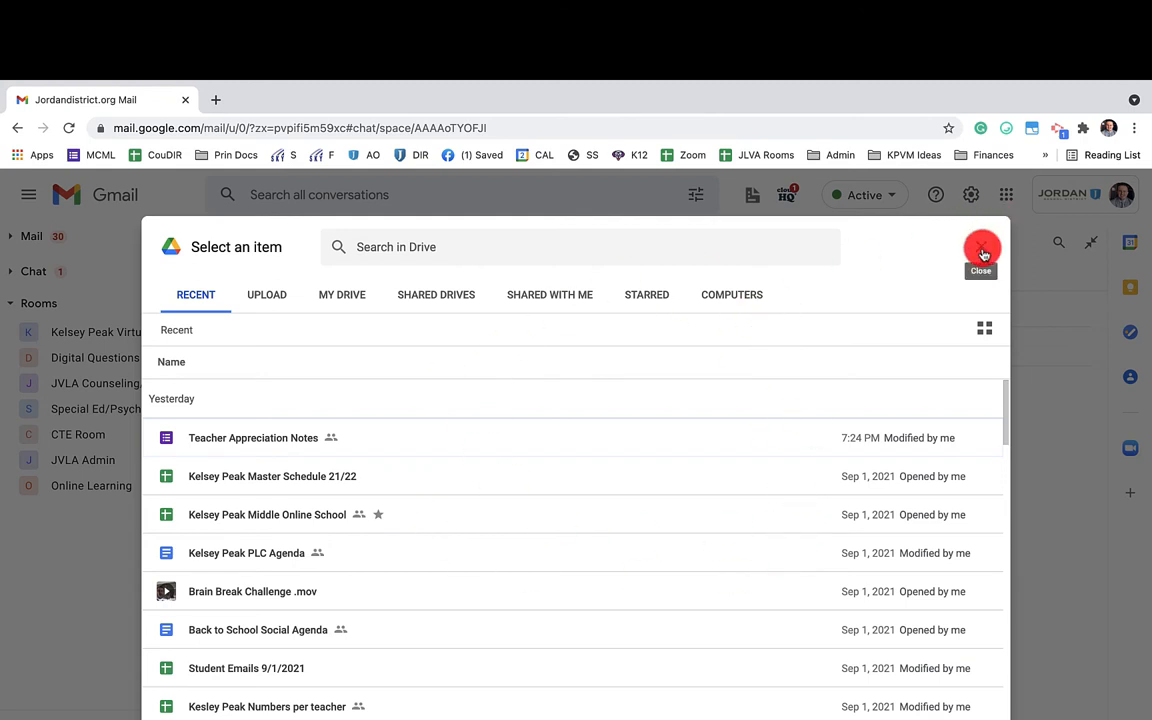
left_click(981, 248)
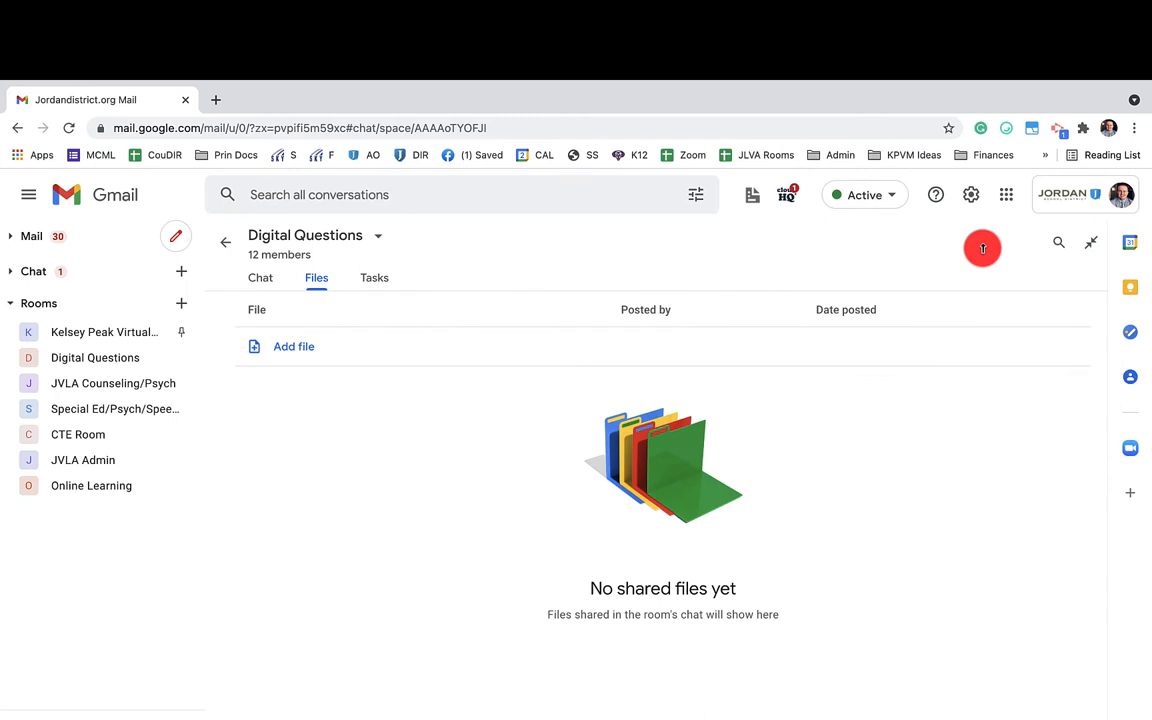
mouse_move(923, 378)
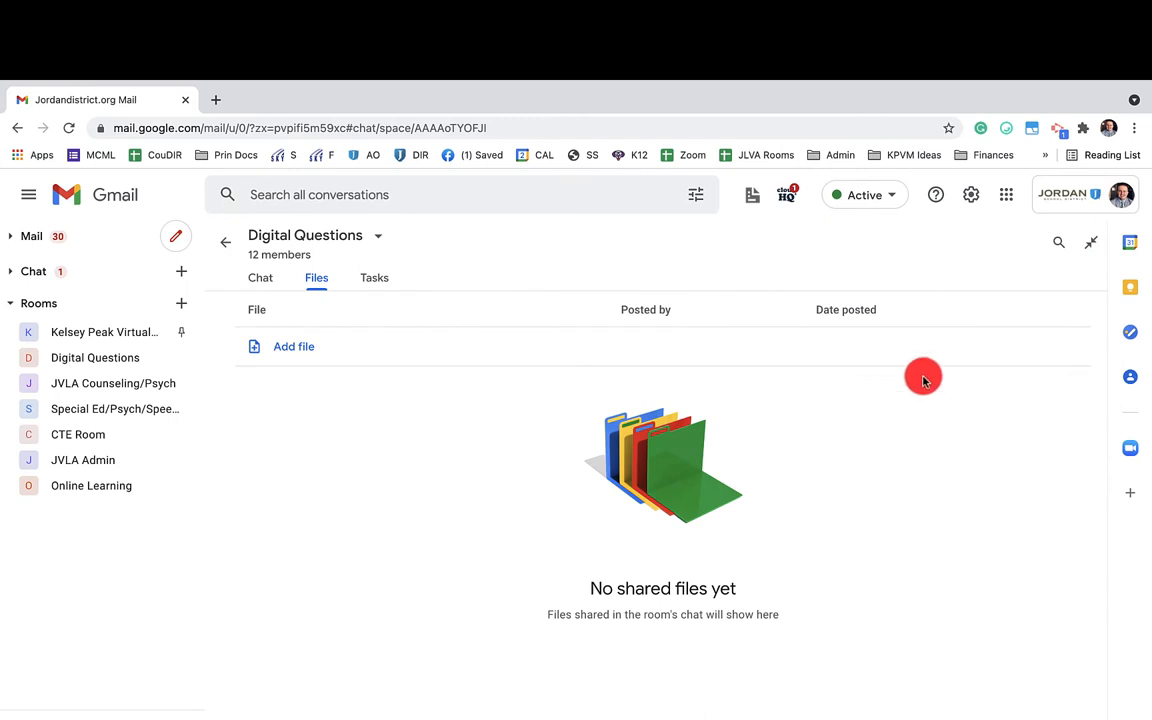
mouse_move(754, 390)
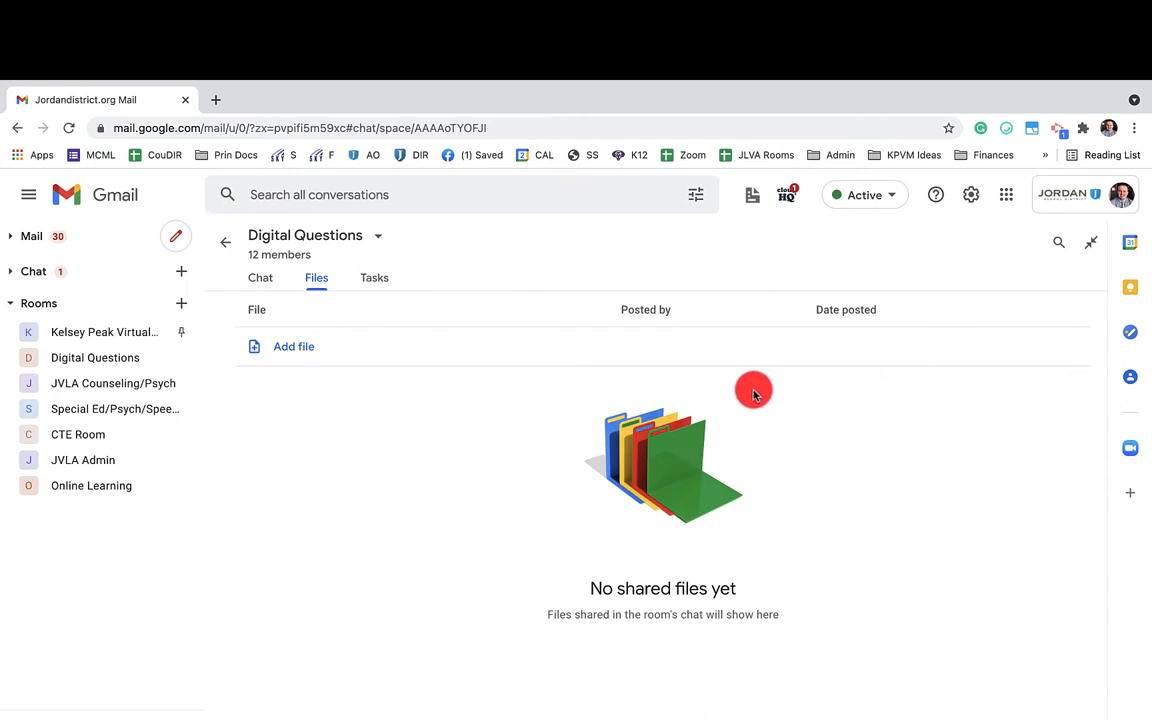
left_click(374, 277)
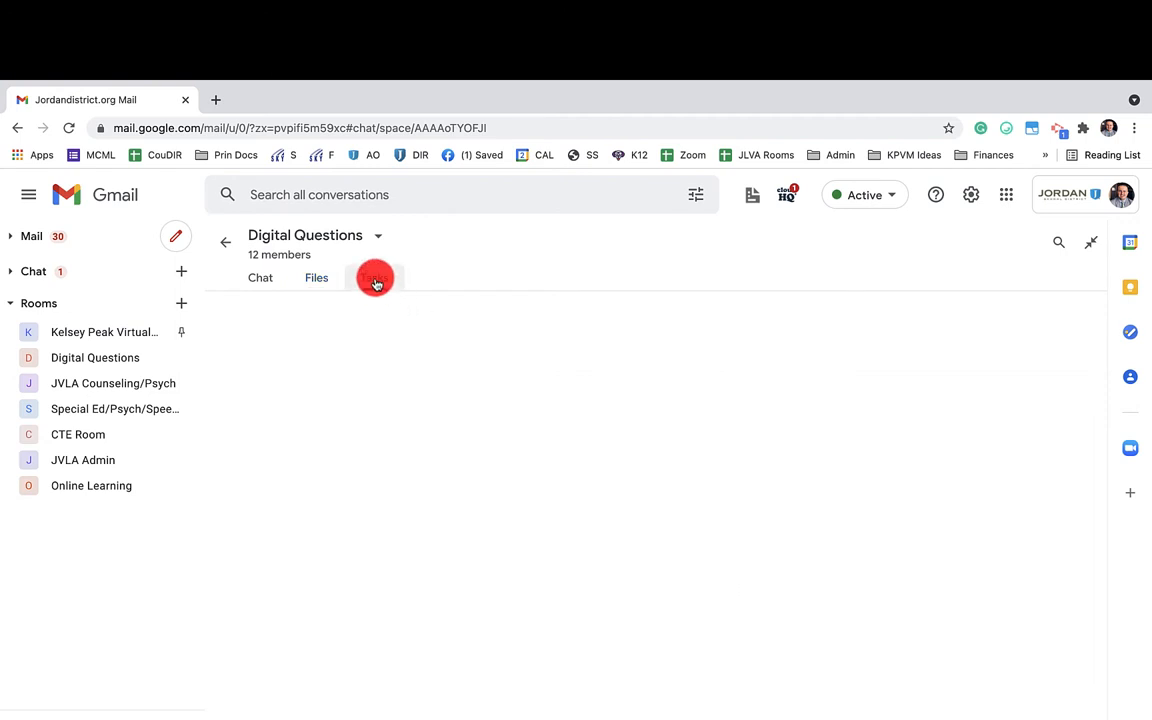
Start a new room task titled 'Please Email me the Kajeet information'
left_click(374, 278)
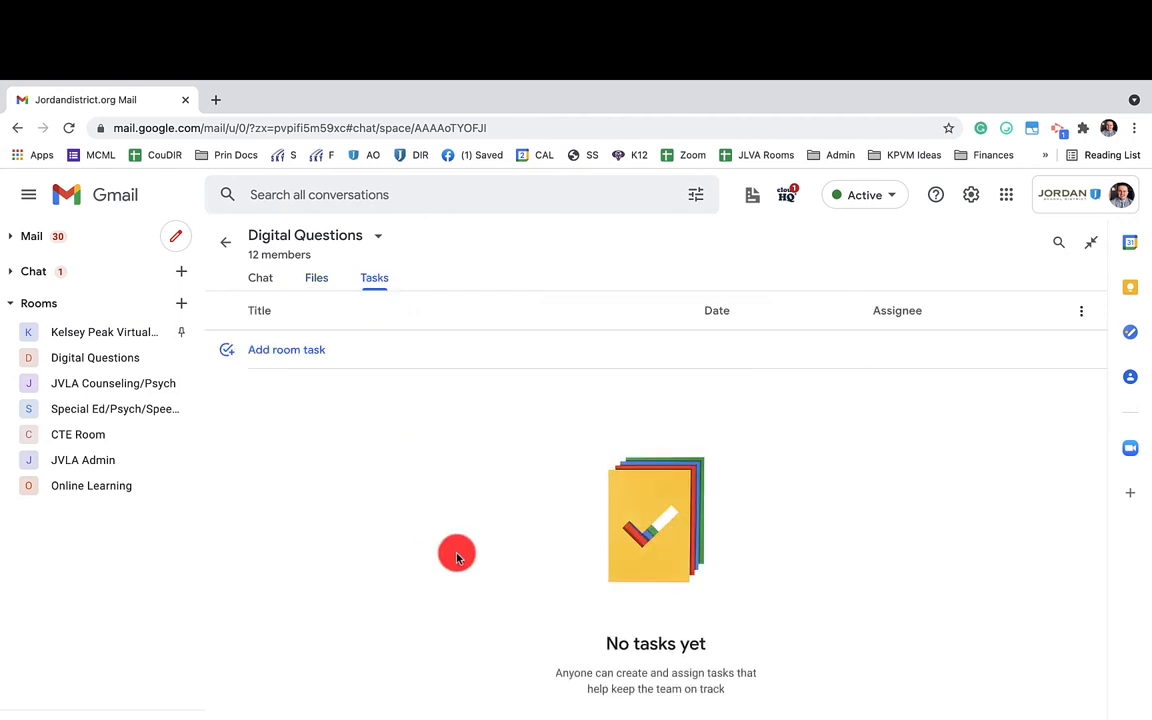
mouse_move(309, 371)
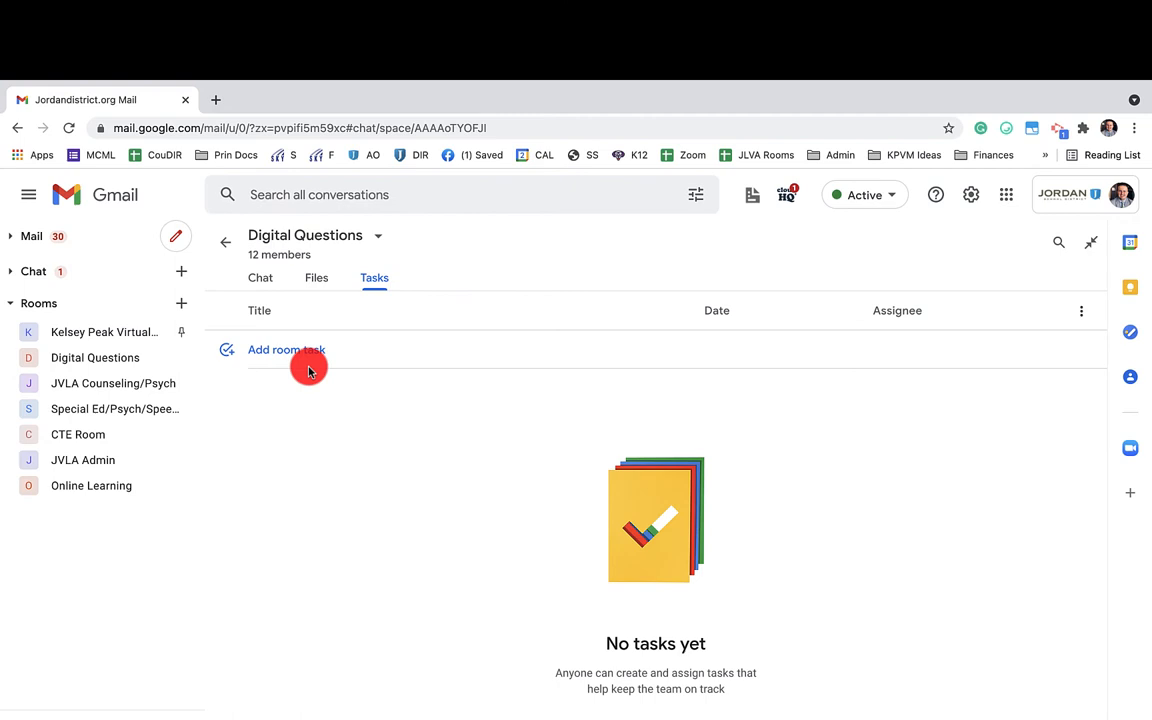
mouse_move(290, 336)
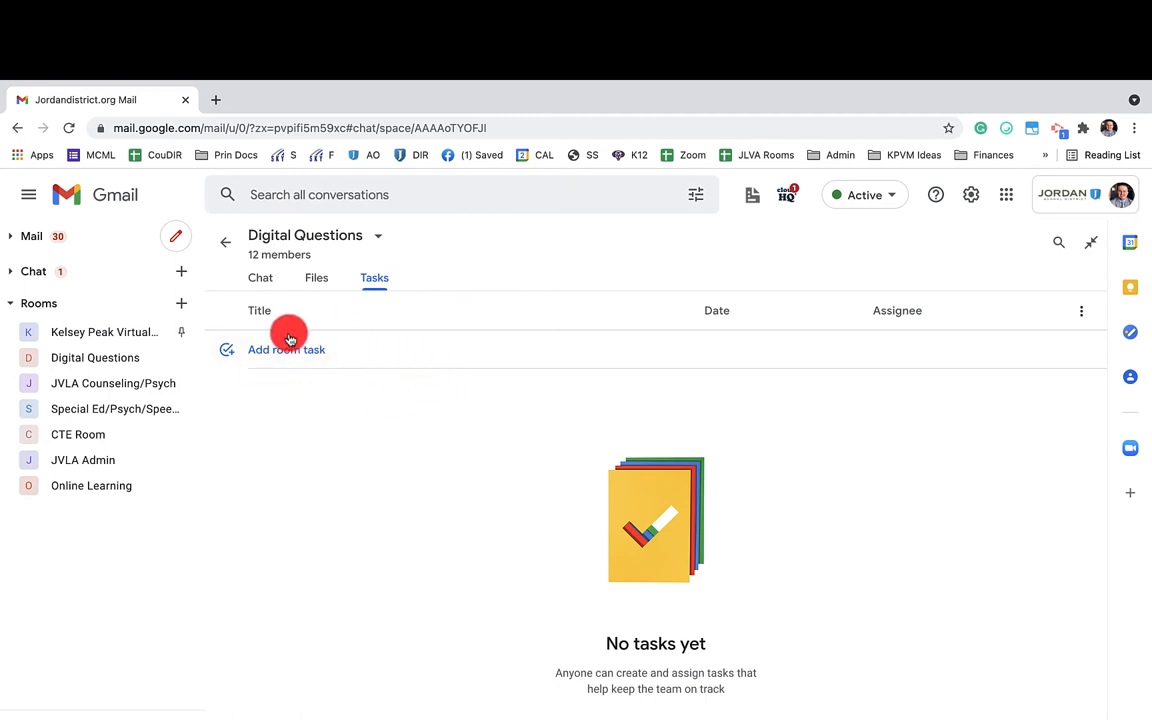
mouse_move(332, 382)
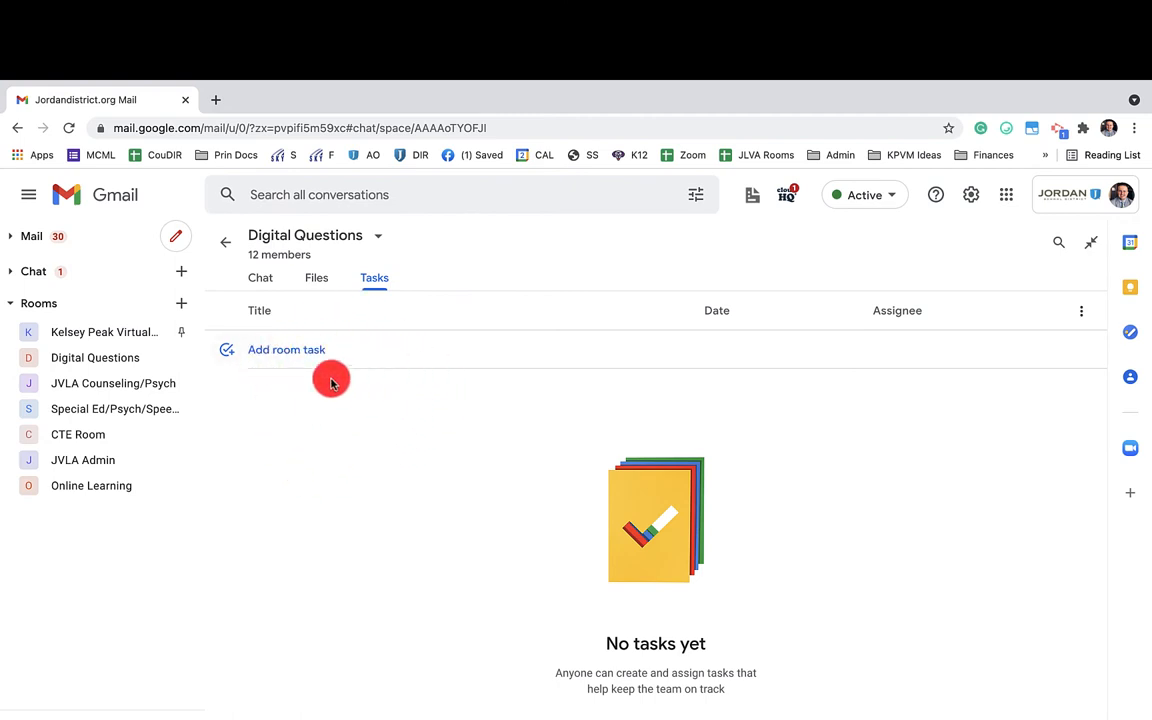
left_click(286, 349)
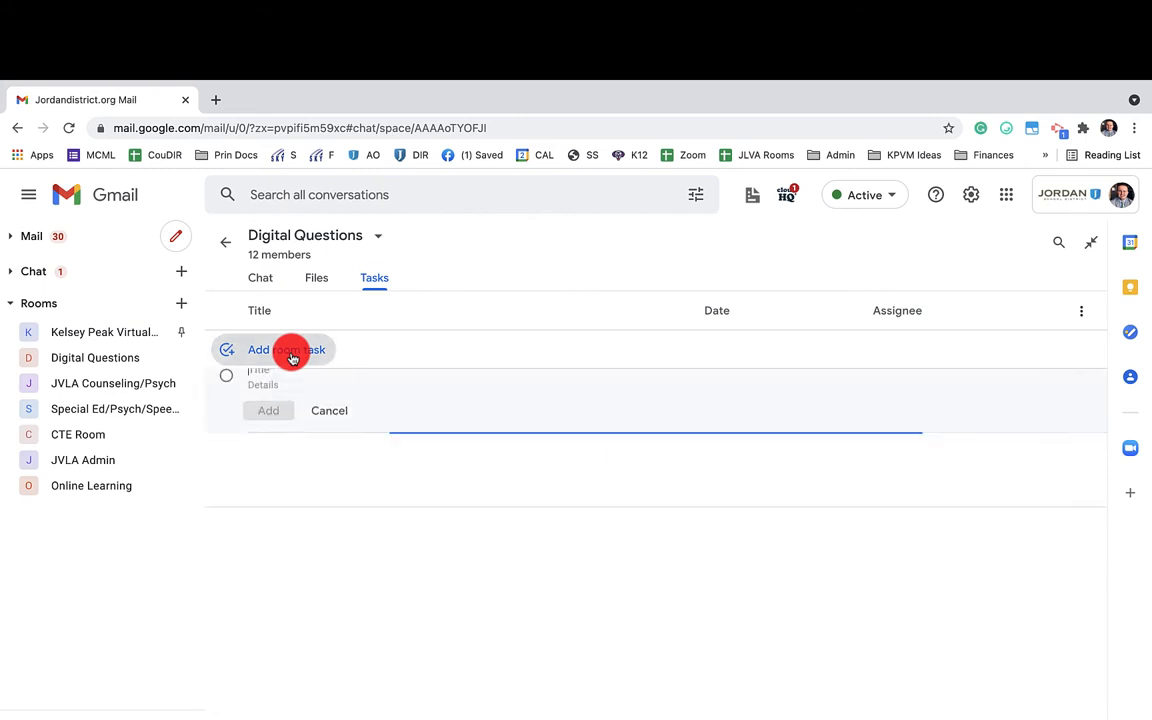
left_click(286, 349)
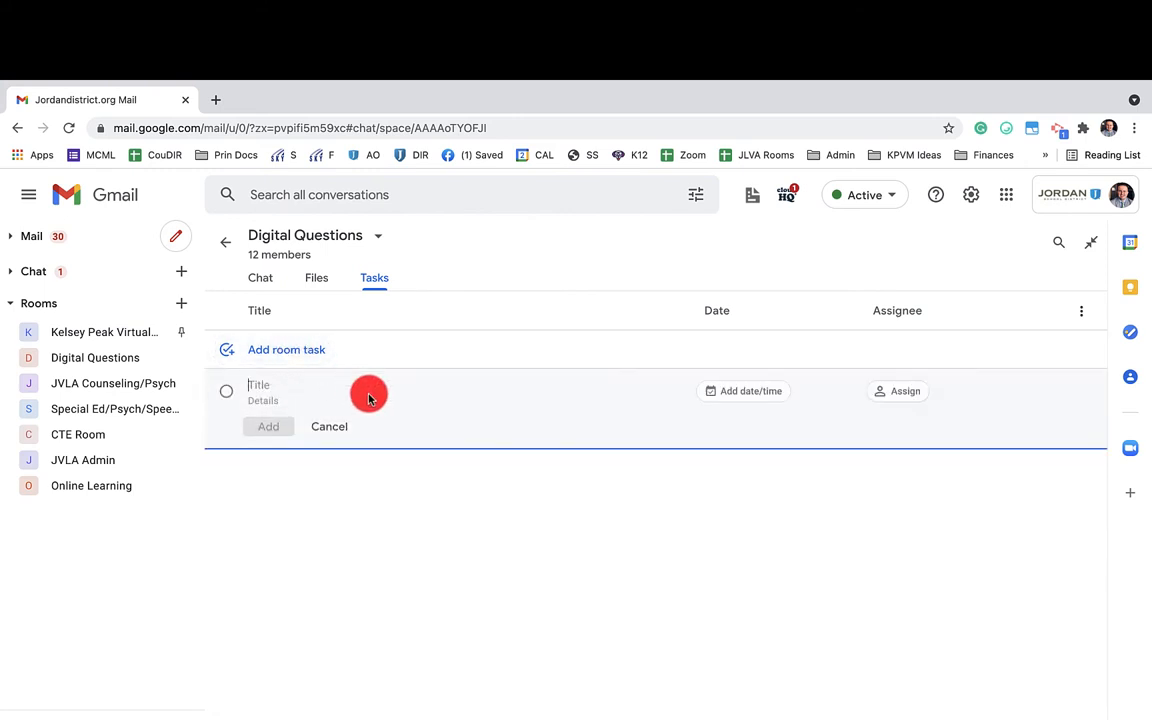
type("Please Email me the Kajeet")
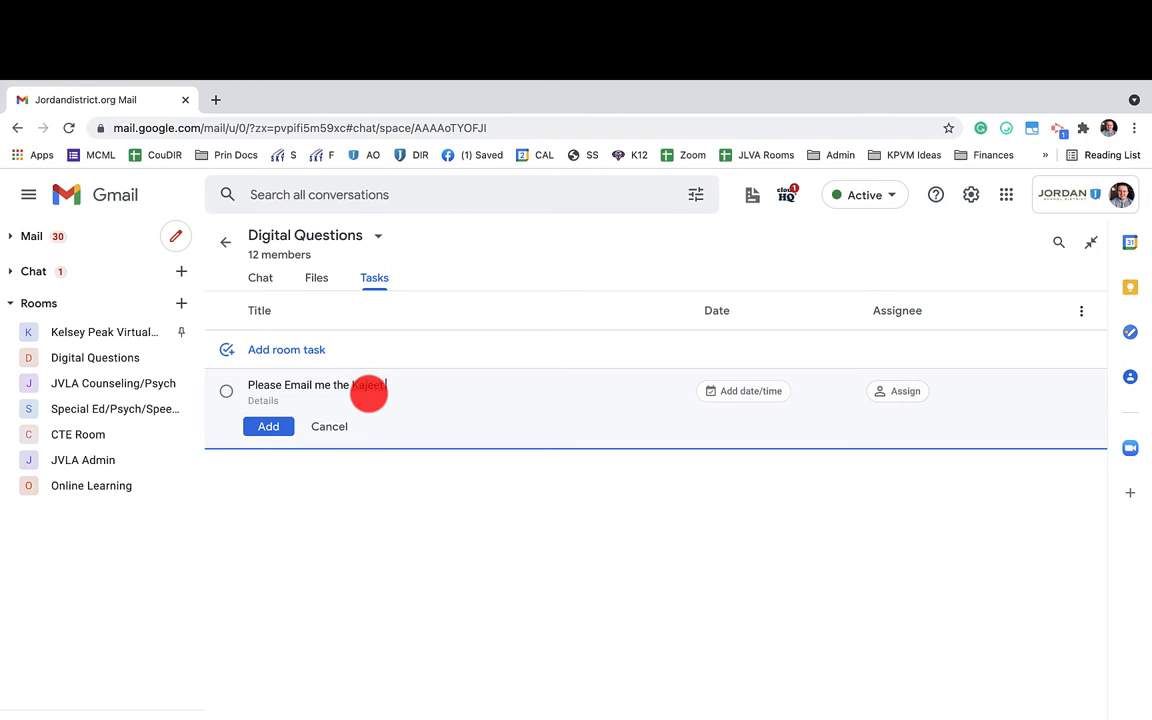
type("information")
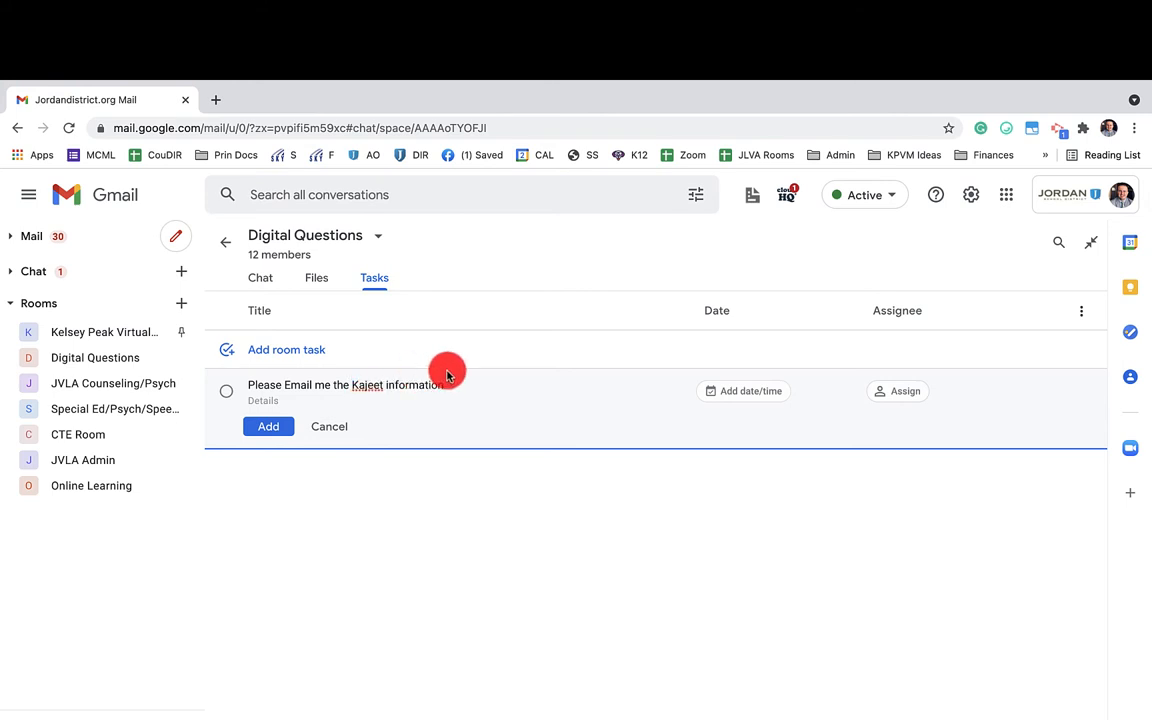
mouse_move(527, 393)
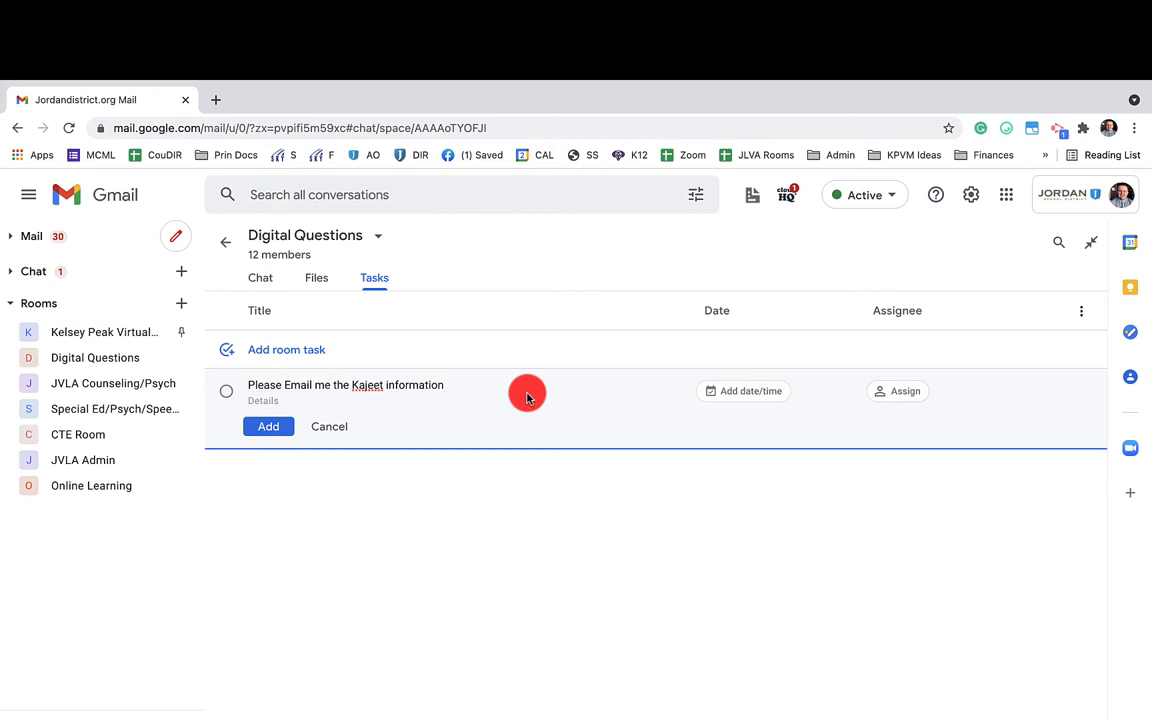
mouse_move(397, 406)
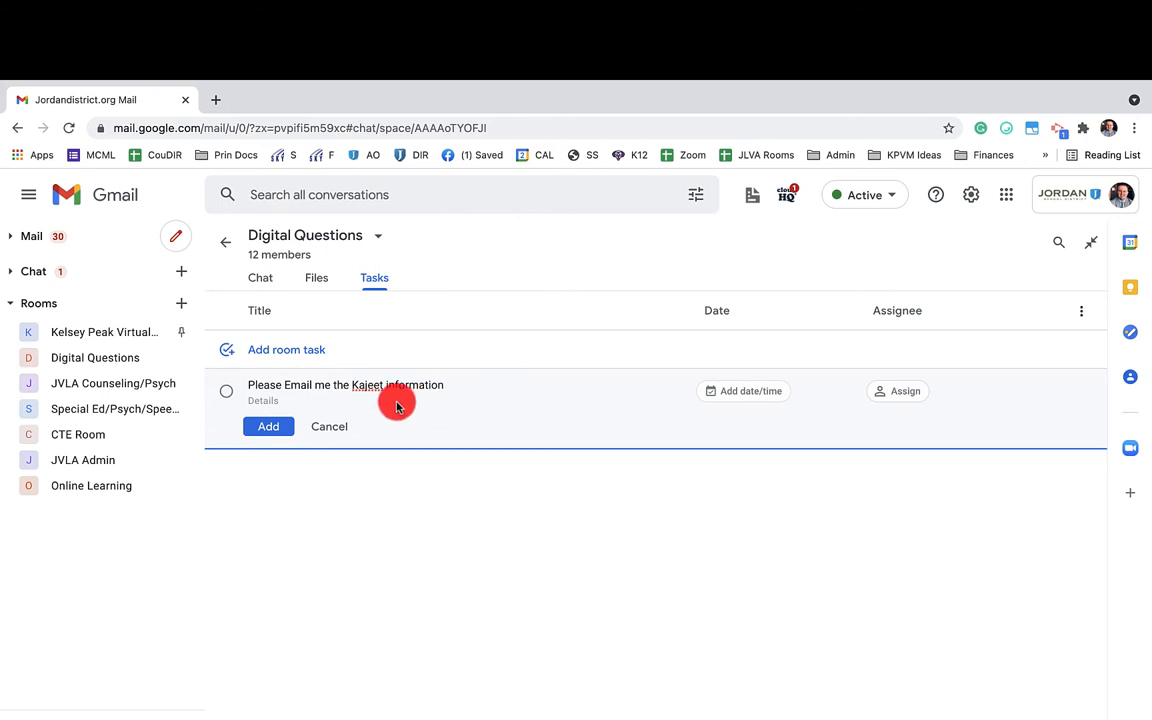
mouse_move(750, 391)
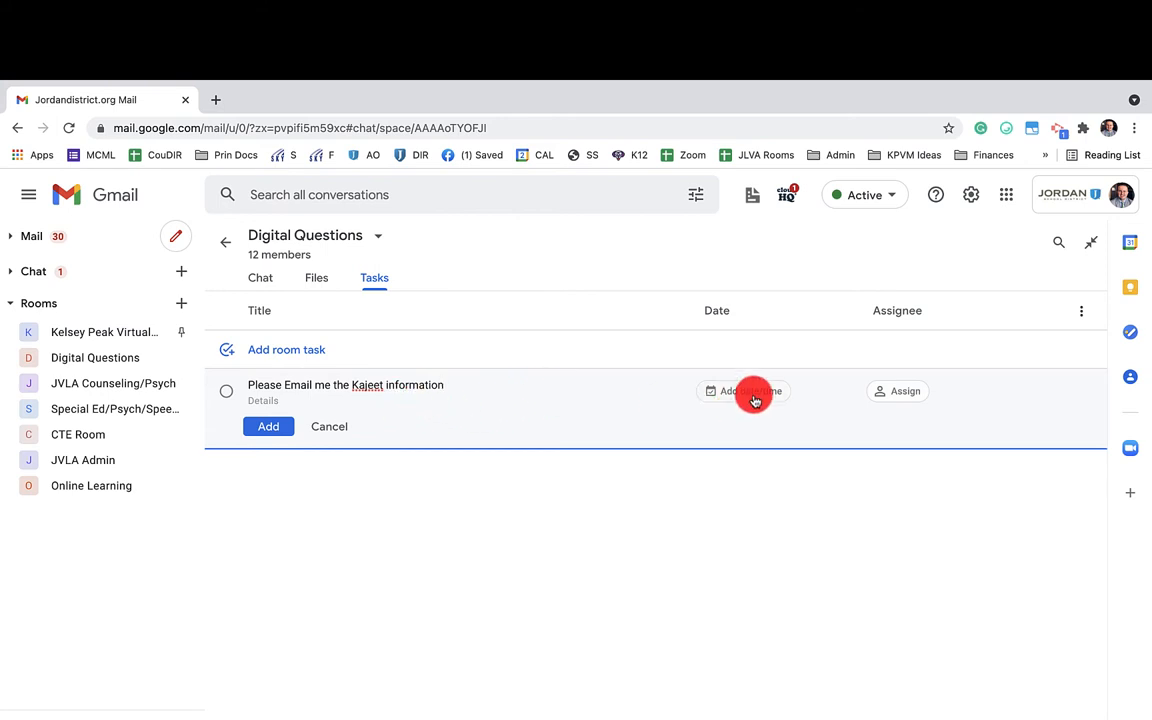
left_click(897, 391)
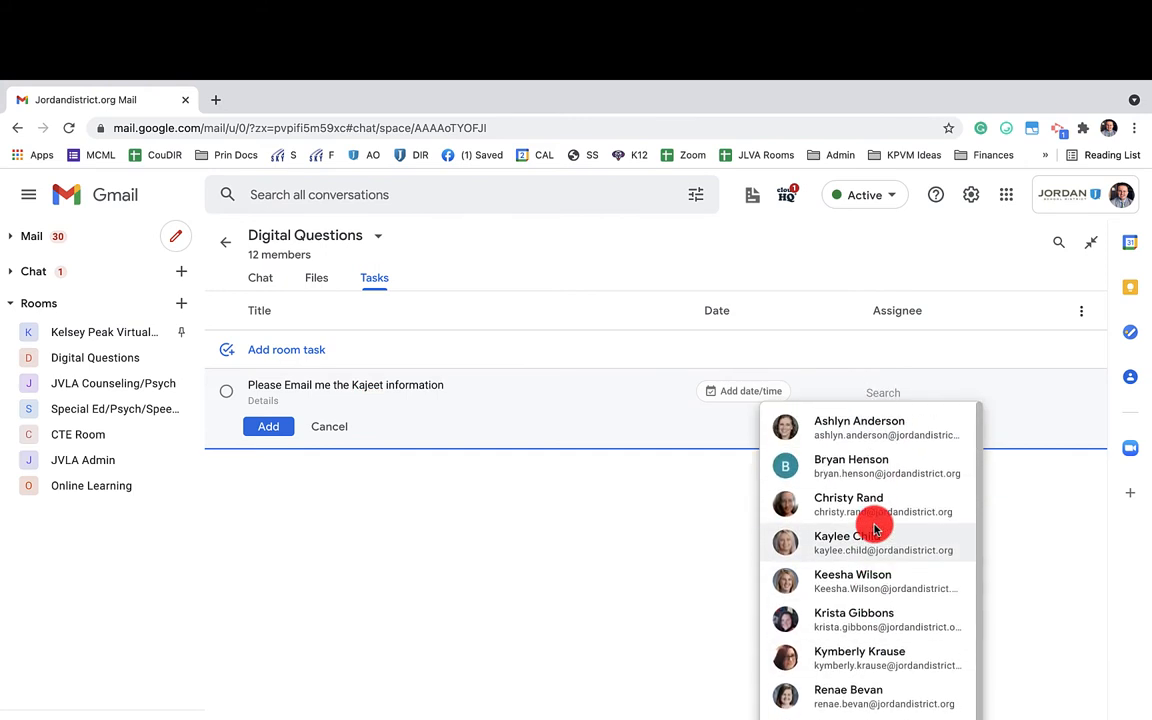
left_click(851, 466)
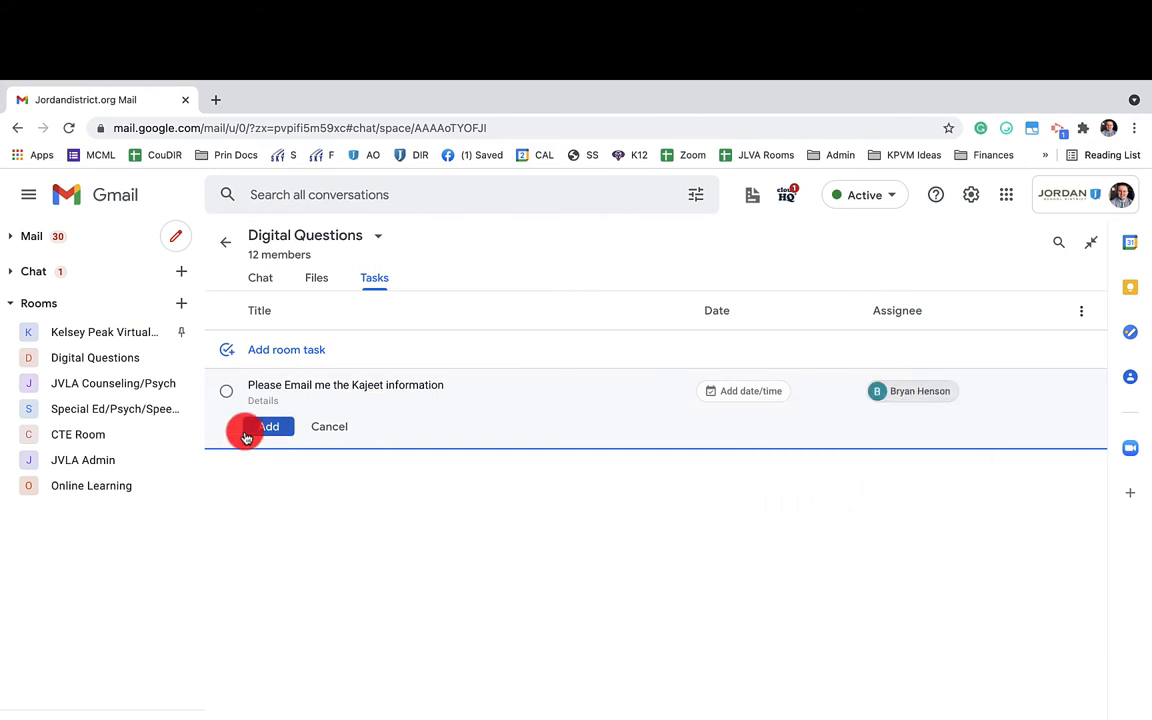
left_click(269, 426)
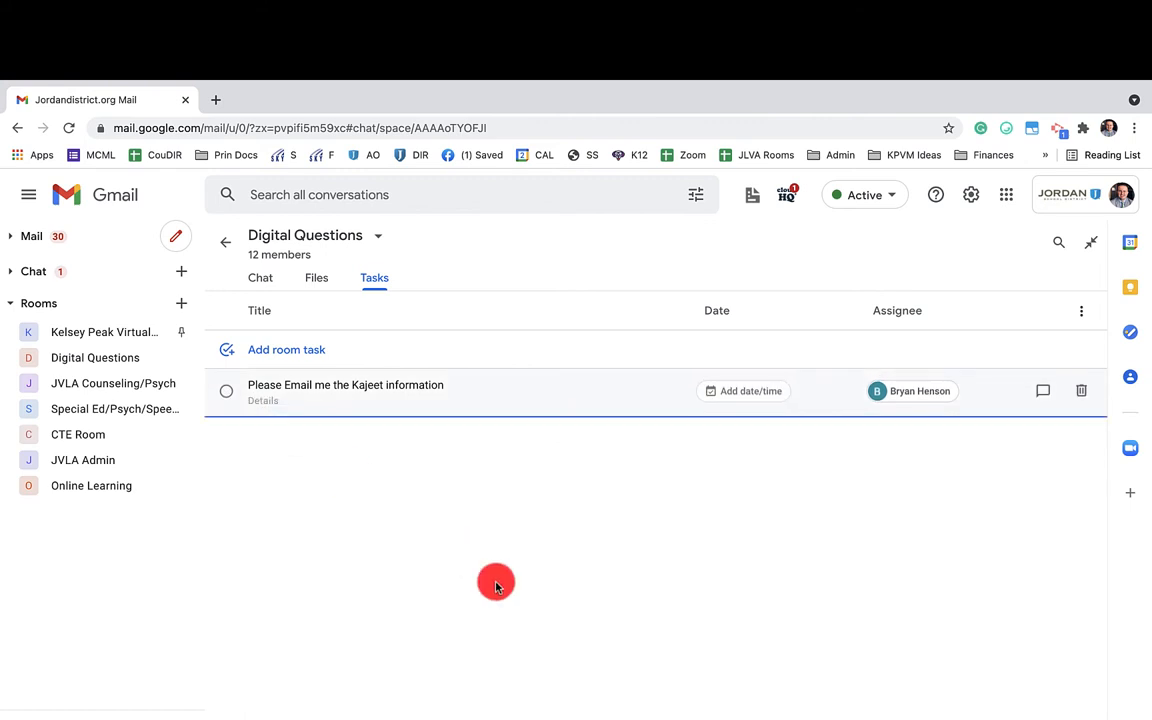
mouse_move(1050, 390)
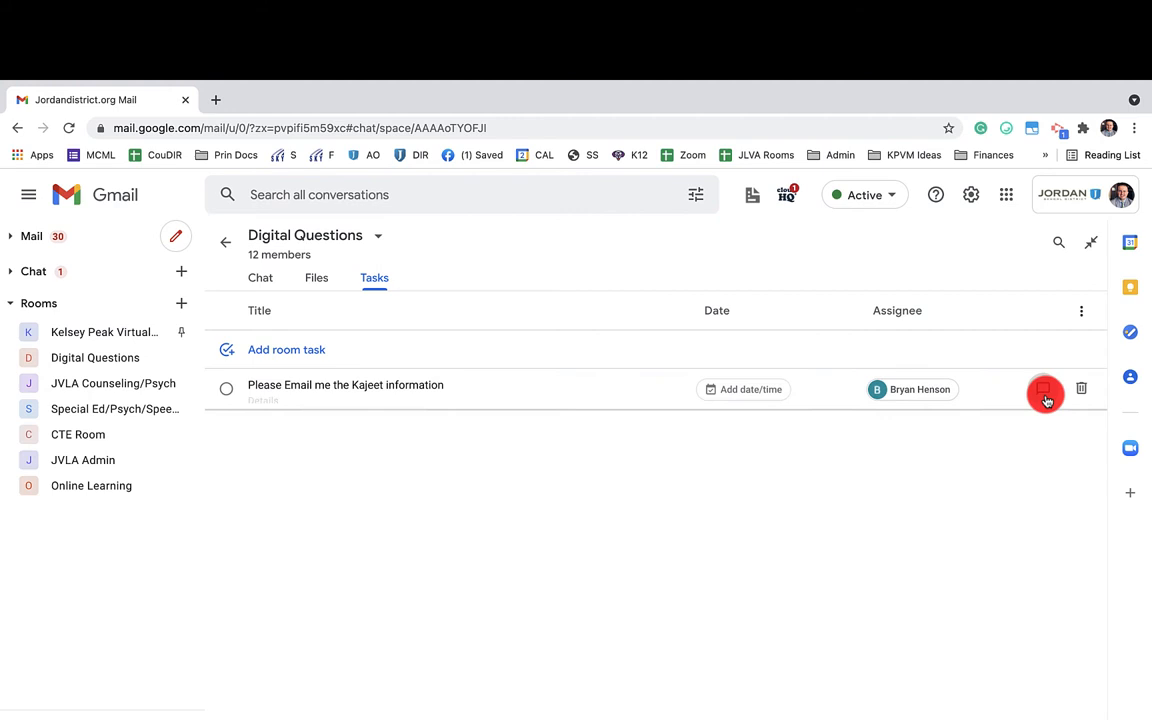
left_click(260, 277)
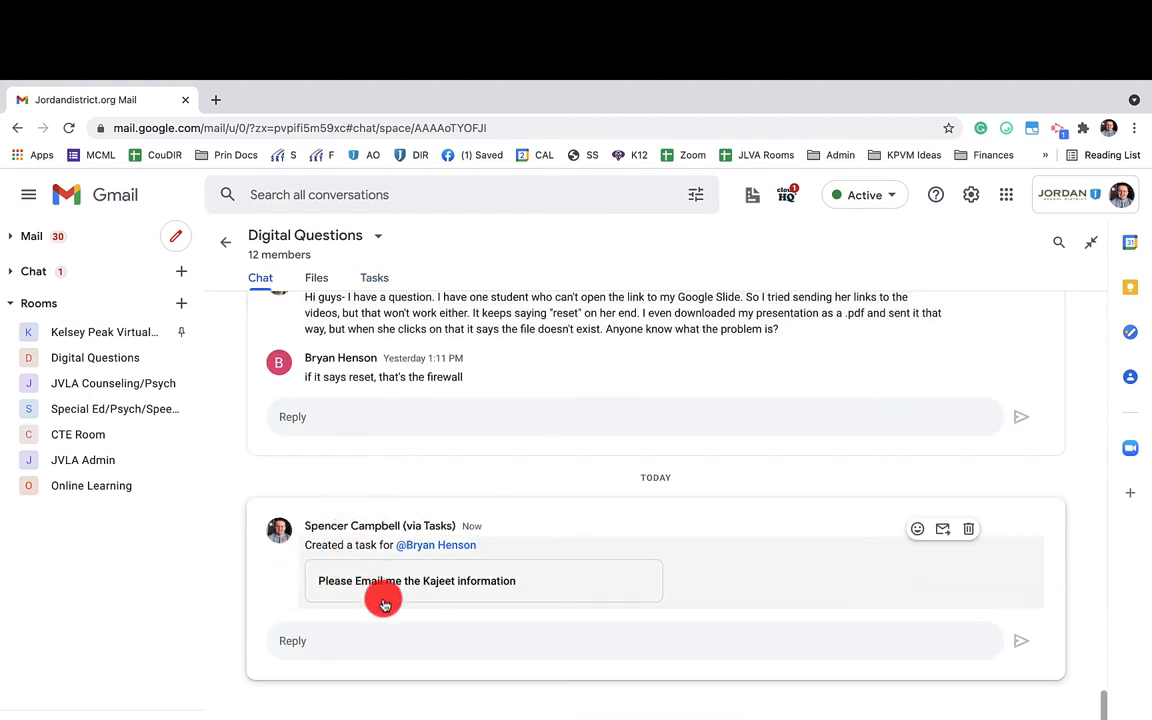
mouse_move(437, 545)
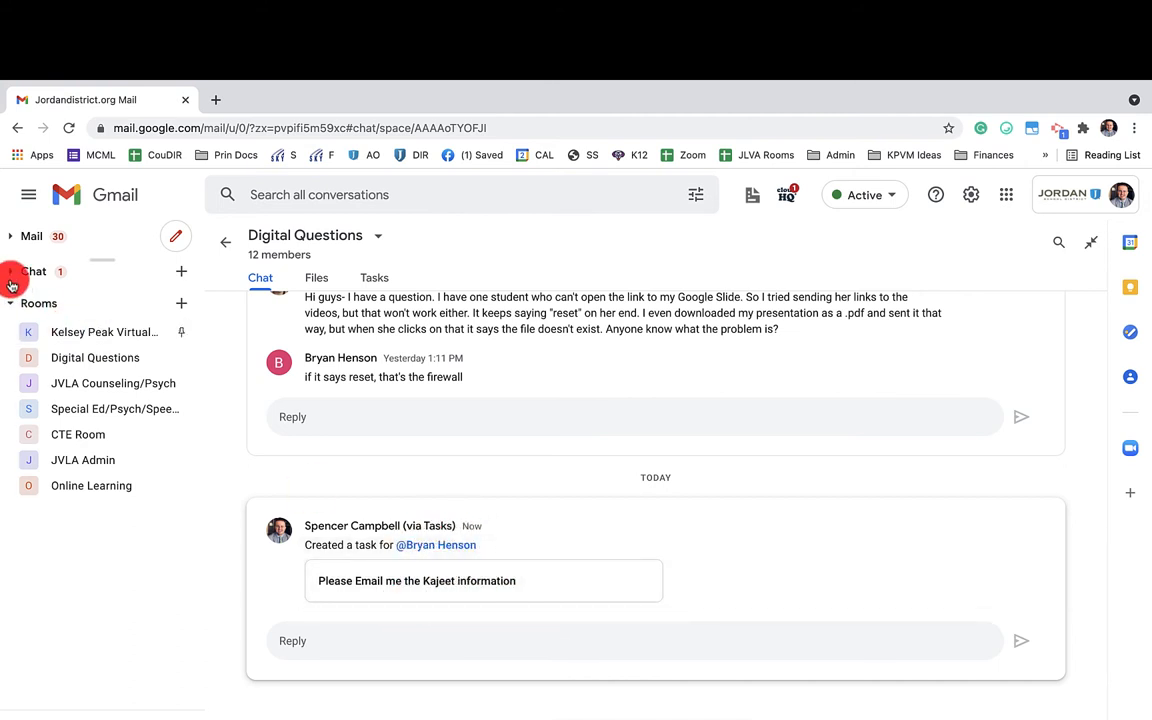
Expand the Chat section in the left sidebar to list individual conversations
left_click(33, 271)
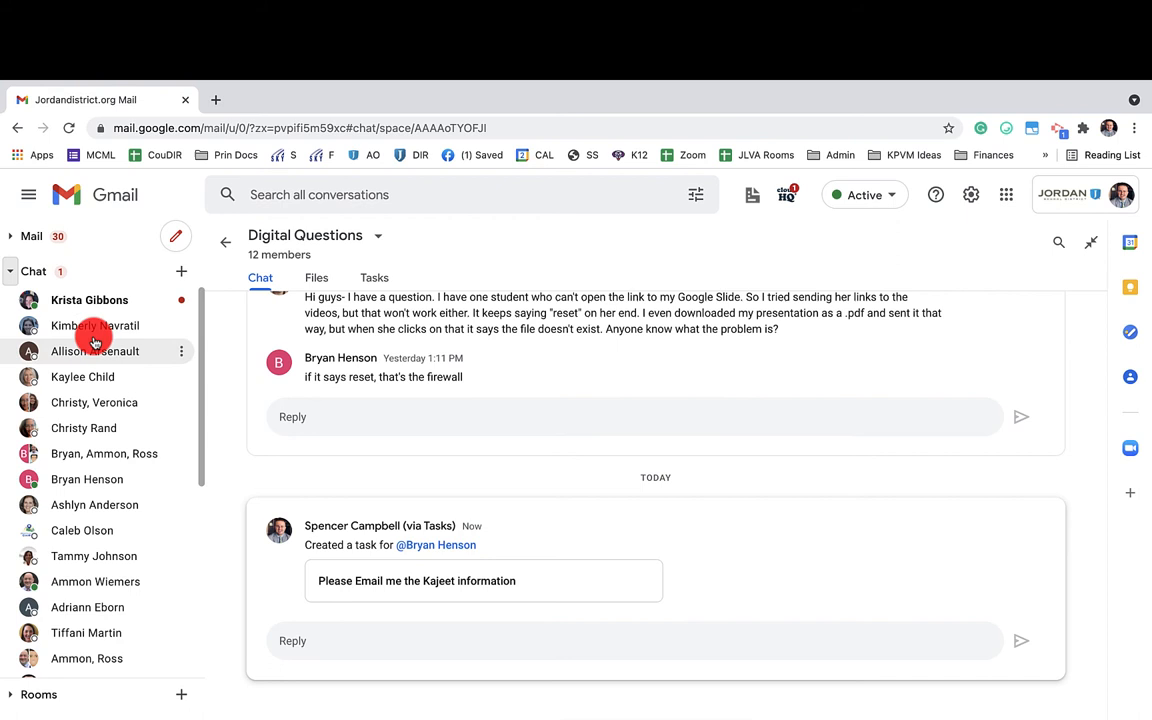
left_click(94, 351)
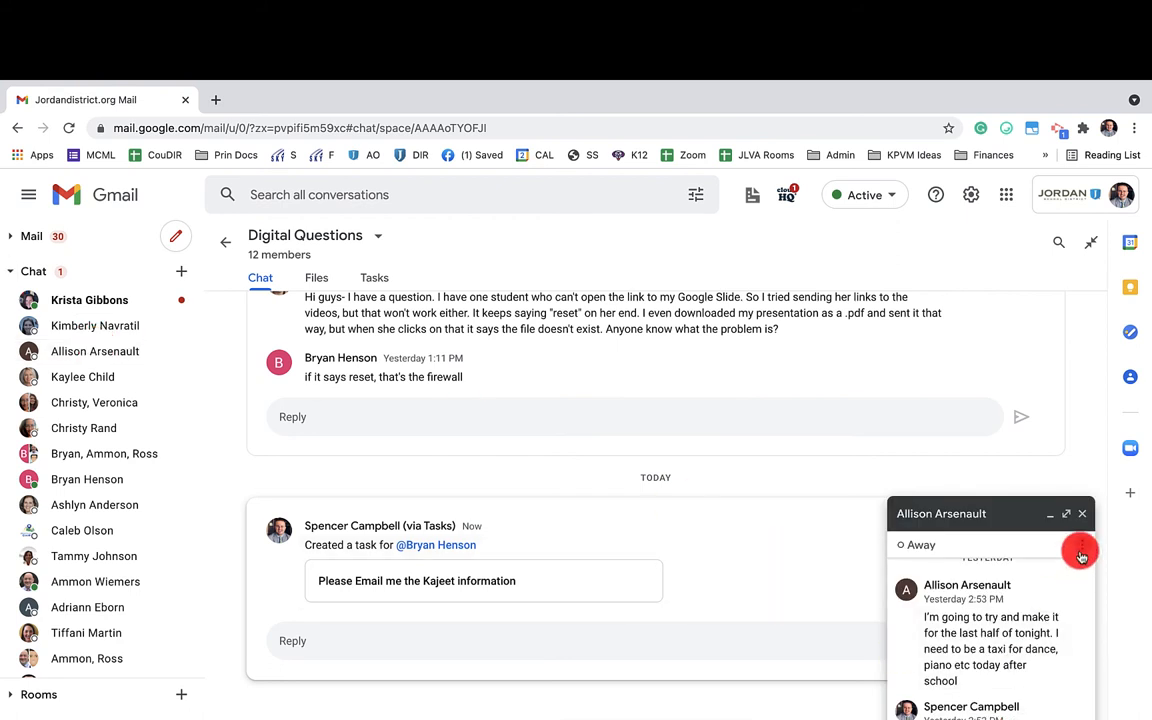
left_click(1081, 544)
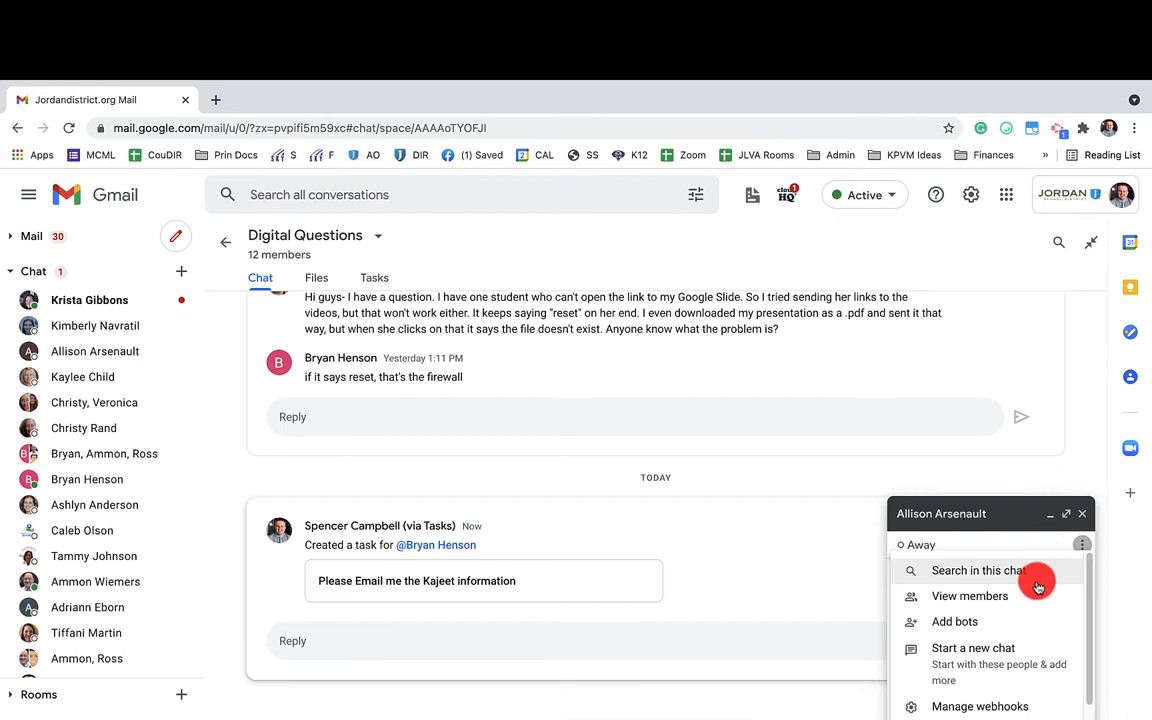
mouse_move(1013, 648)
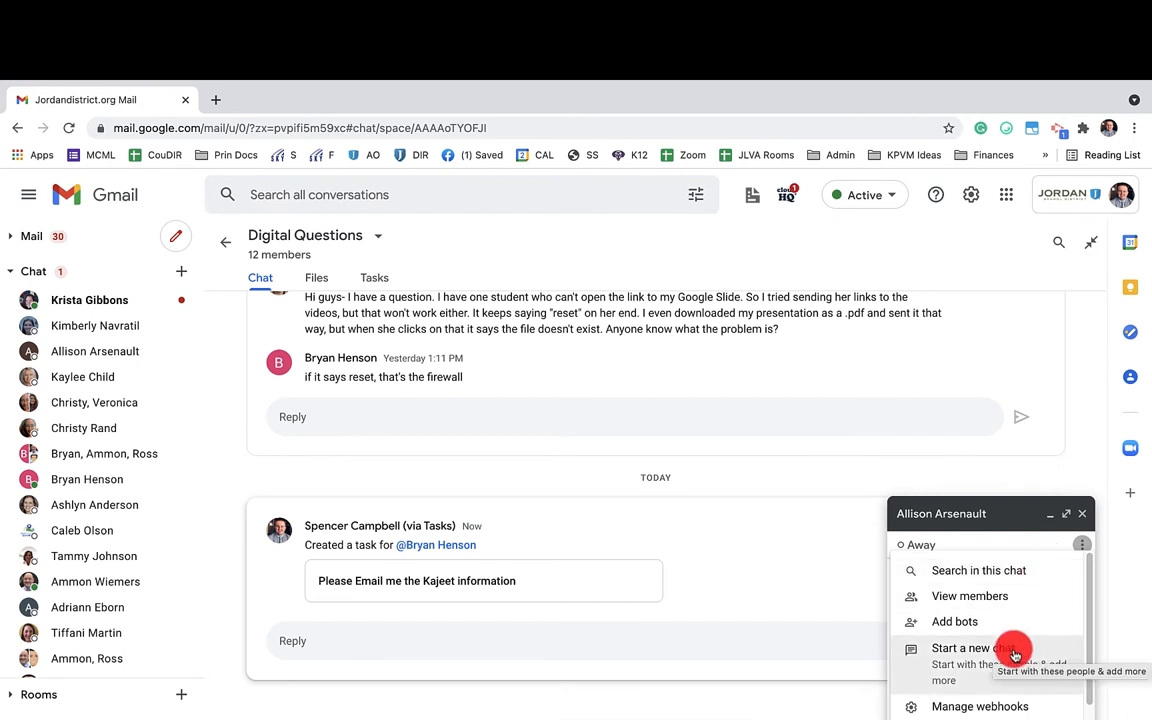
scroll("down", 3)
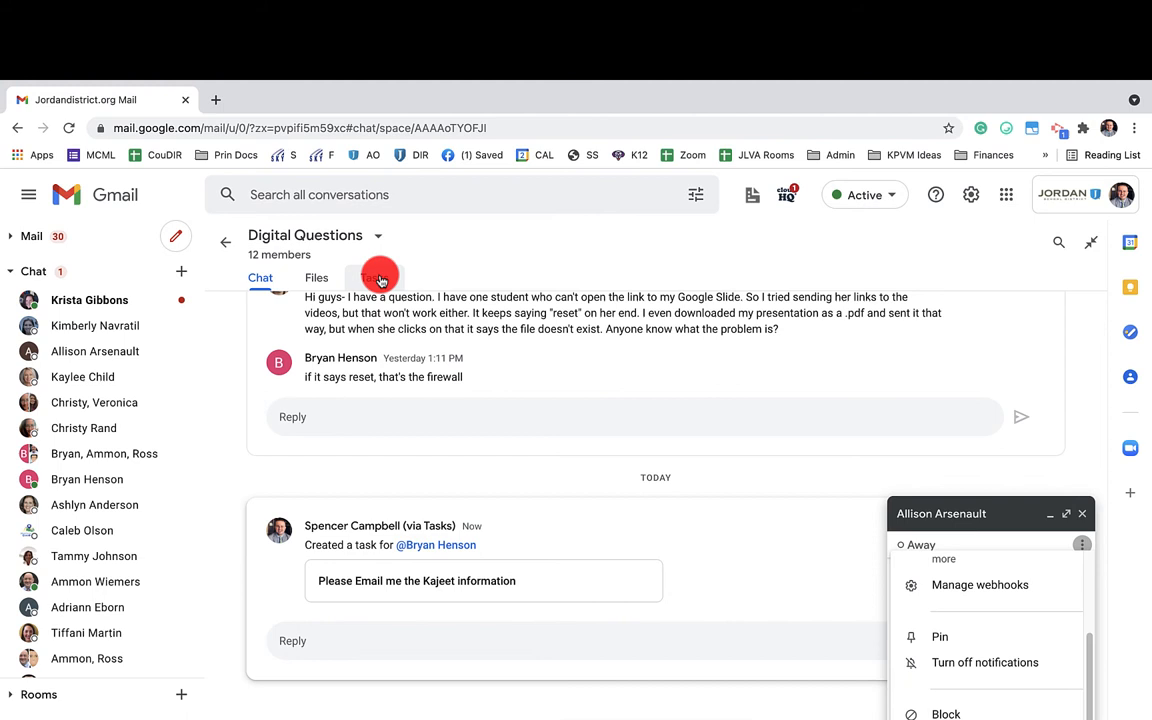
mouse_move(197, 530)
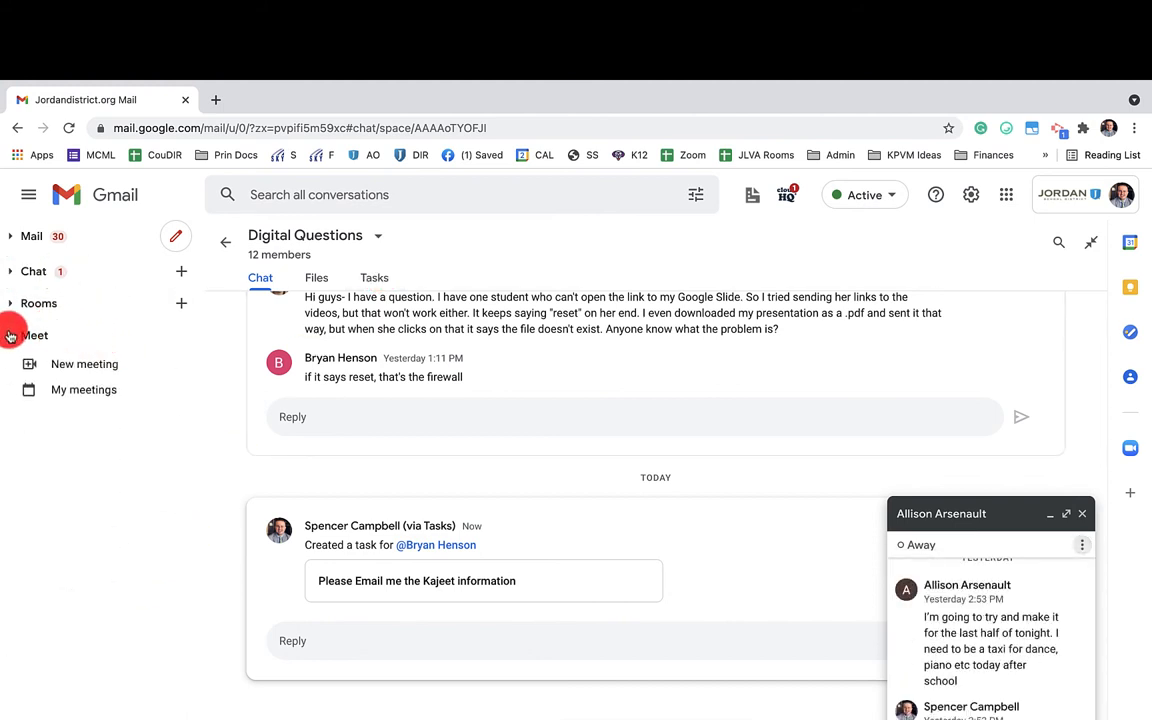
left_click(39, 303)
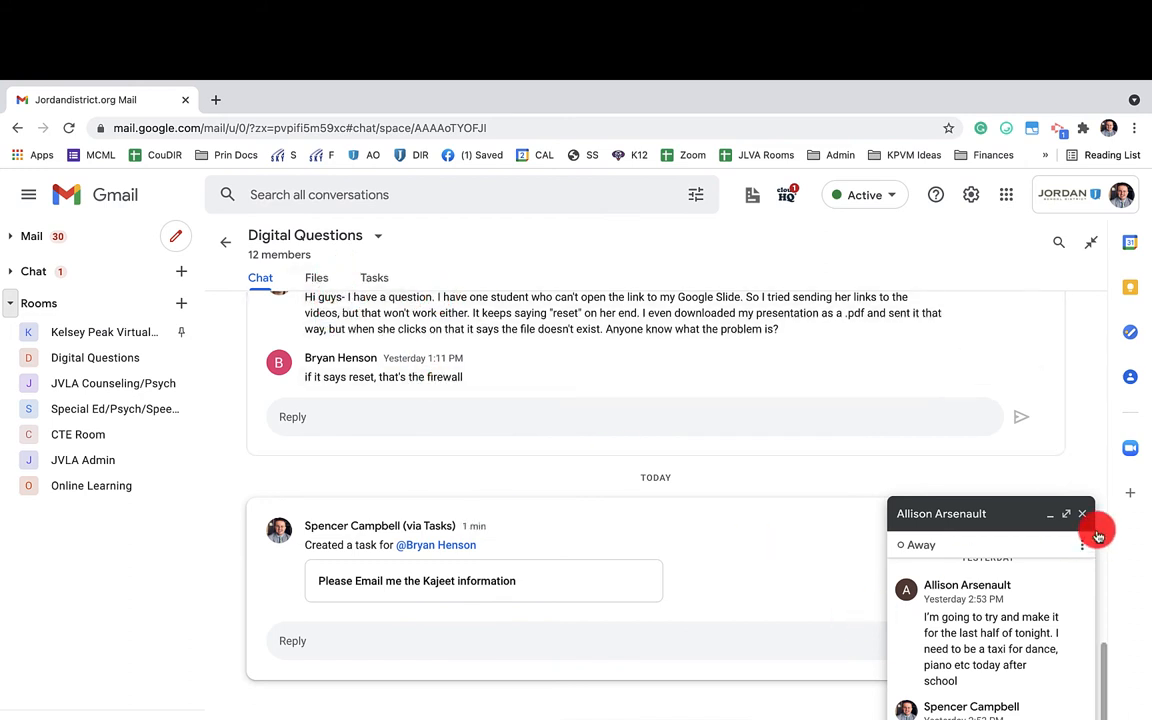
left_click(1081, 513)
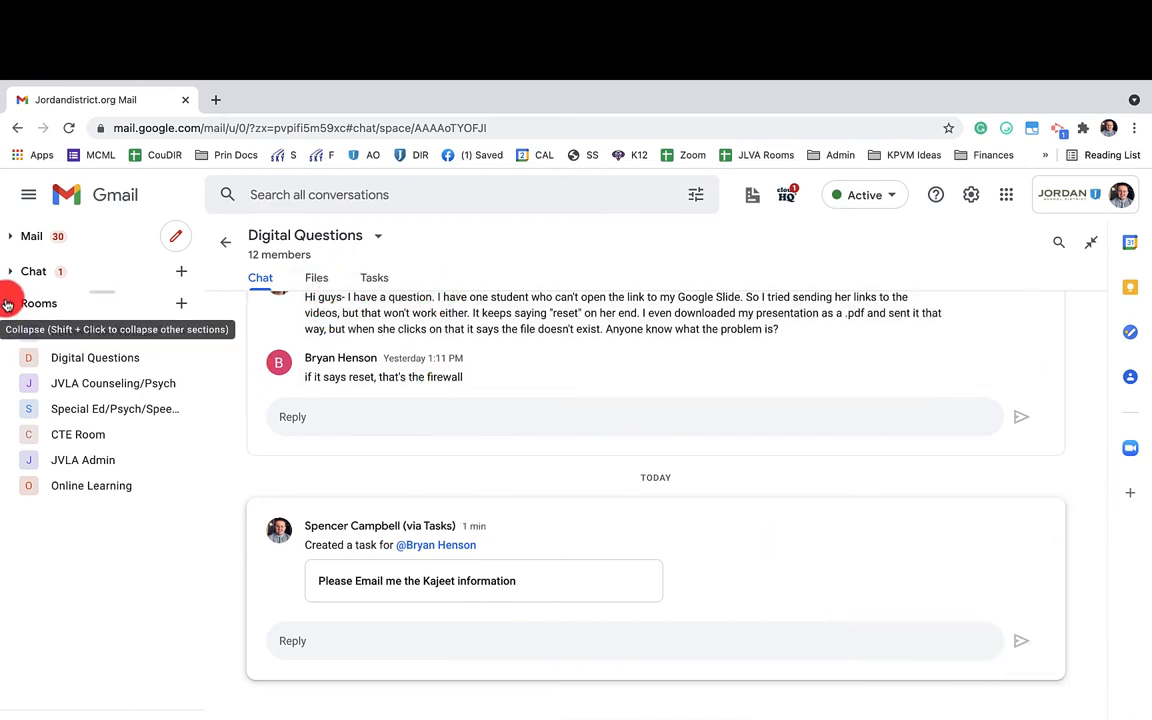
left_click(10, 303)
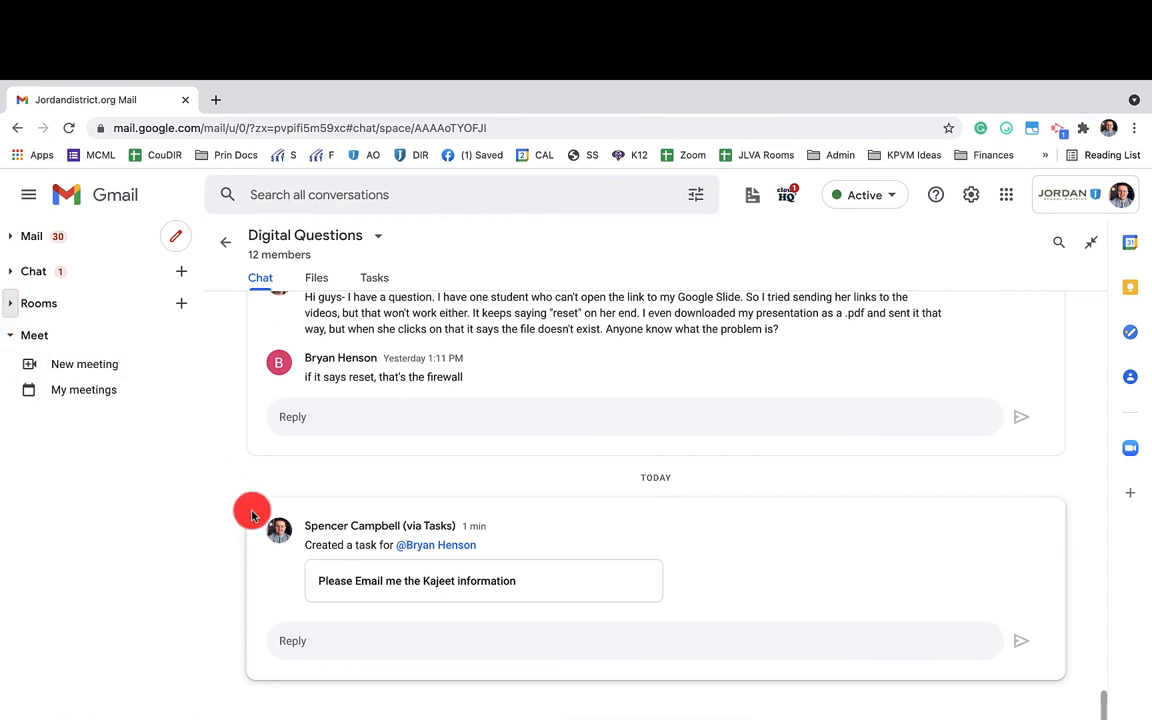
mouse_move(755, 248)
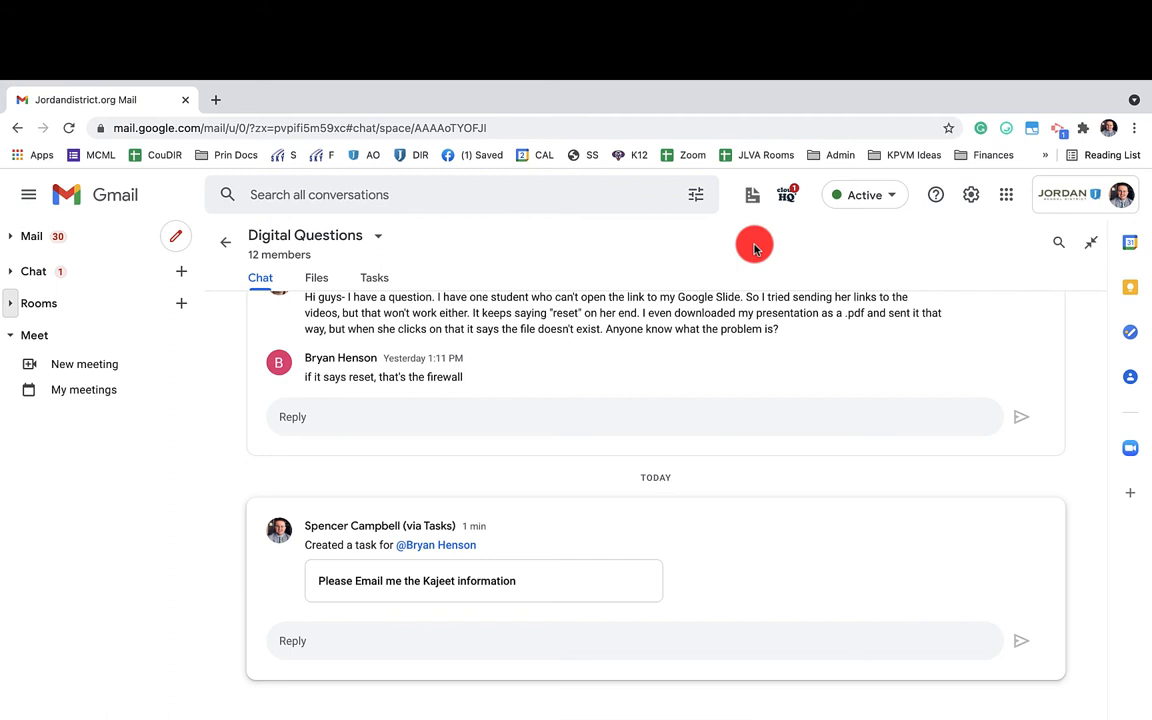
mouse_move(813, 323)
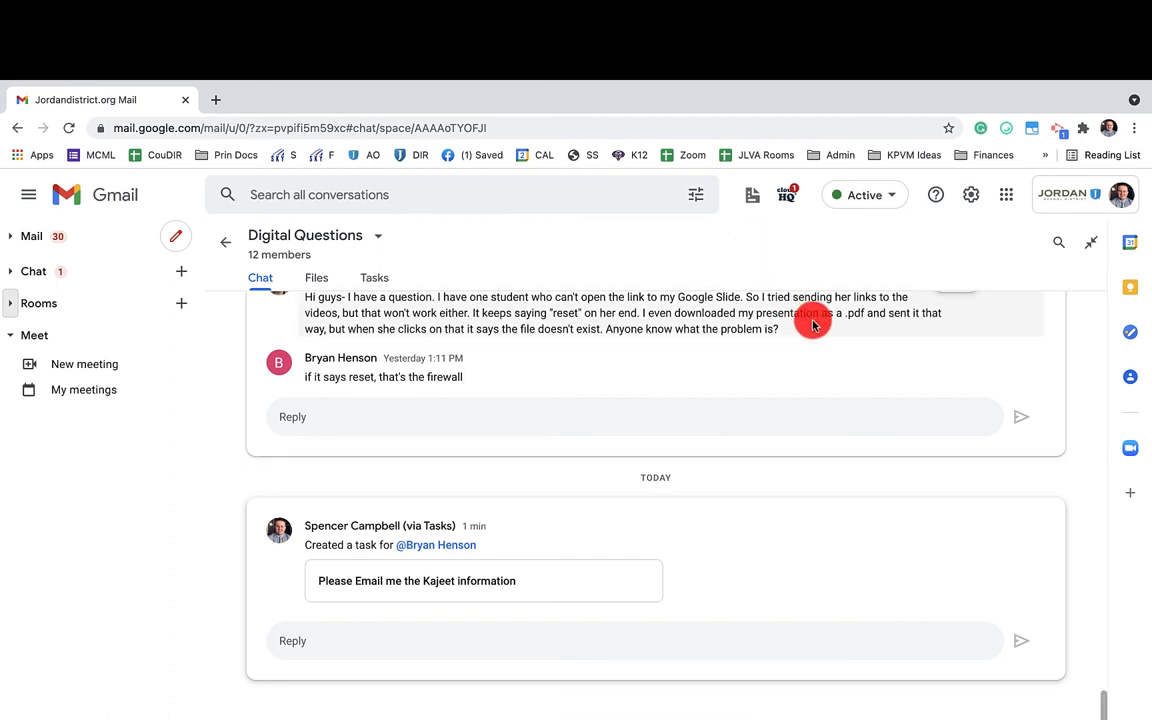
mouse_move(14, 271)
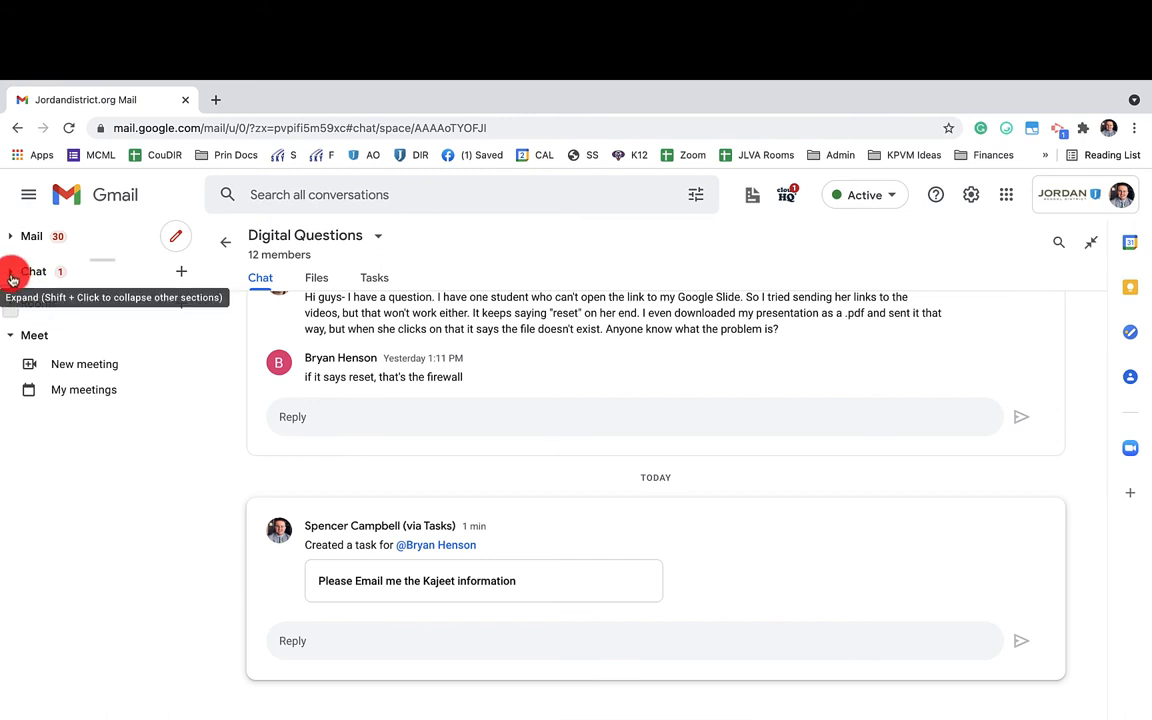
left_click(864, 194)
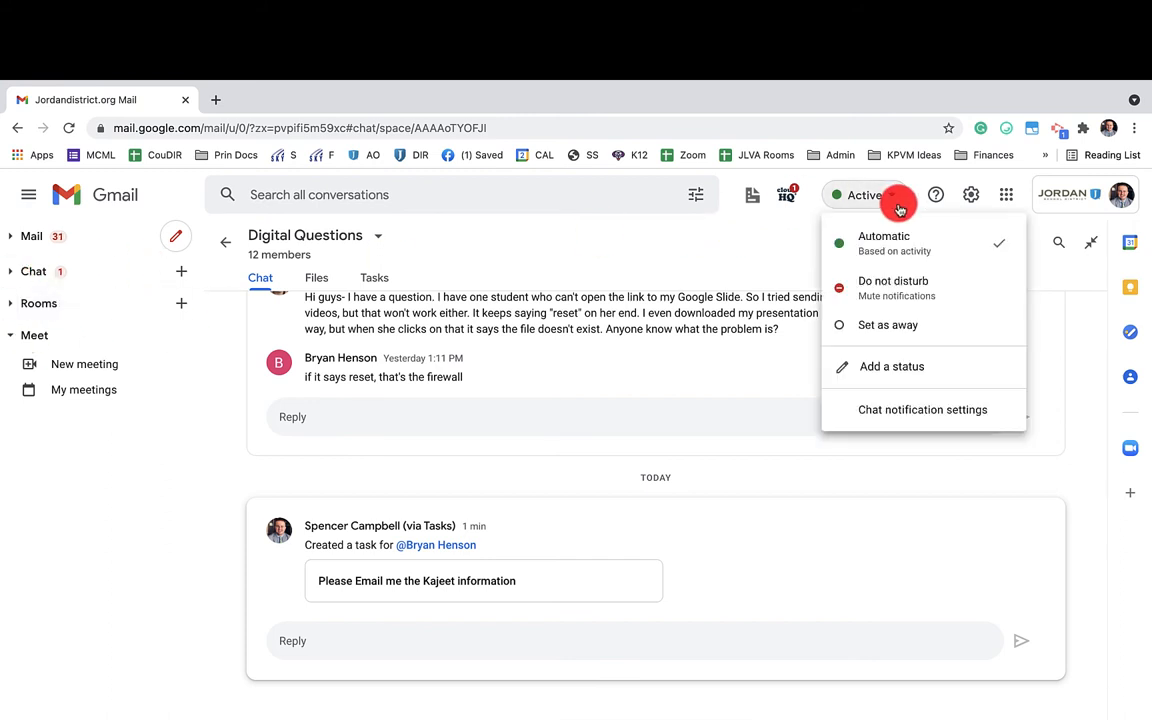
left_click(893, 280)
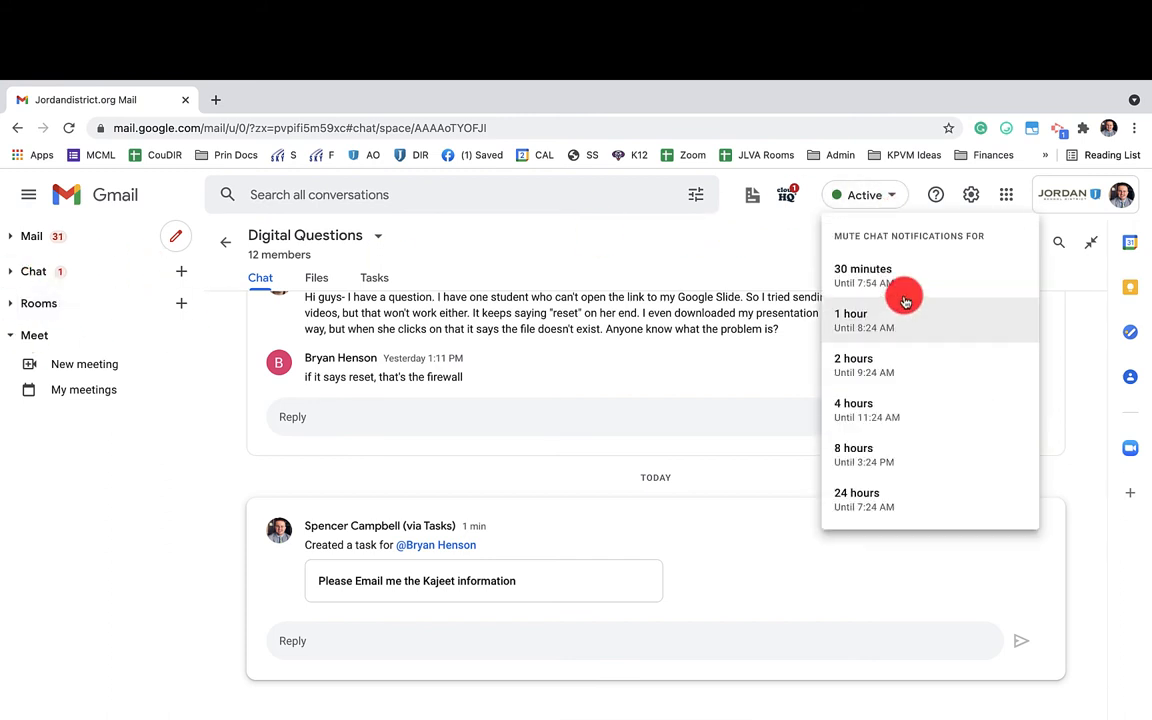
mouse_move(895, 245)
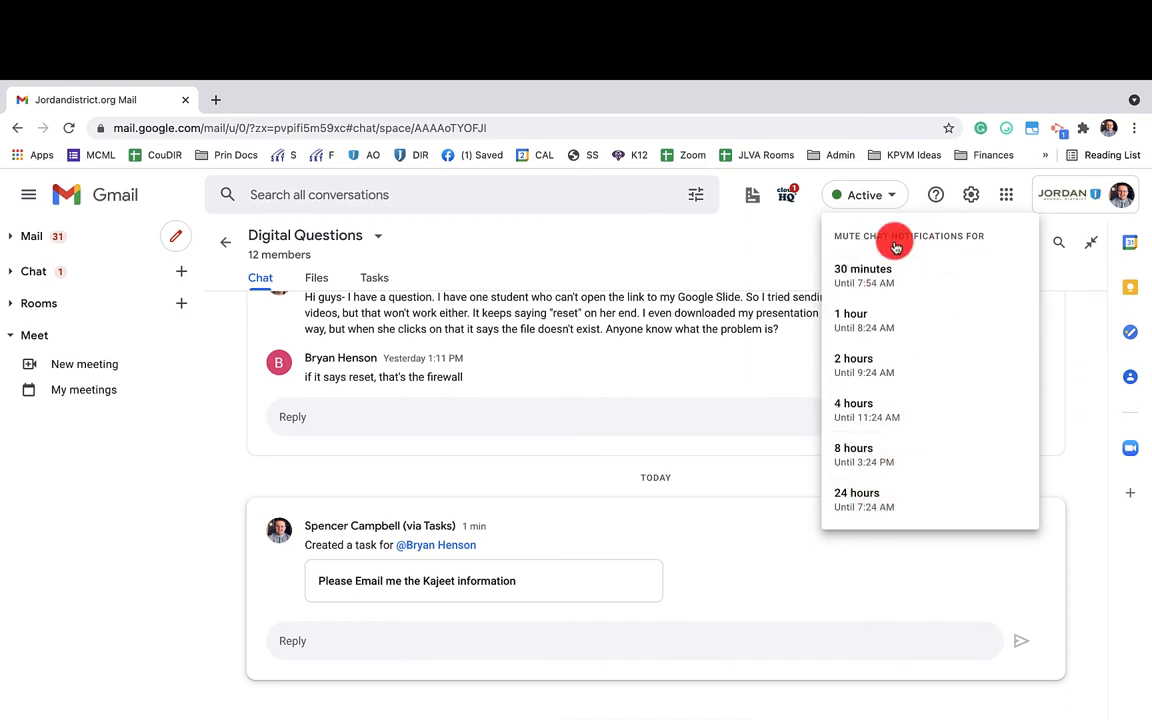
Choose Set as away from the status dropdown, then reopen it to confirm
left_click(865, 194)
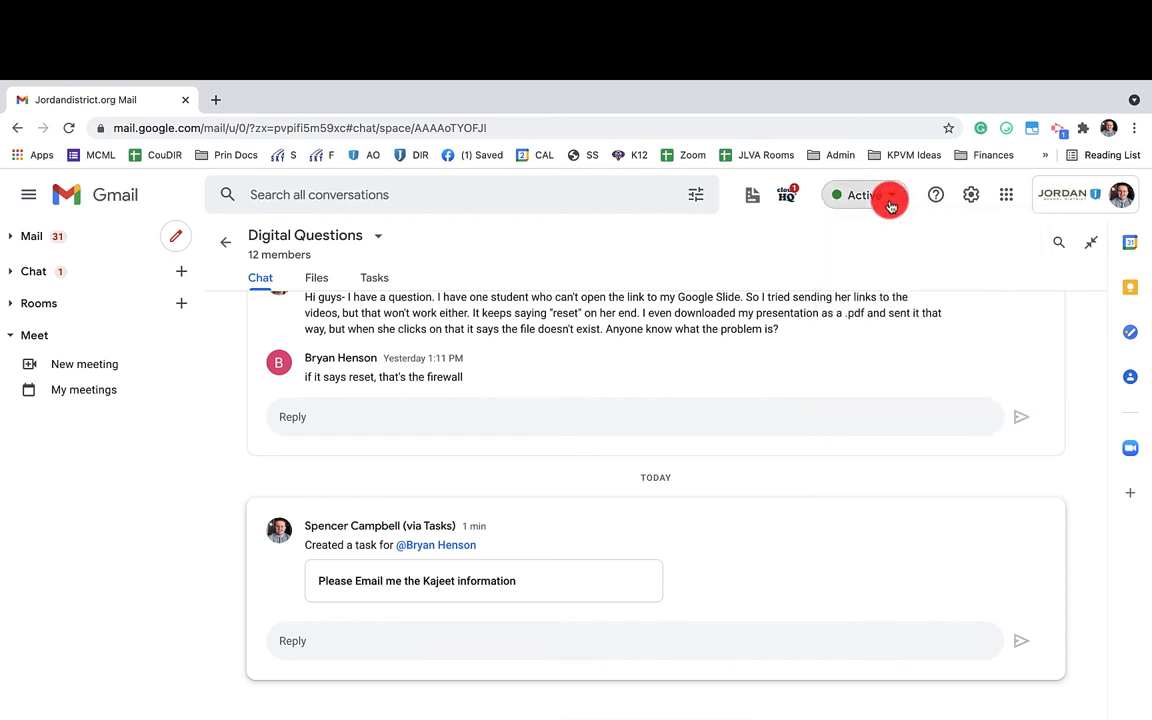
left_click(866, 194)
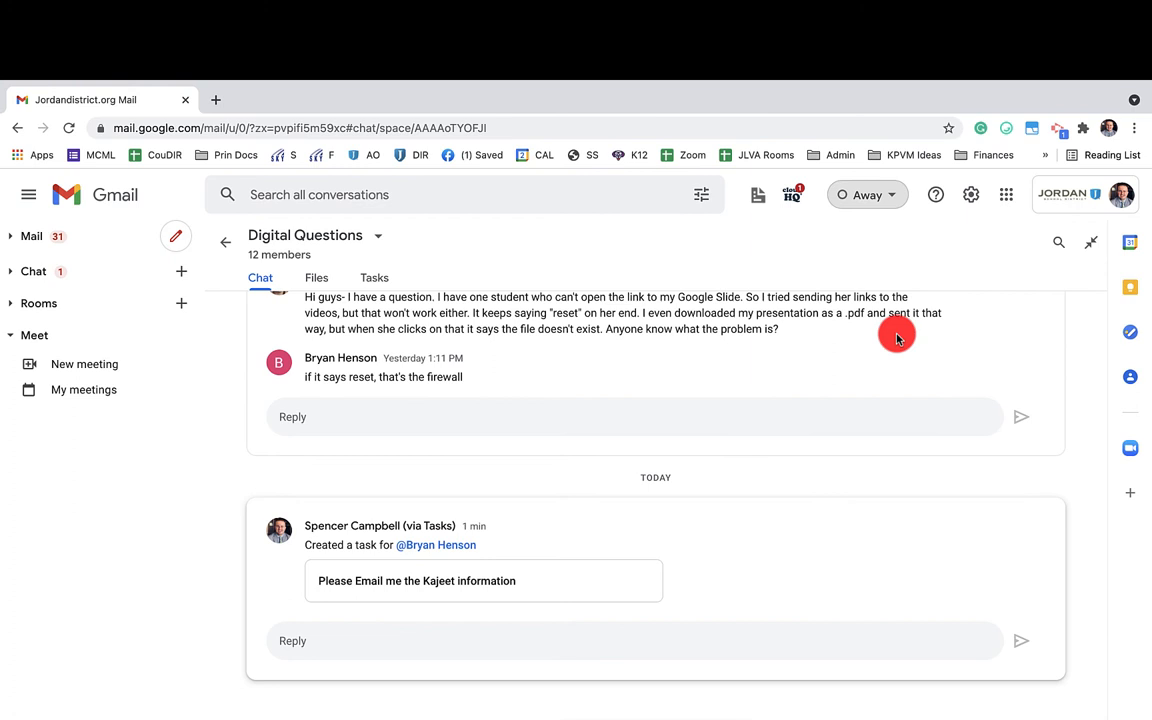
left_click(866, 194)
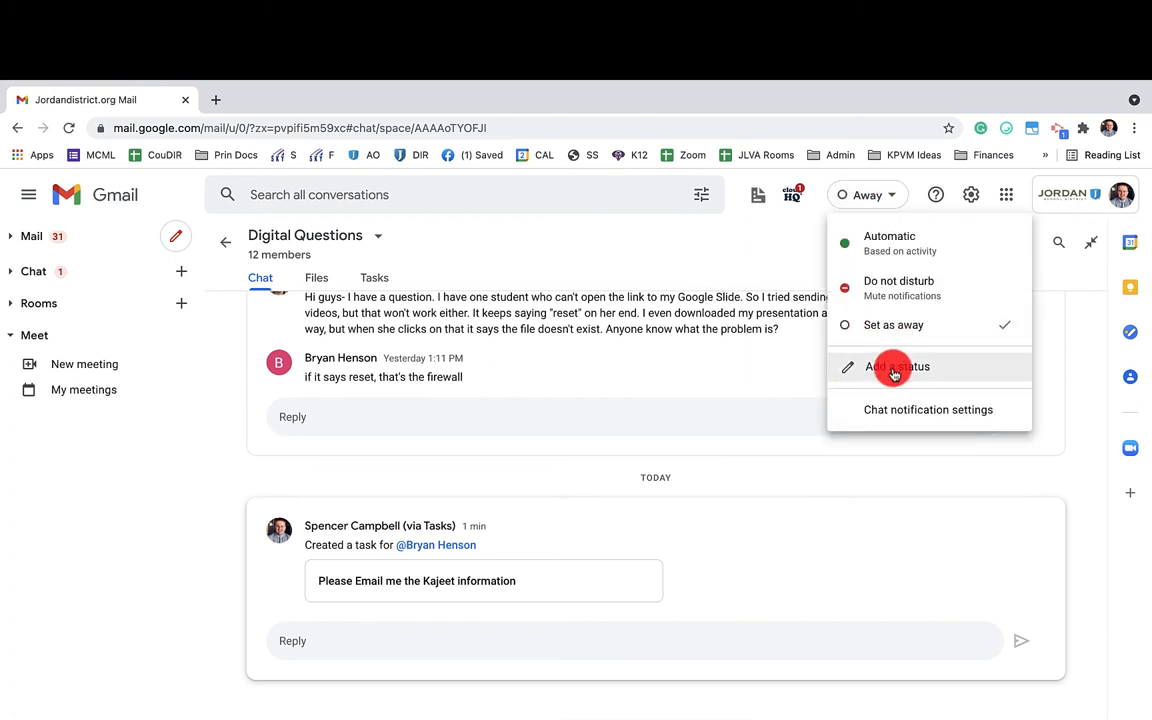
mouse_move(914, 409)
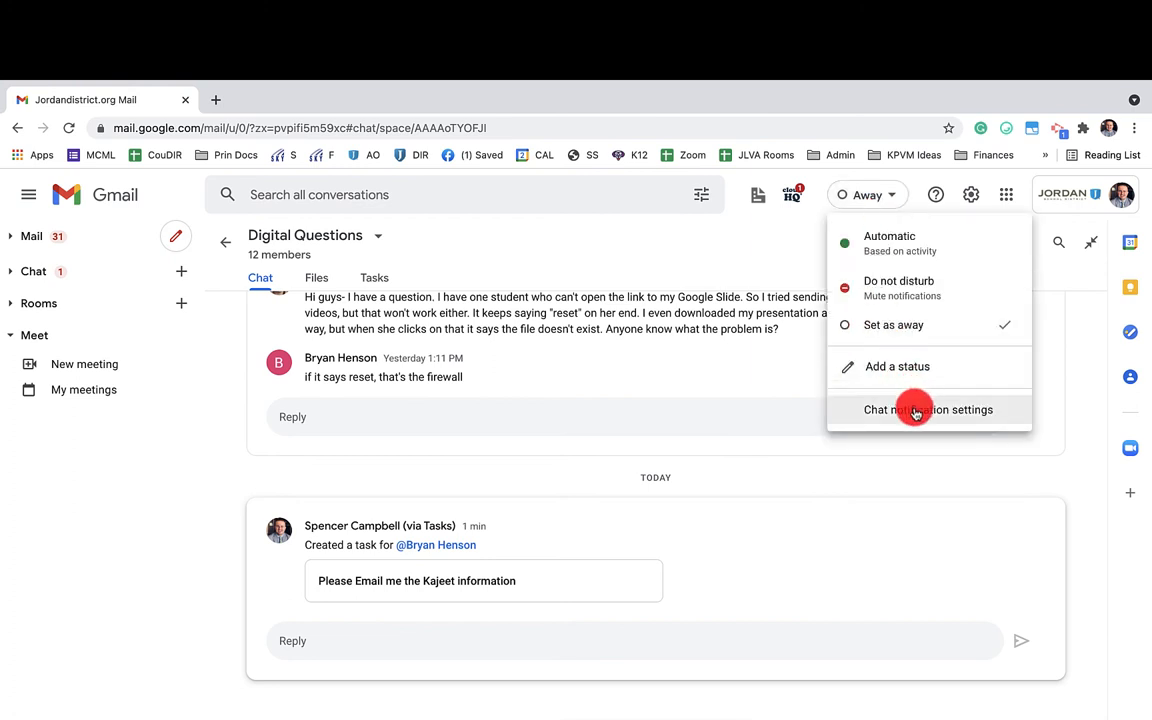
Open chat notification settings, keep new-message pop-ups off, and review the sound and email options
left_click(929, 409)
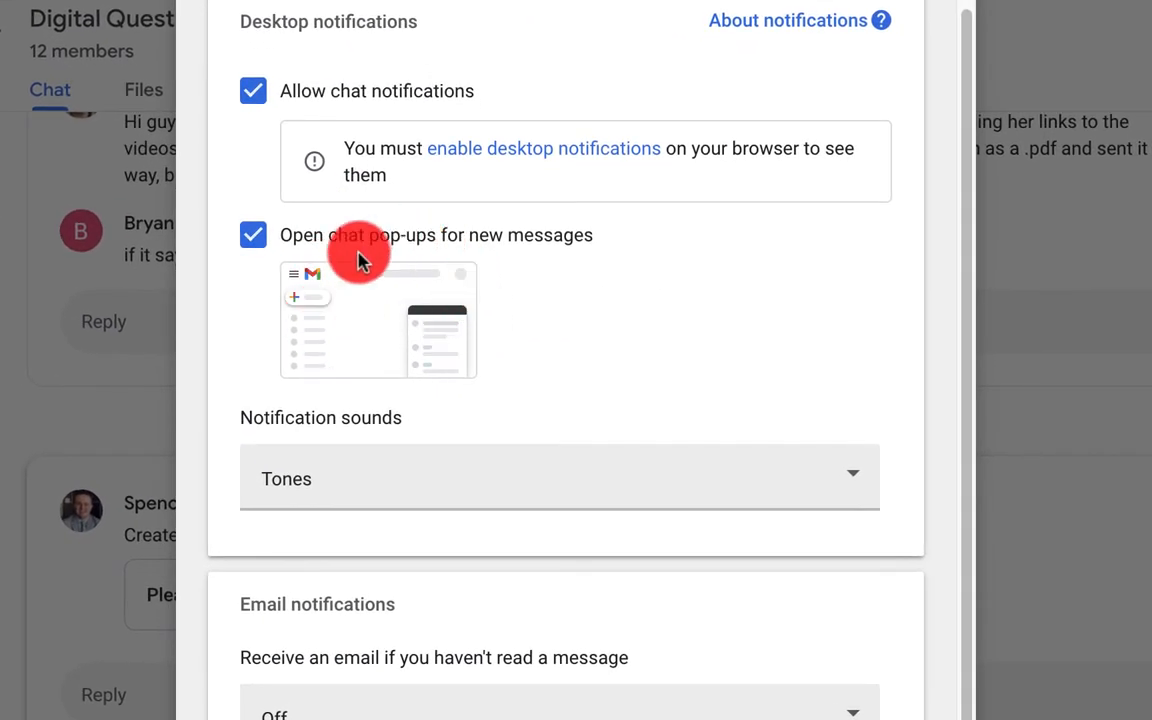
mouse_move(390, 353)
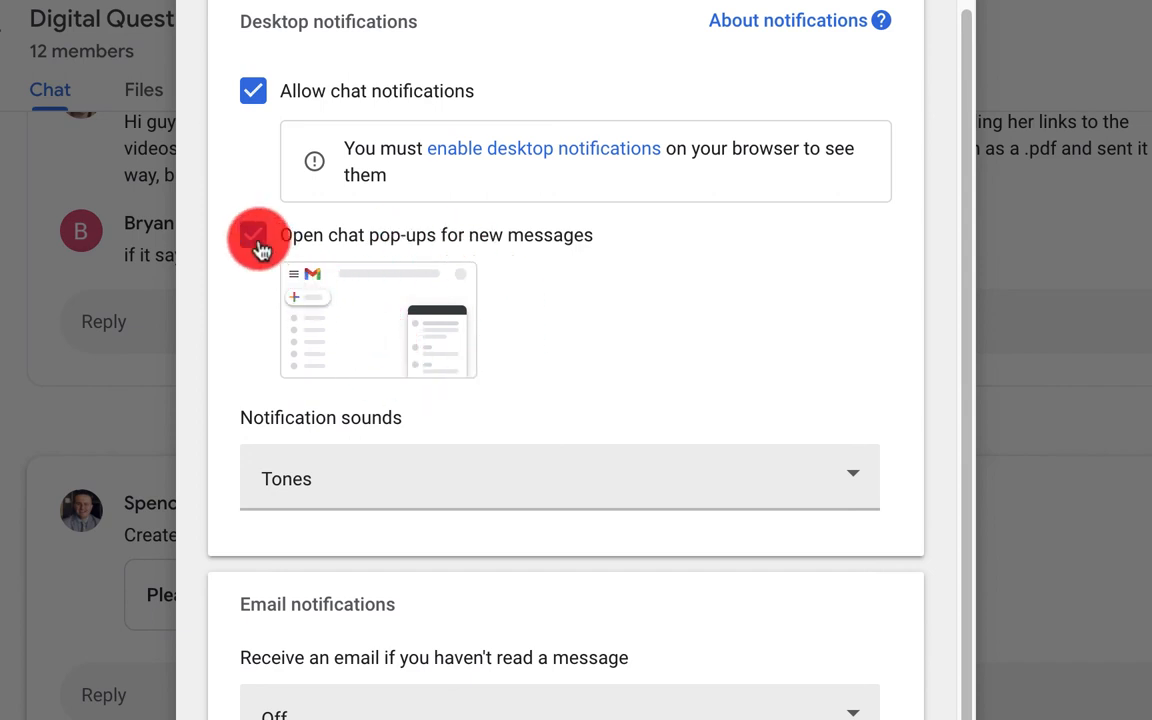
left_click(253, 235)
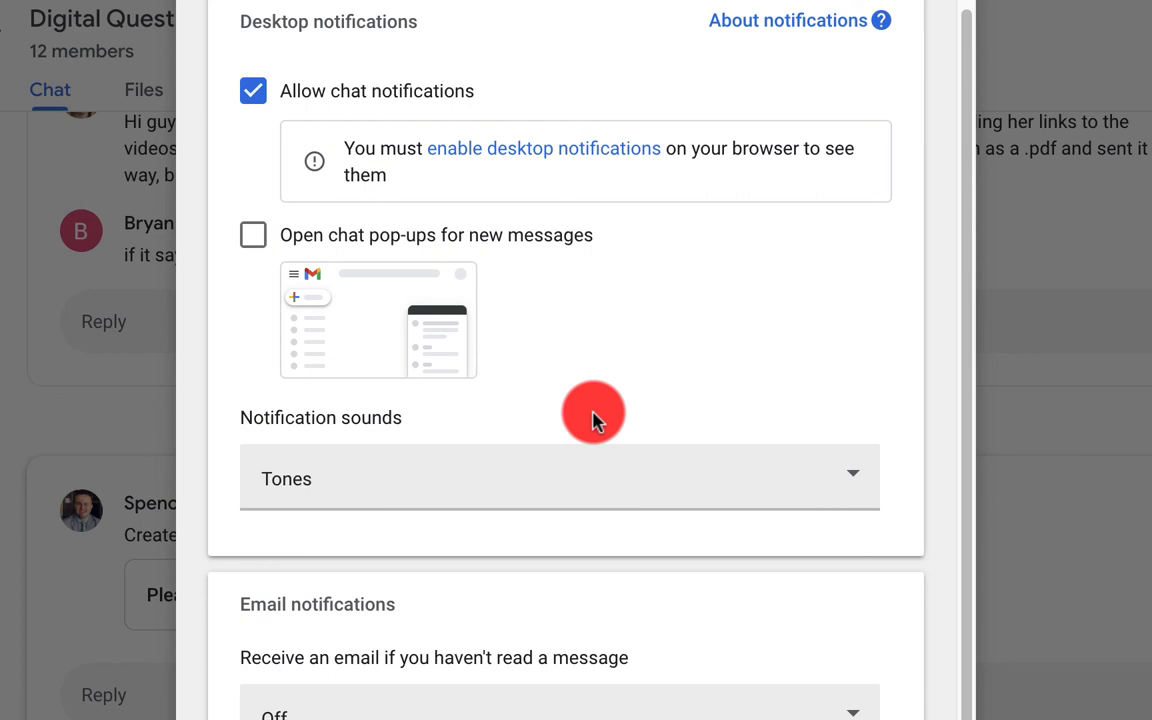
mouse_move(574, 313)
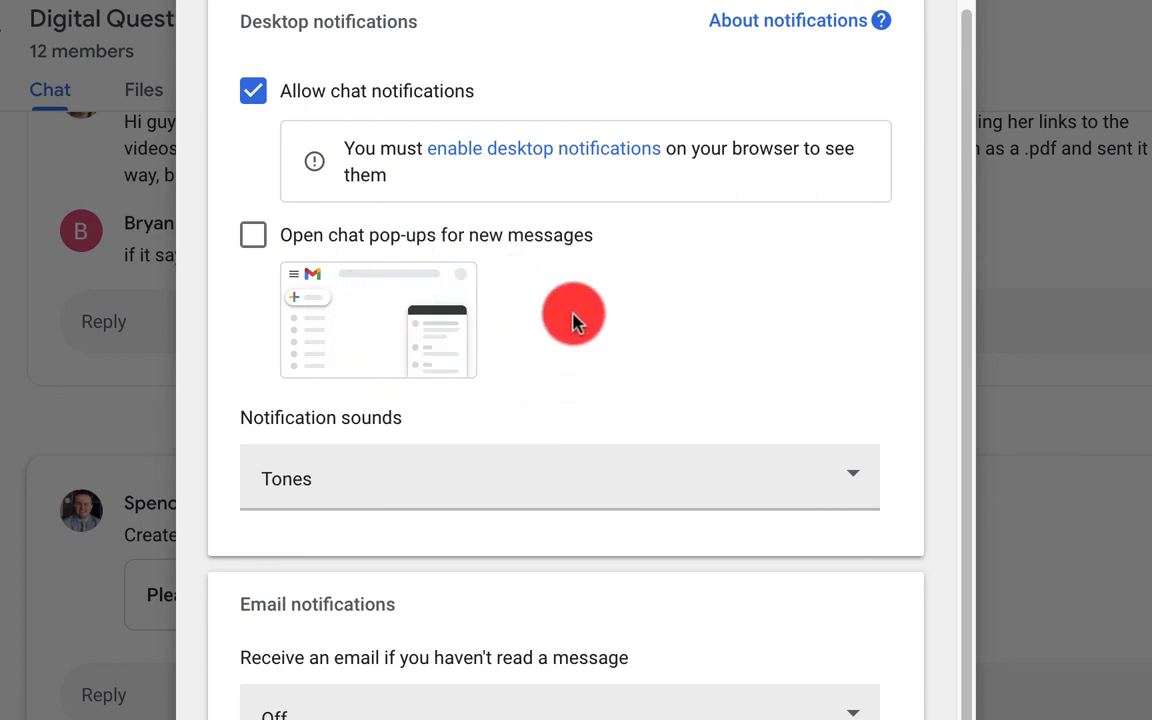
mouse_move(428, 72)
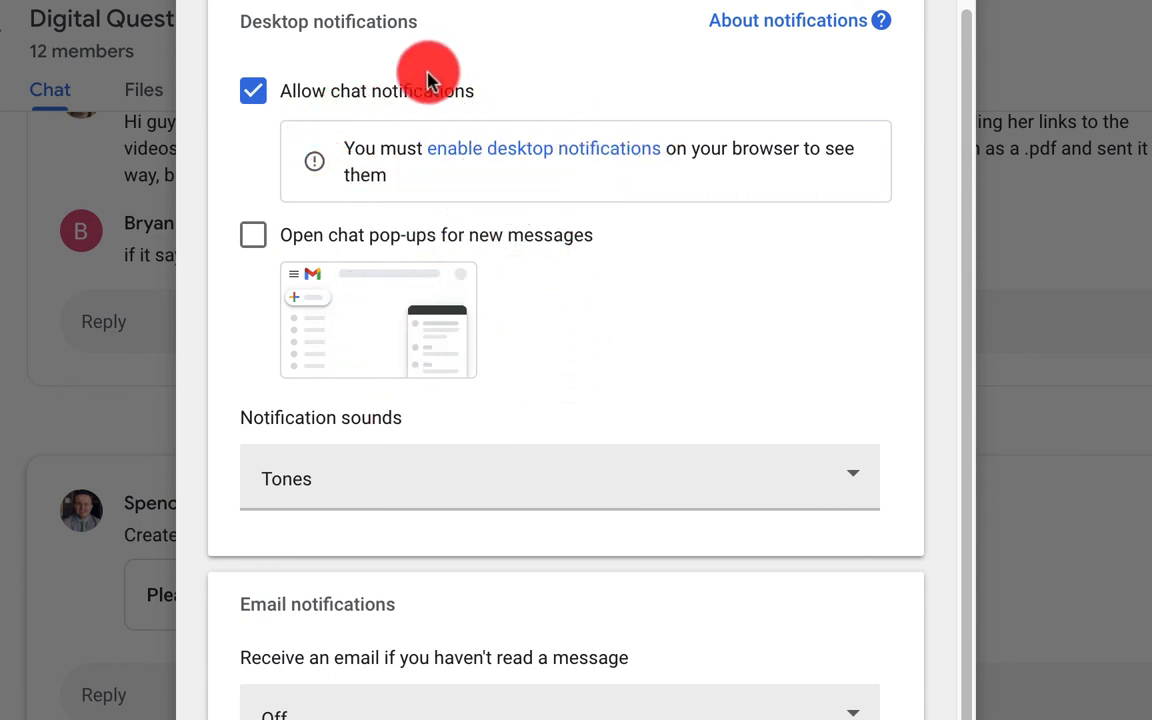
mouse_move(532, 160)
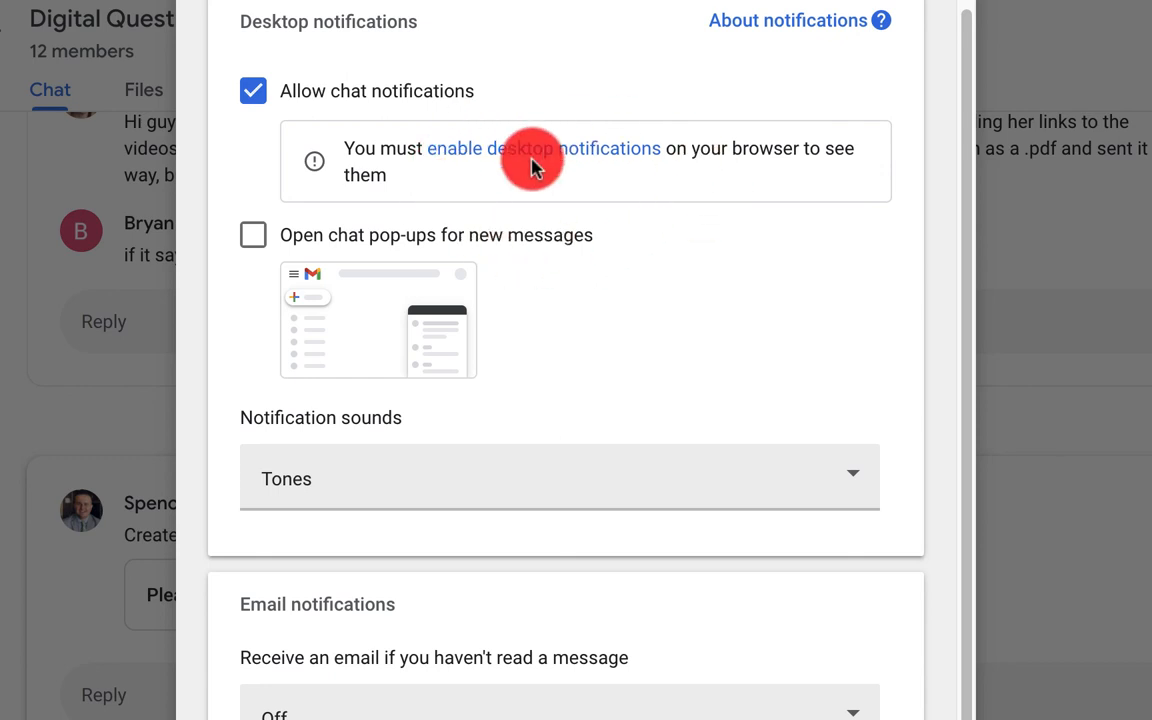
mouse_move(673, 333)
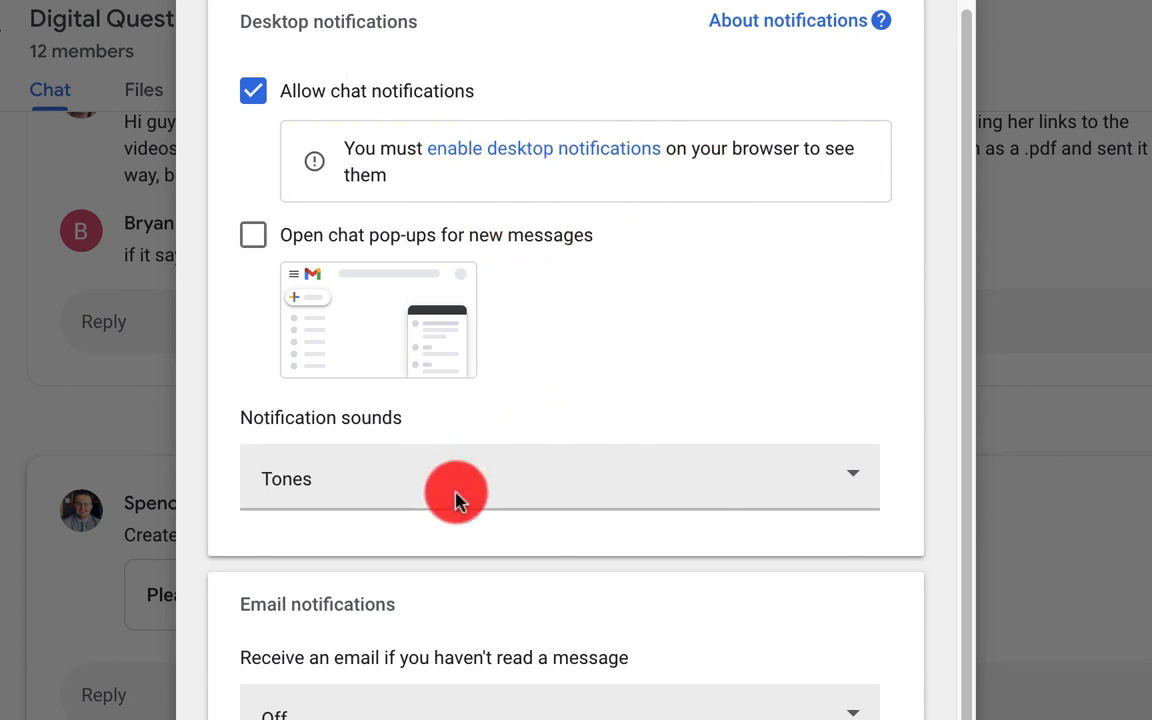
mouse_move(358, 272)
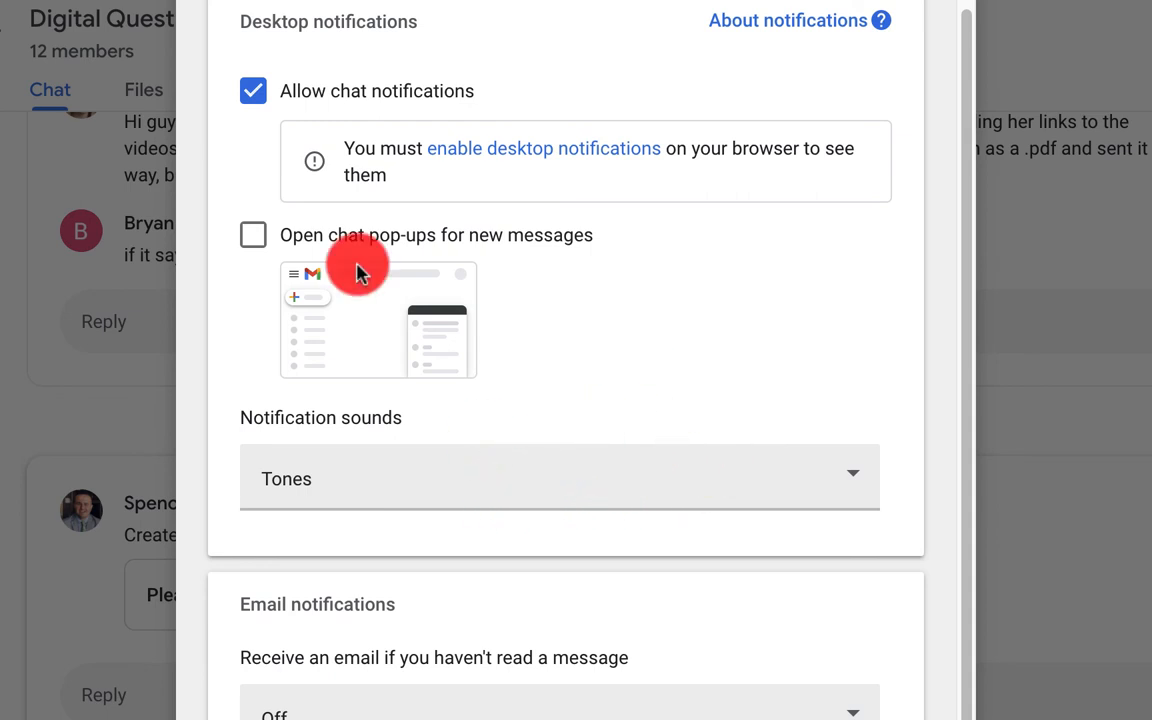
mouse_move(607, 363)
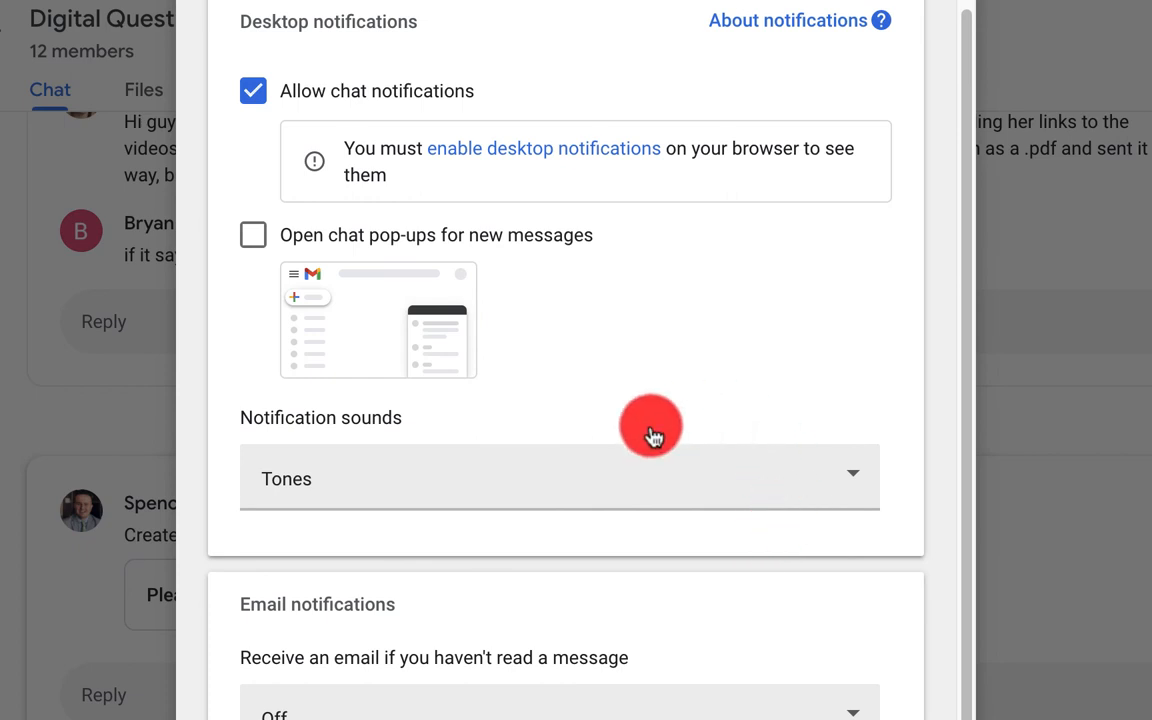
scroll("down", 3)
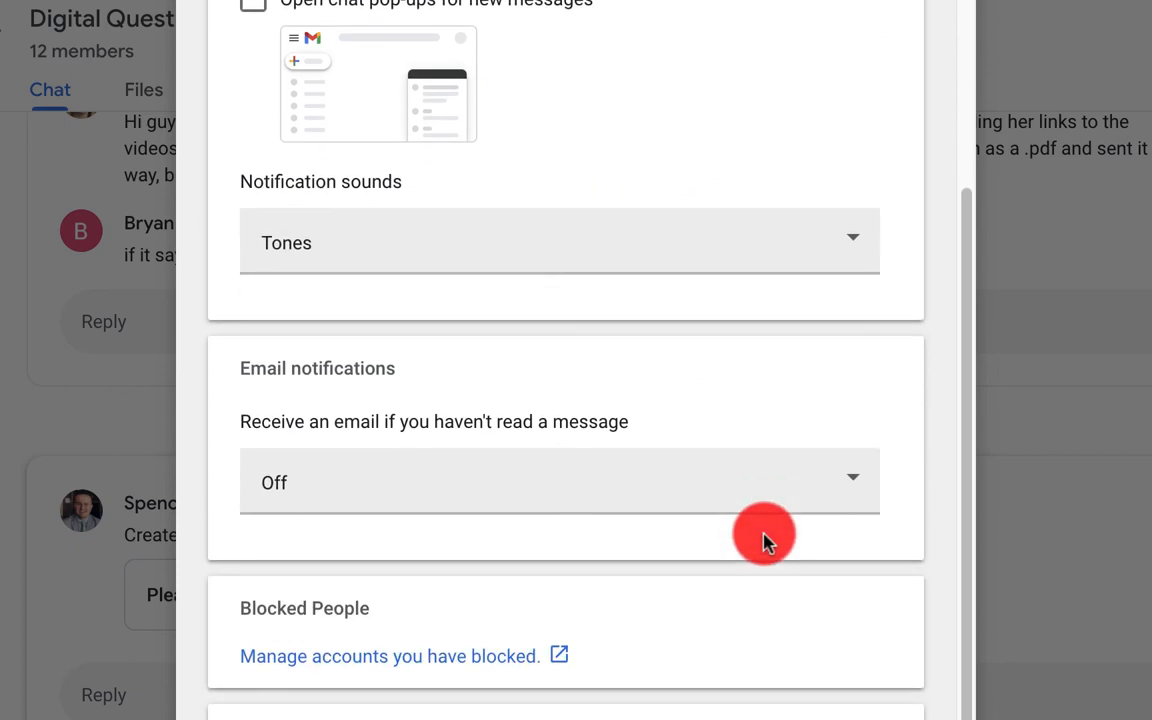
mouse_move(603, 552)
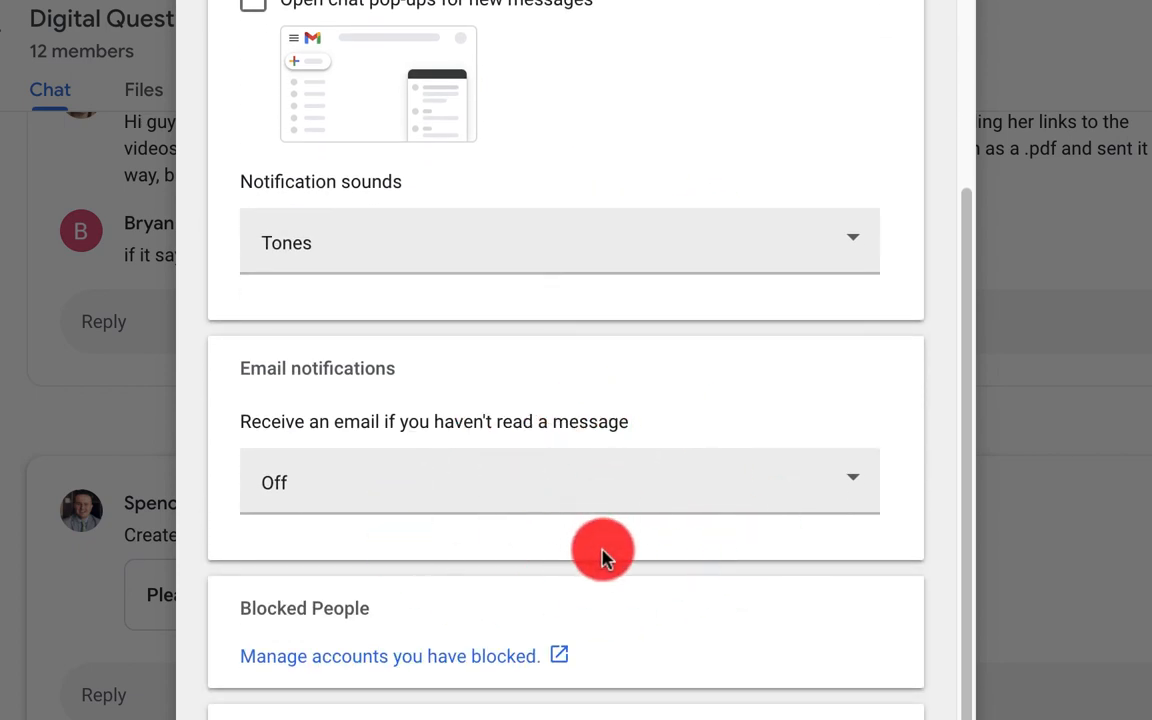
mouse_move(650, 523)
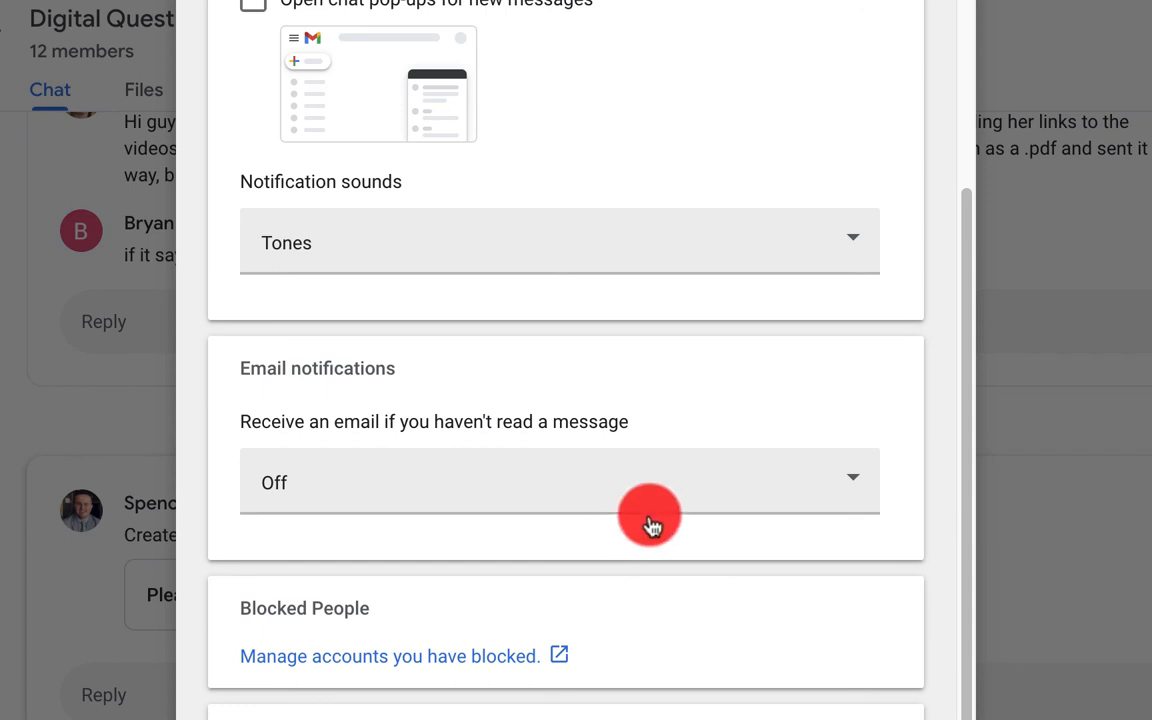
mouse_move(435, 640)
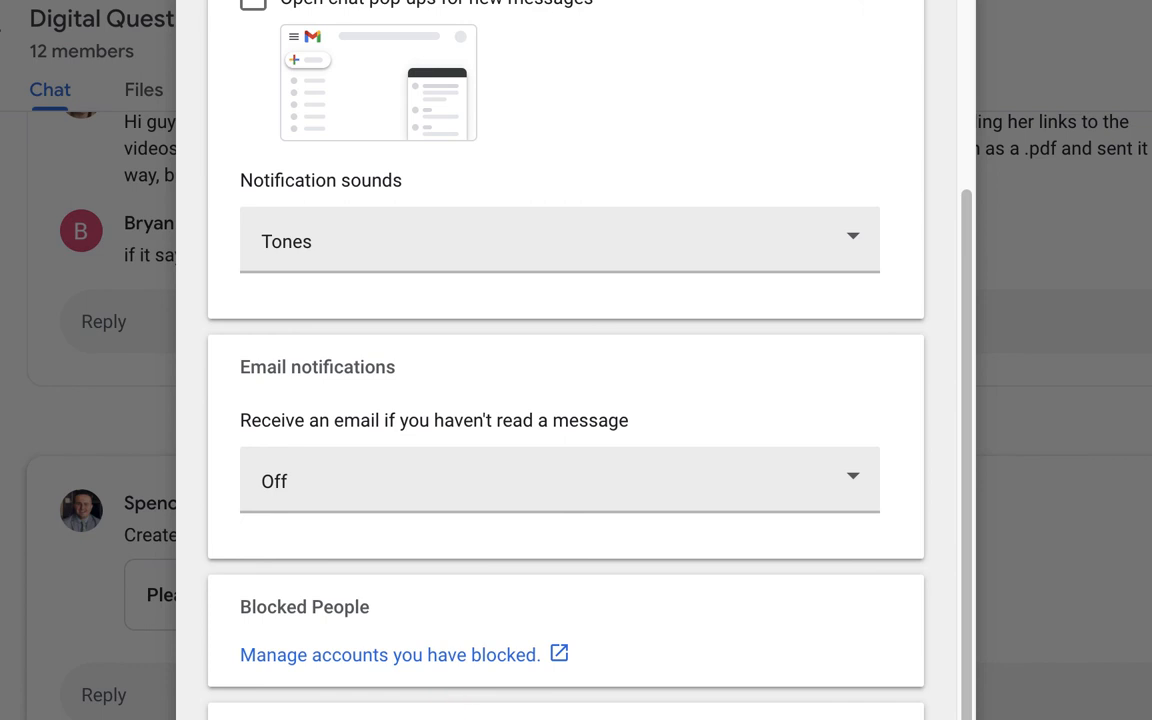
scroll("up", 3)
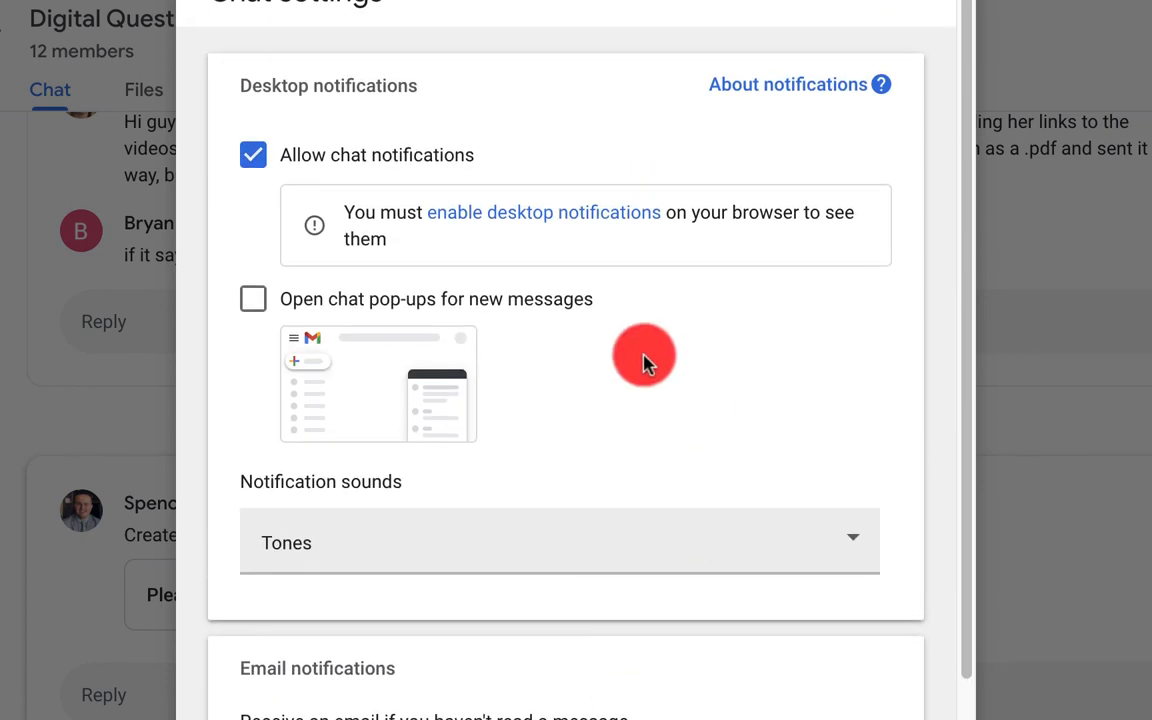
scroll("down", 3)
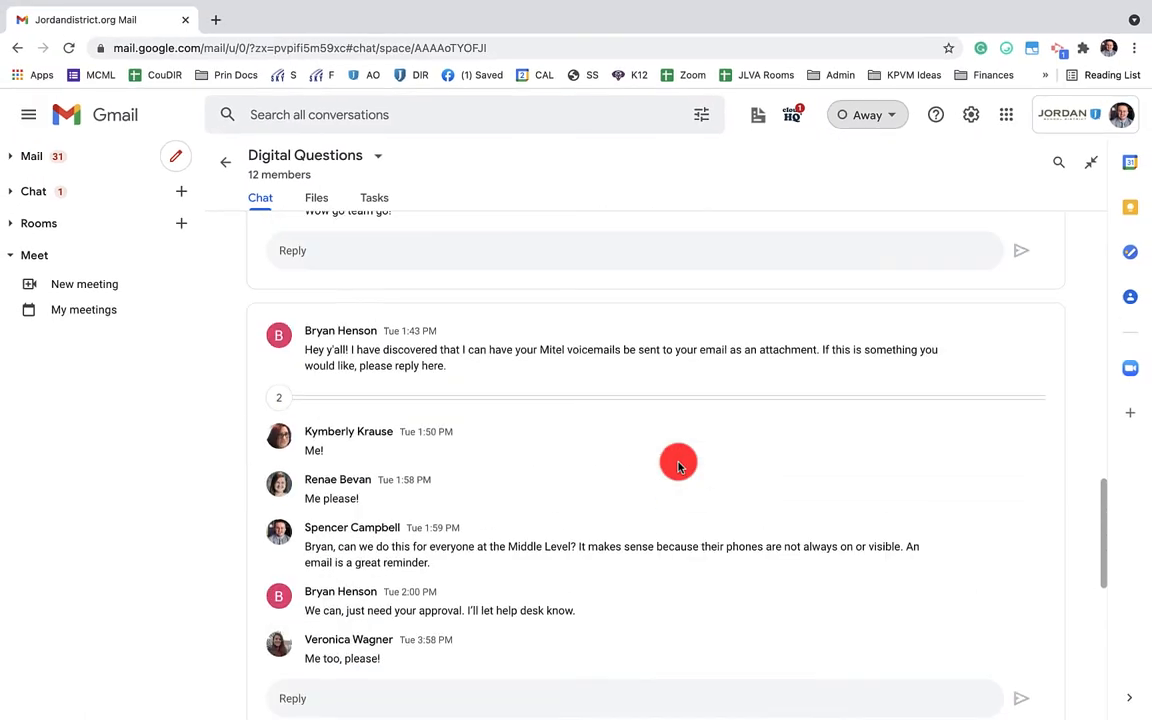
mouse_move(963, 114)
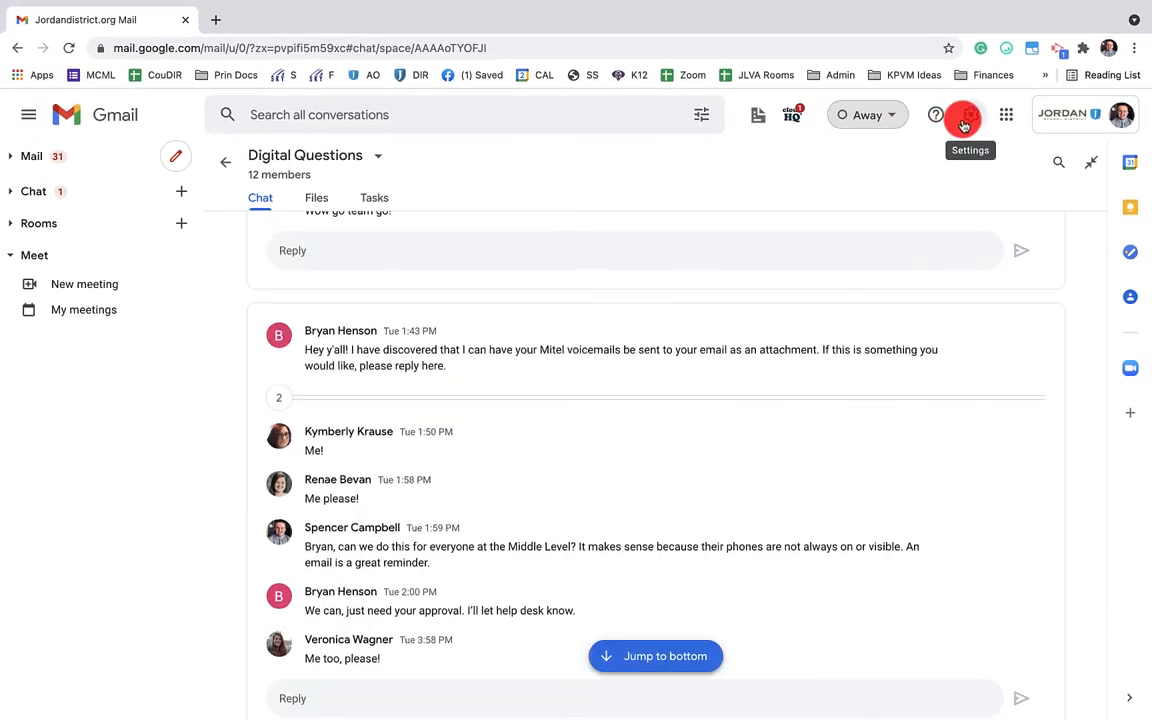
Select 'Right side of the inbox' under Chat and Meet settings and save
left_click(963, 114)
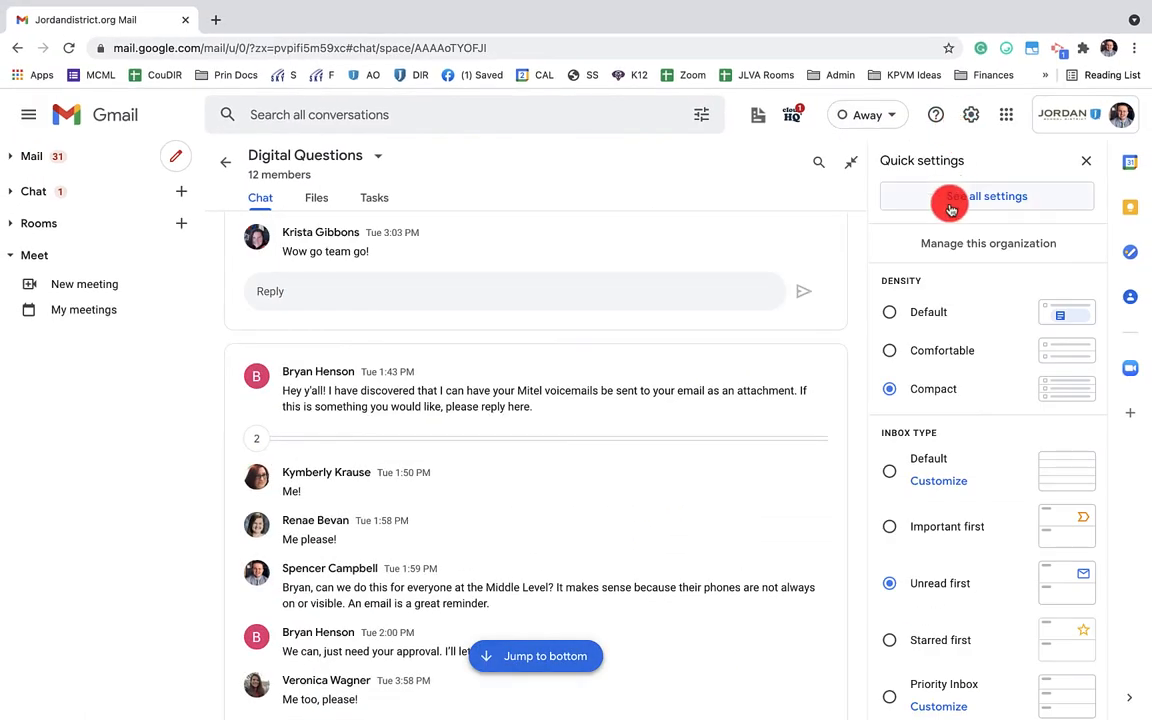
left_click(986, 196)
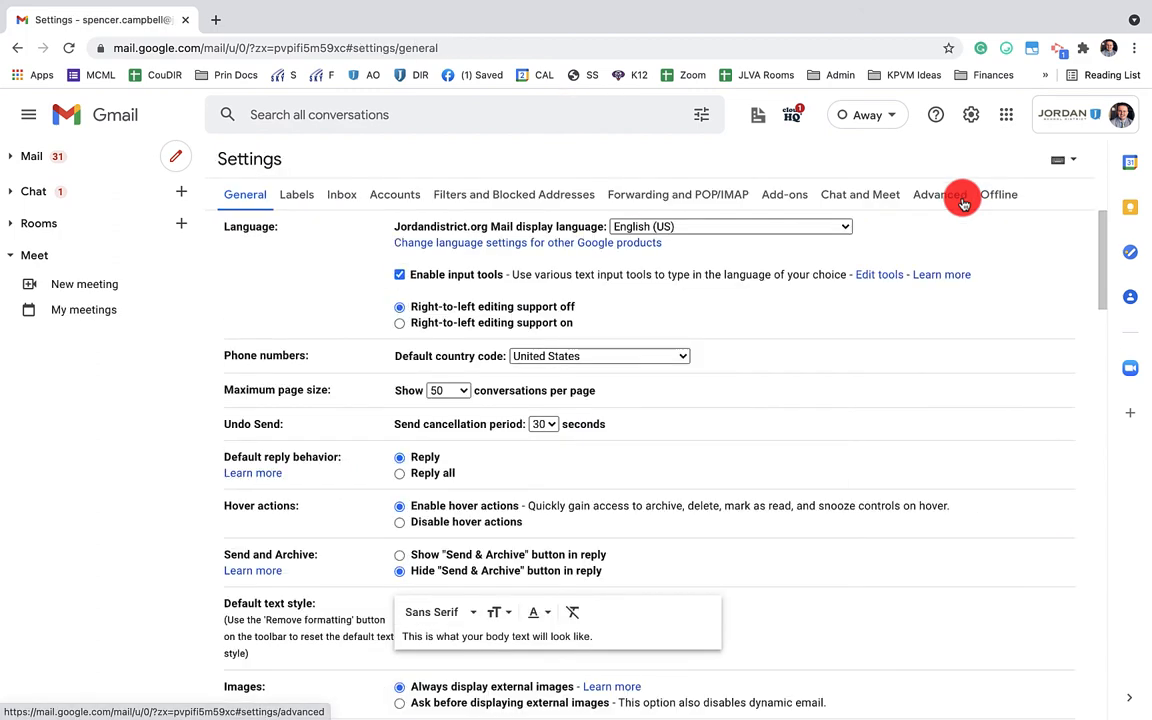
left_click(860, 194)
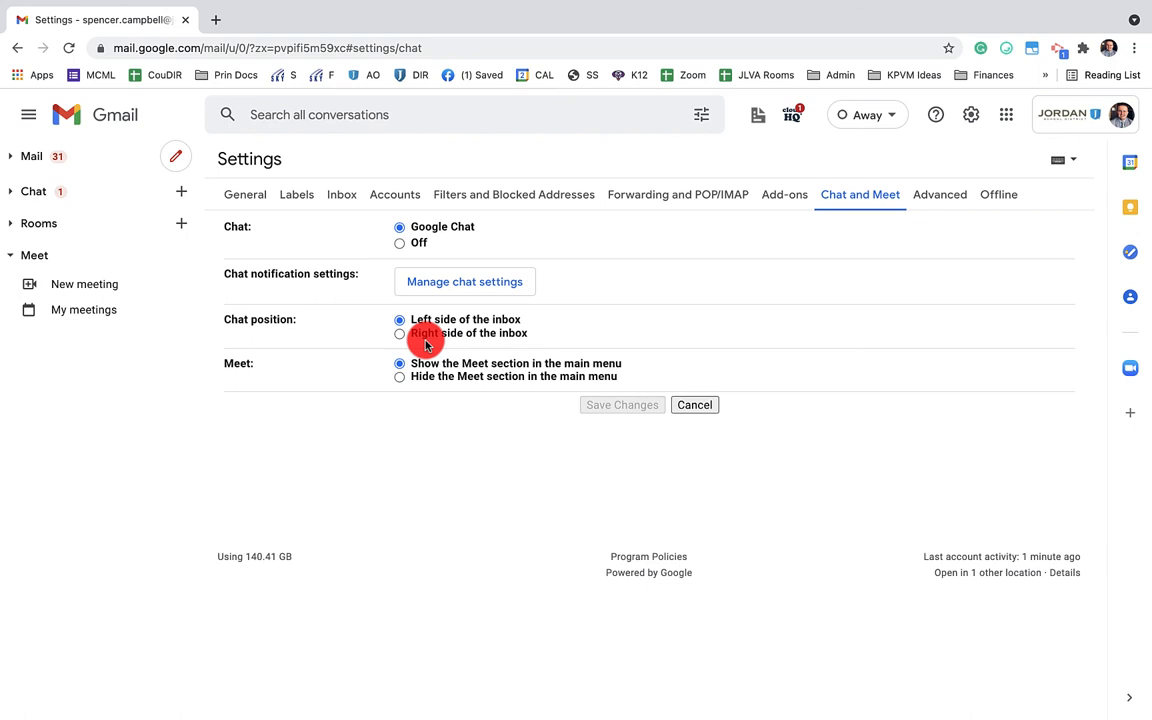
left_click(400, 333)
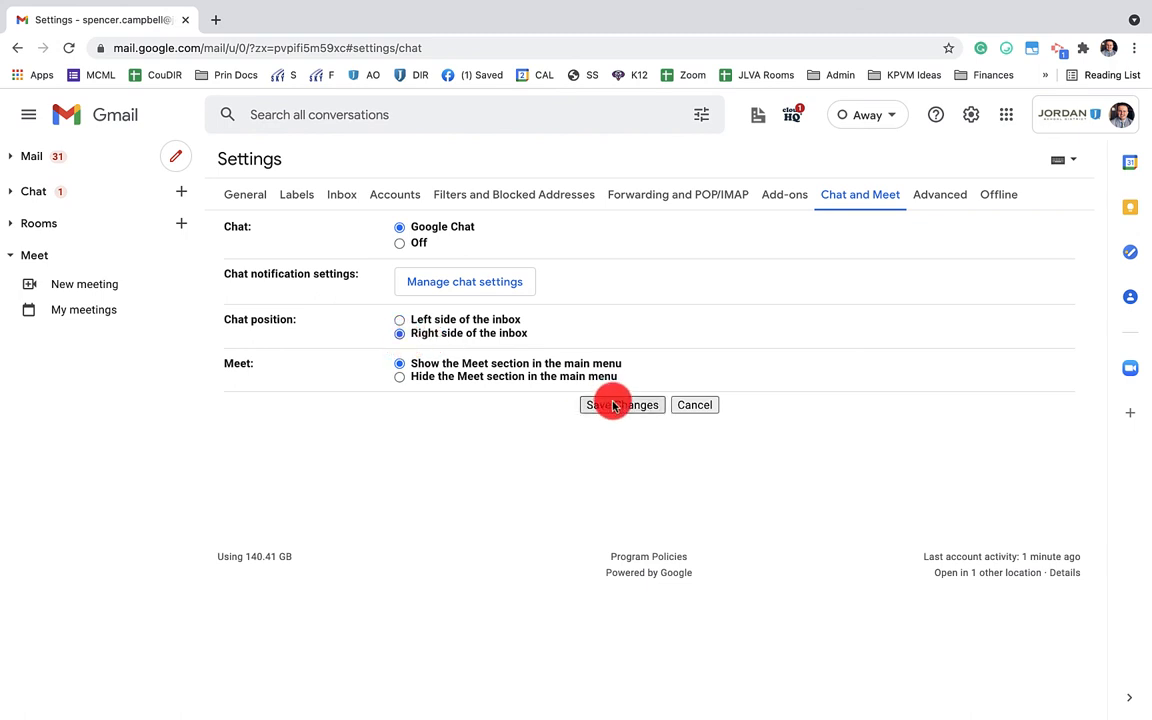
left_click(620, 404)
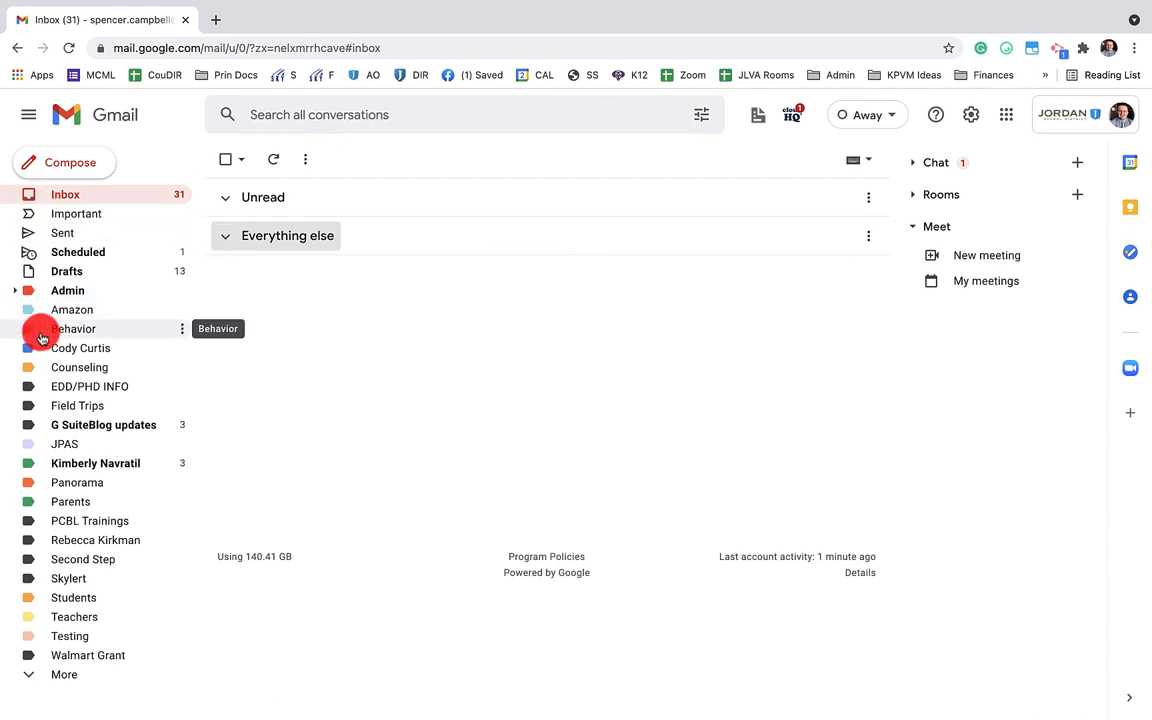
mouse_move(16, 271)
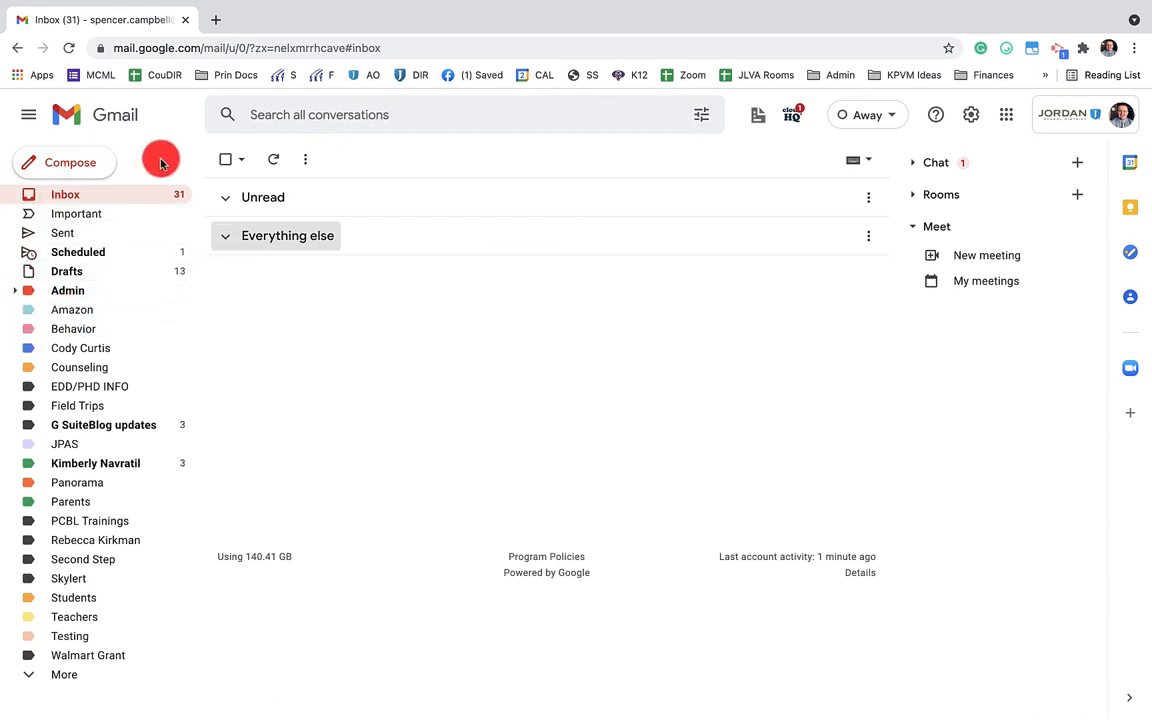
mouse_move(1008, 317)
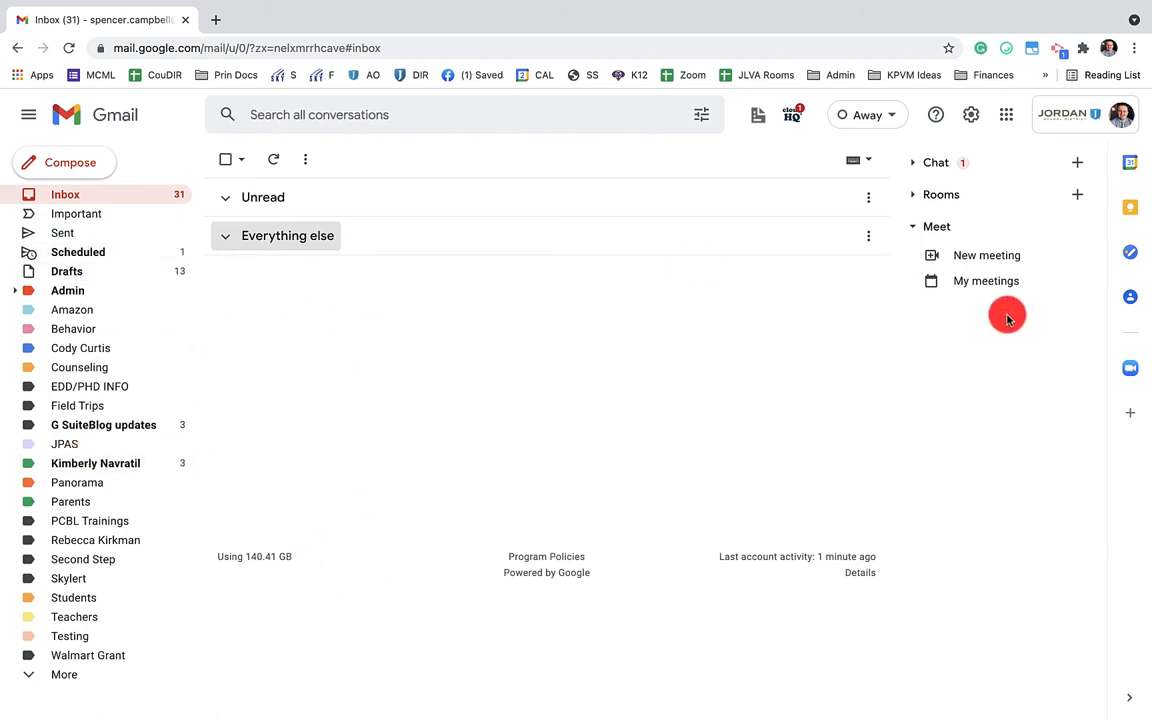
mouse_move(1057, 378)
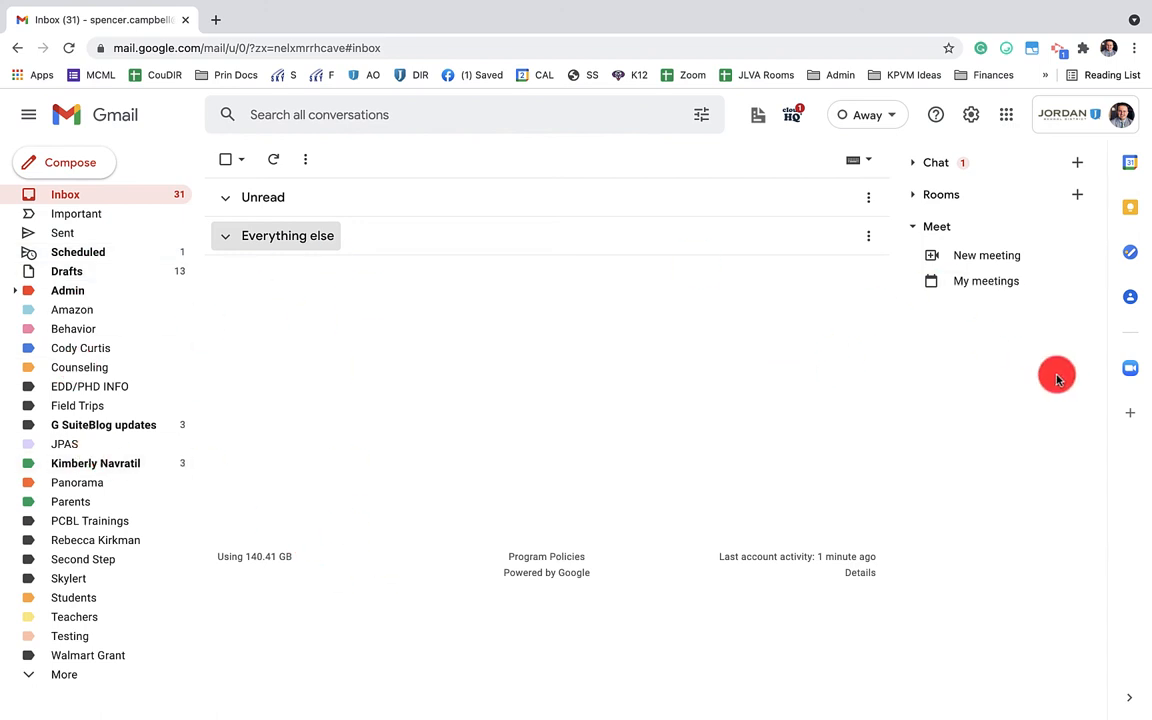
mouse_move(968, 128)
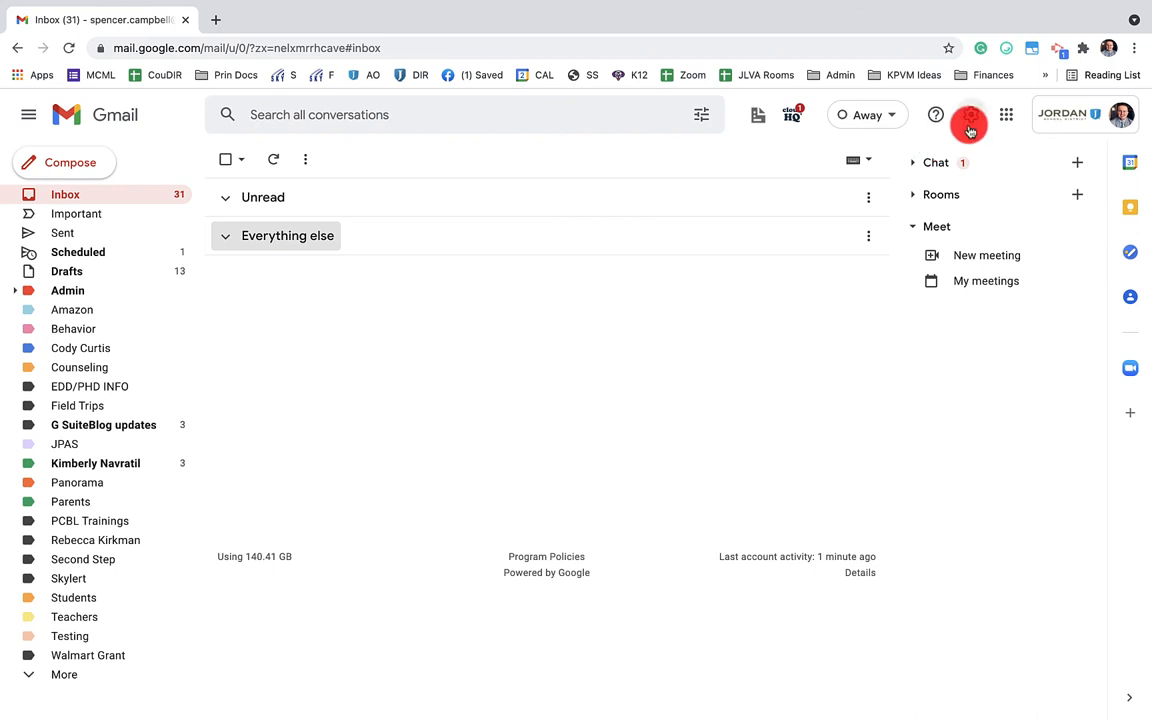
Select 'Left side of the inbox' under Chat and Meet settings and save
left_click(971, 114)
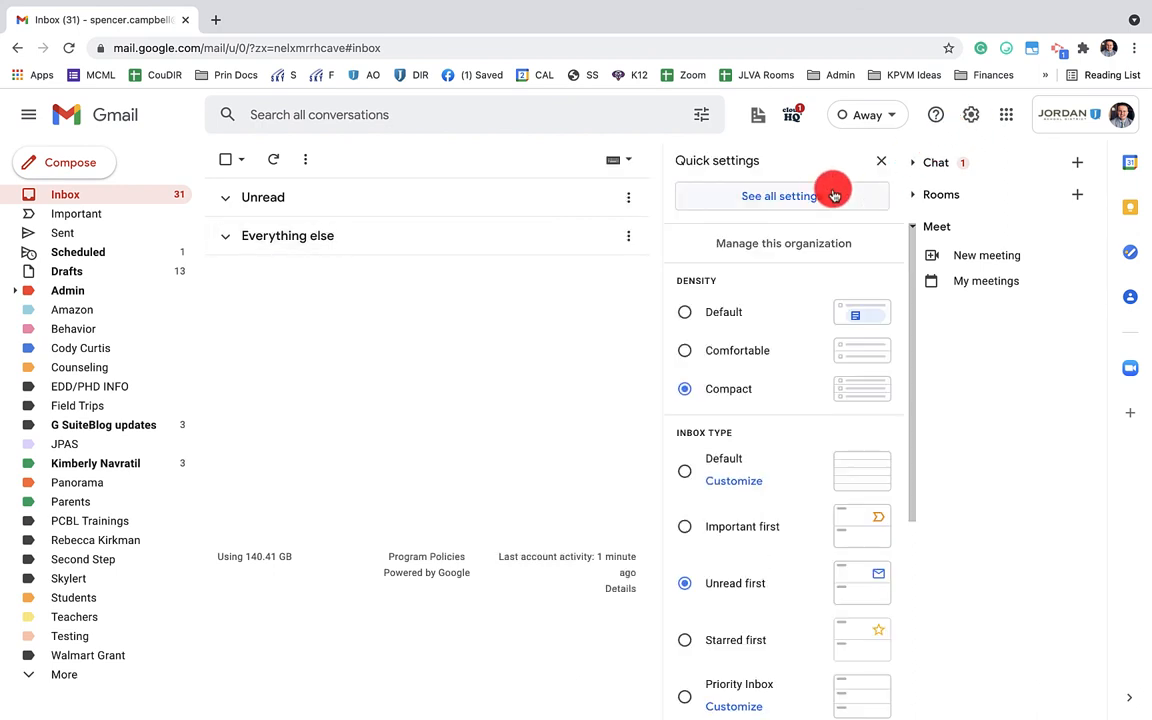
left_click(782, 195)
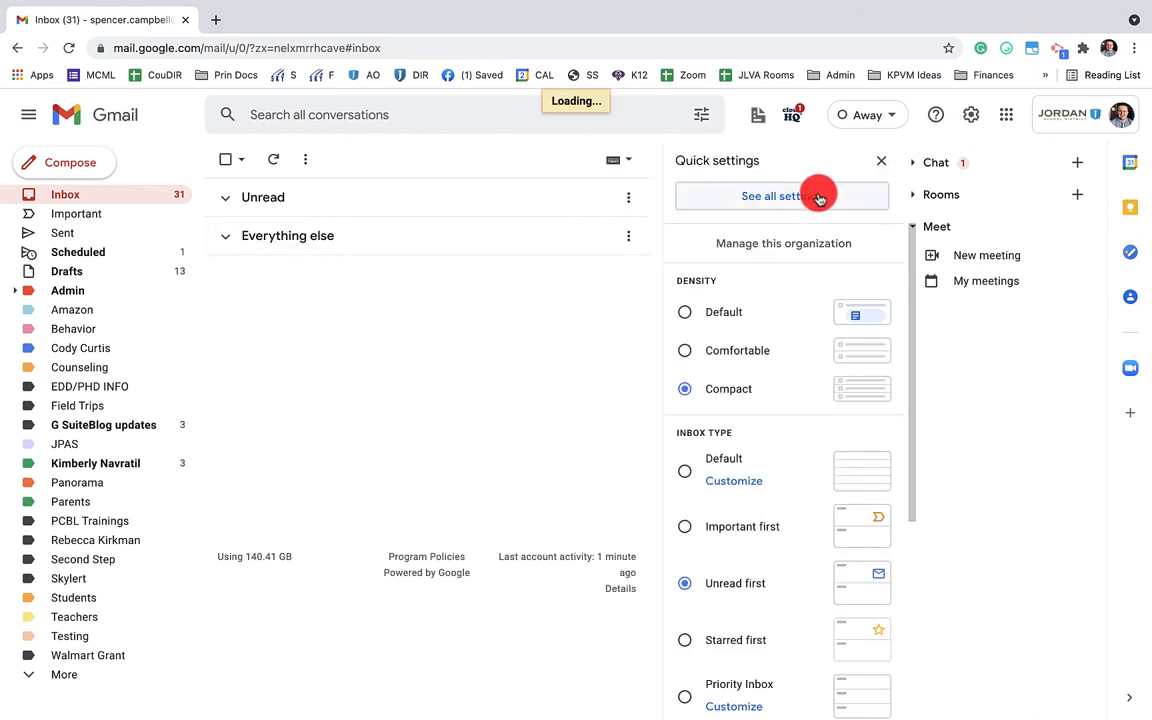
left_click(773, 195)
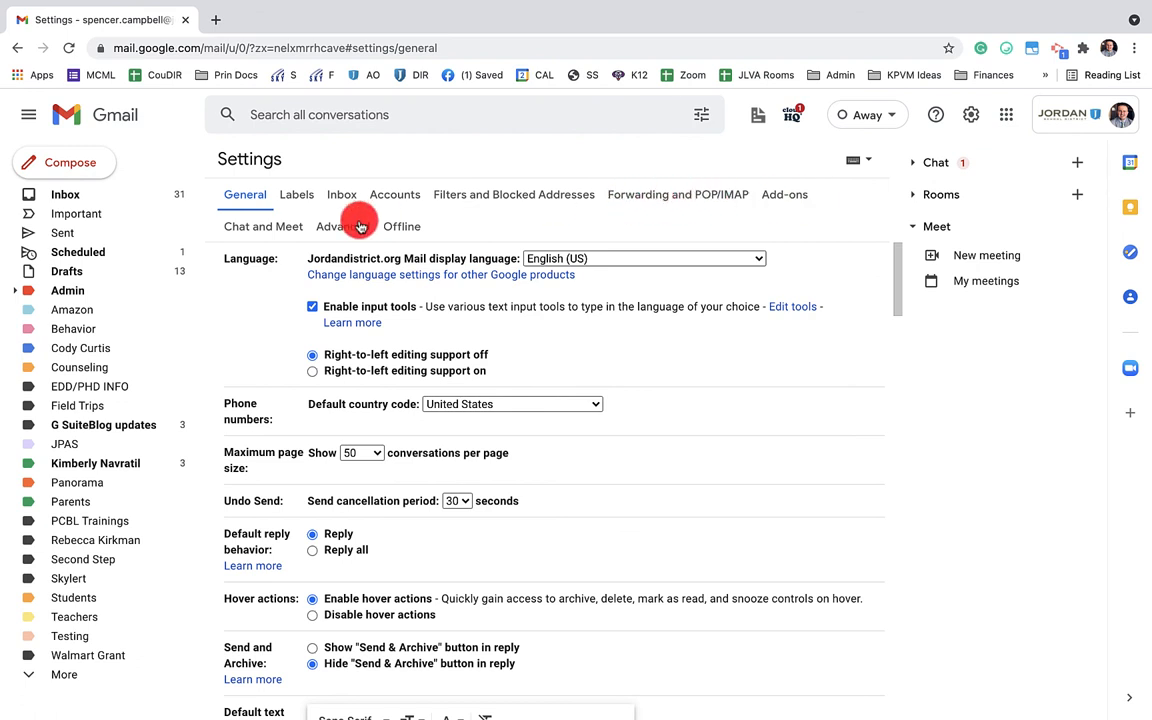
left_click(263, 226)
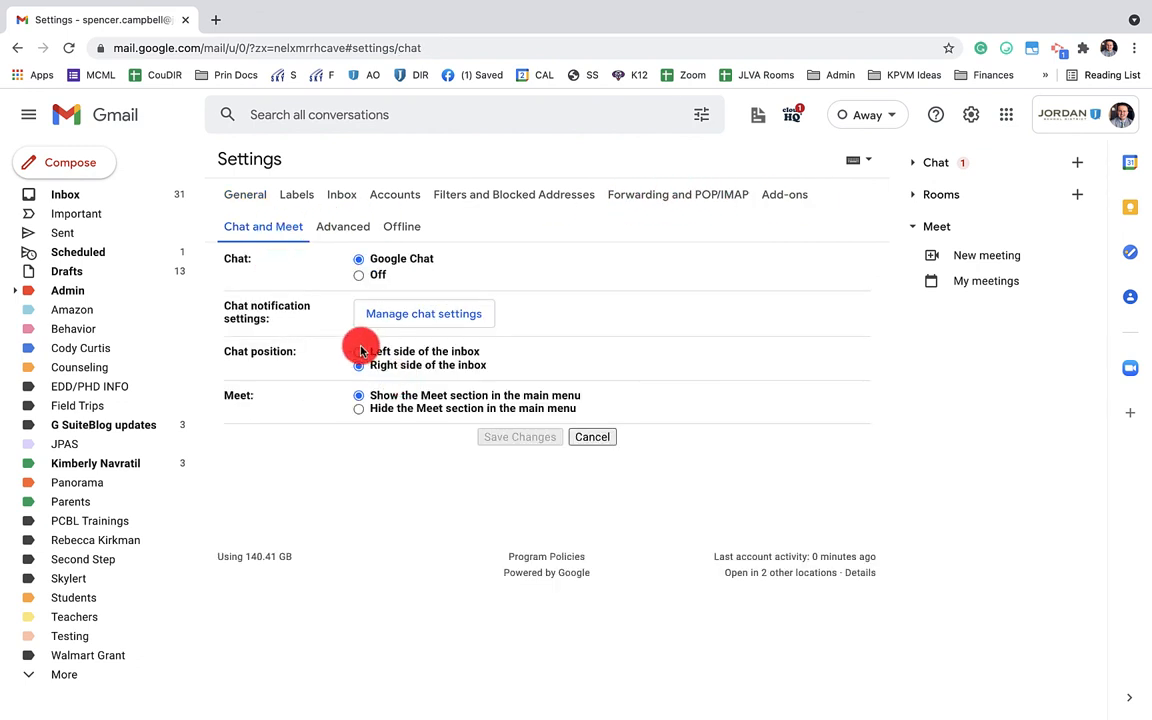
left_click(359, 351)
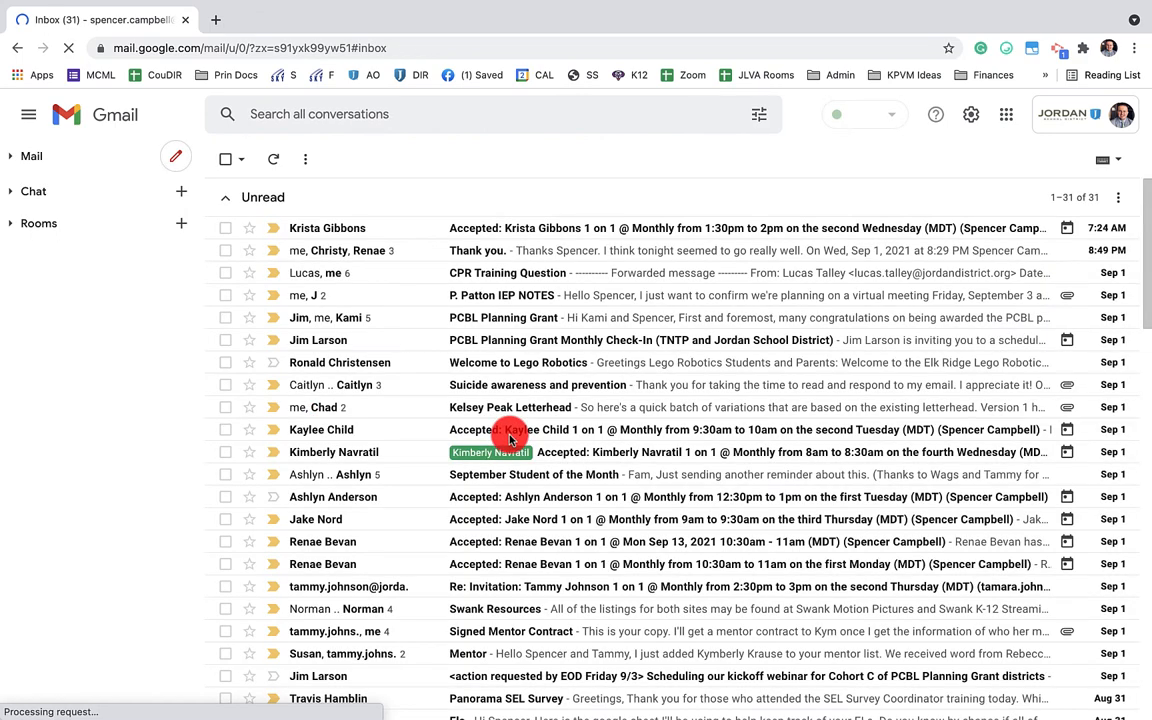
Collapse the Unread section, then expand and re-collapse the Chat list
left_click(224, 197)
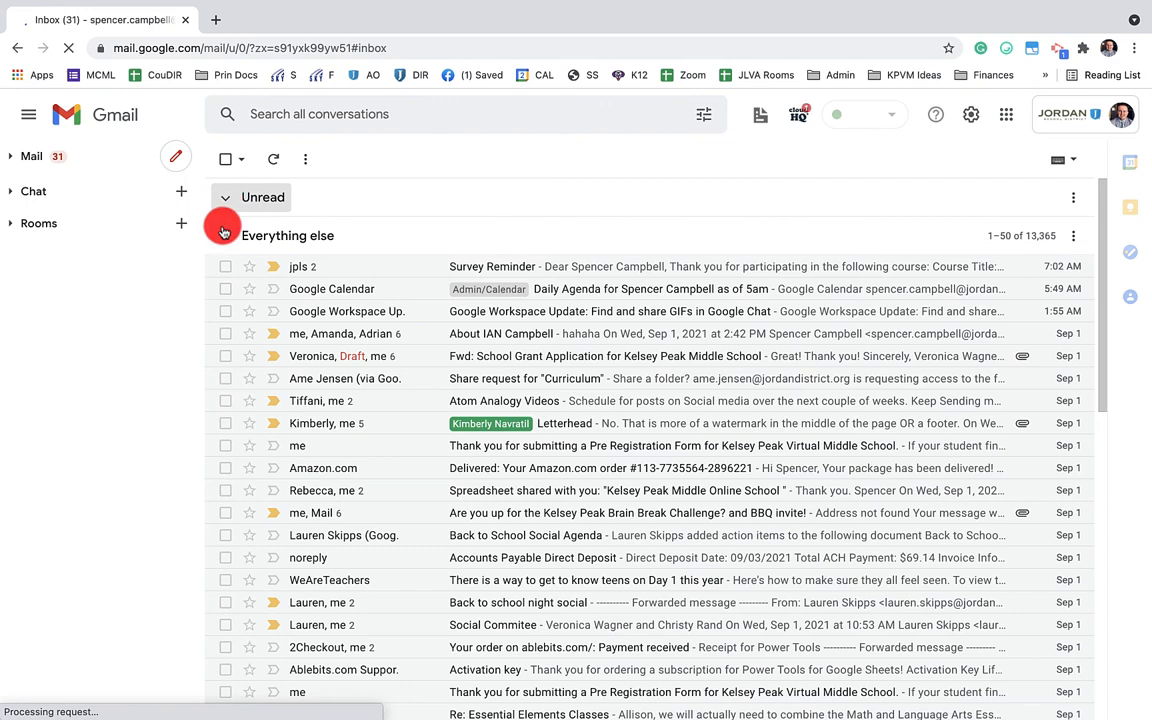
left_click(33, 191)
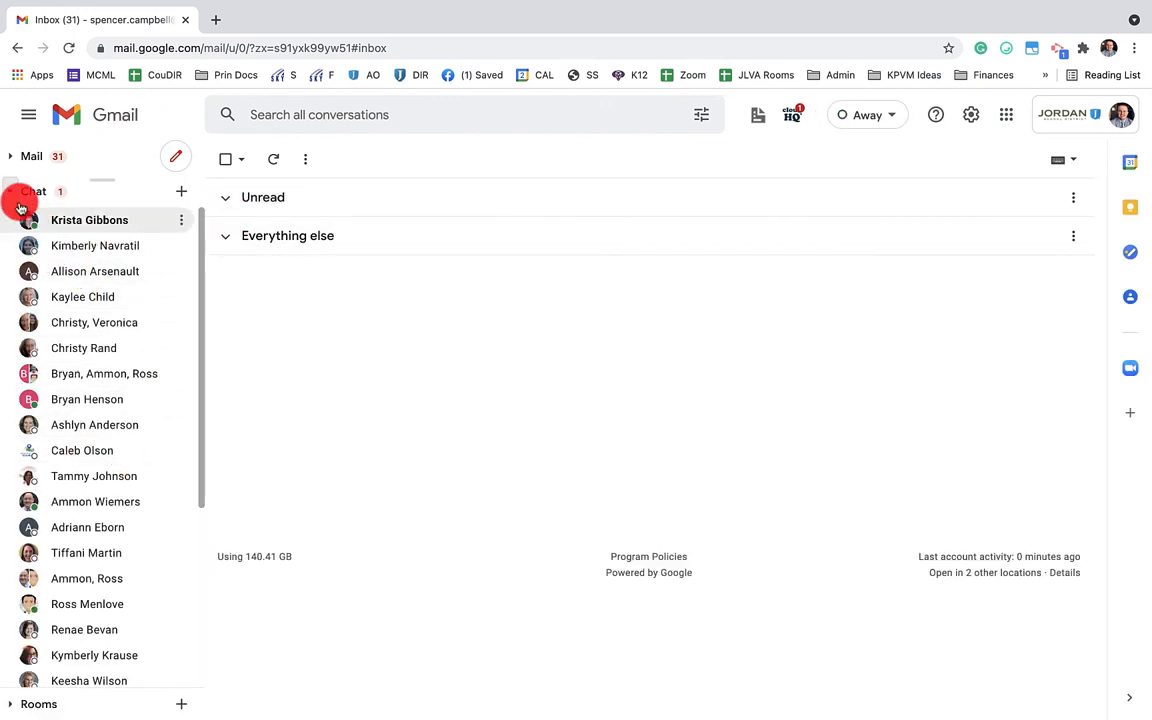
left_click(33, 191)
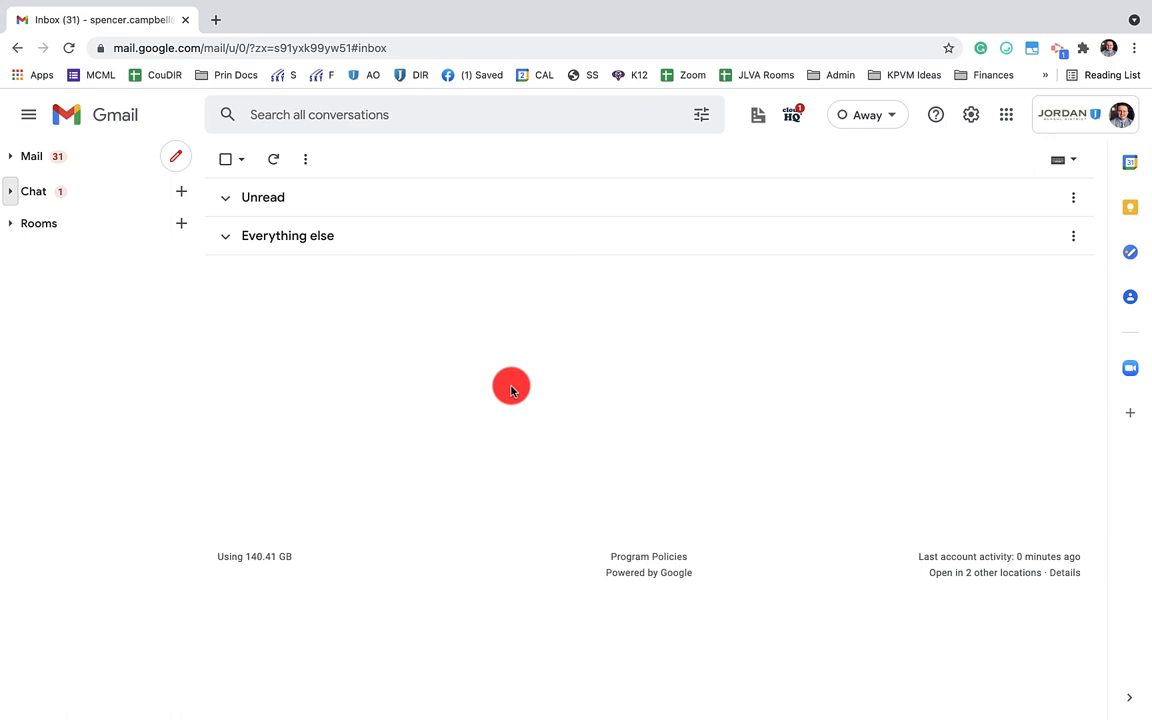
mouse_move(583, 389)
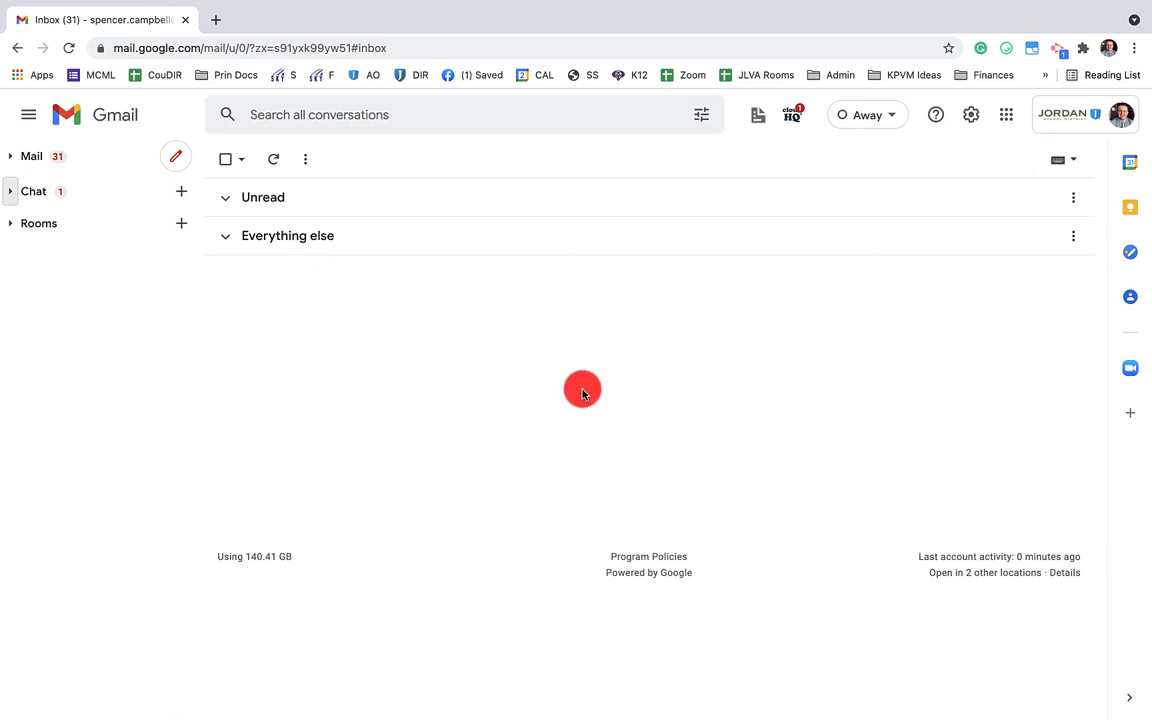